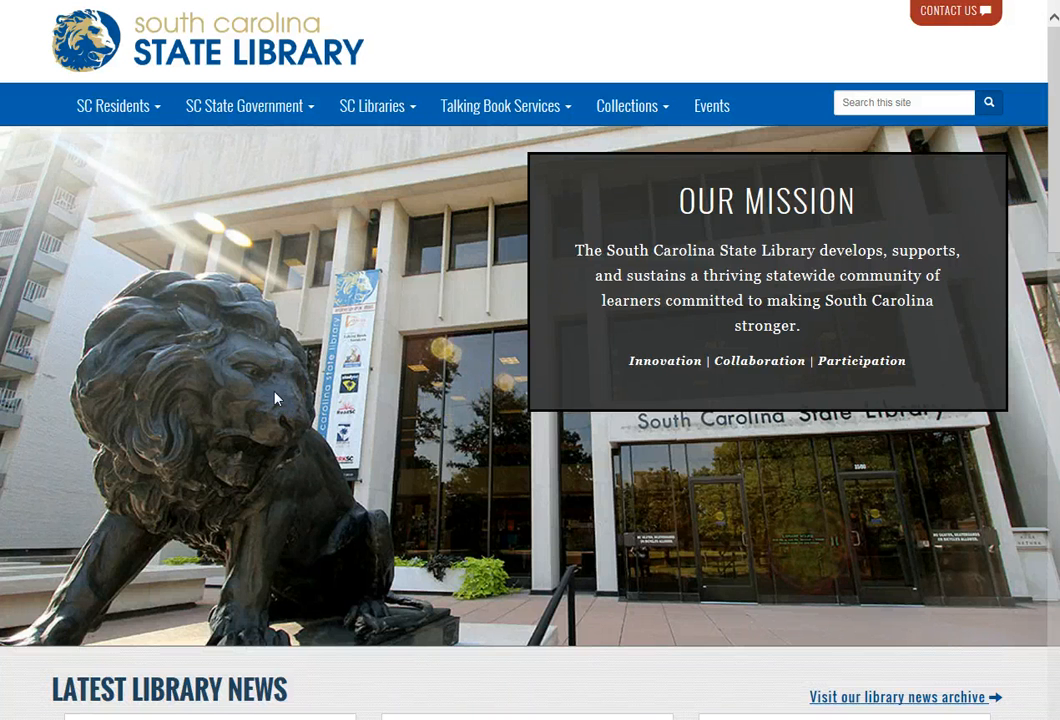
Reach the 'Get a Library Card!' page from the SC Residents menu
left_click(260, 390)
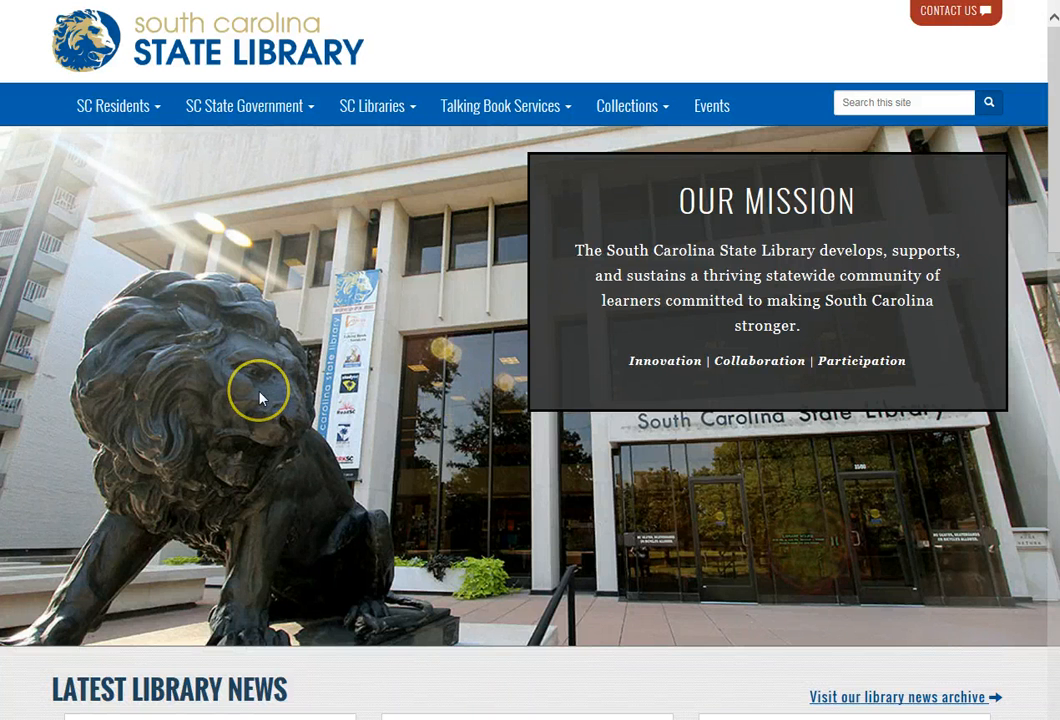
mouse_move(224, 404)
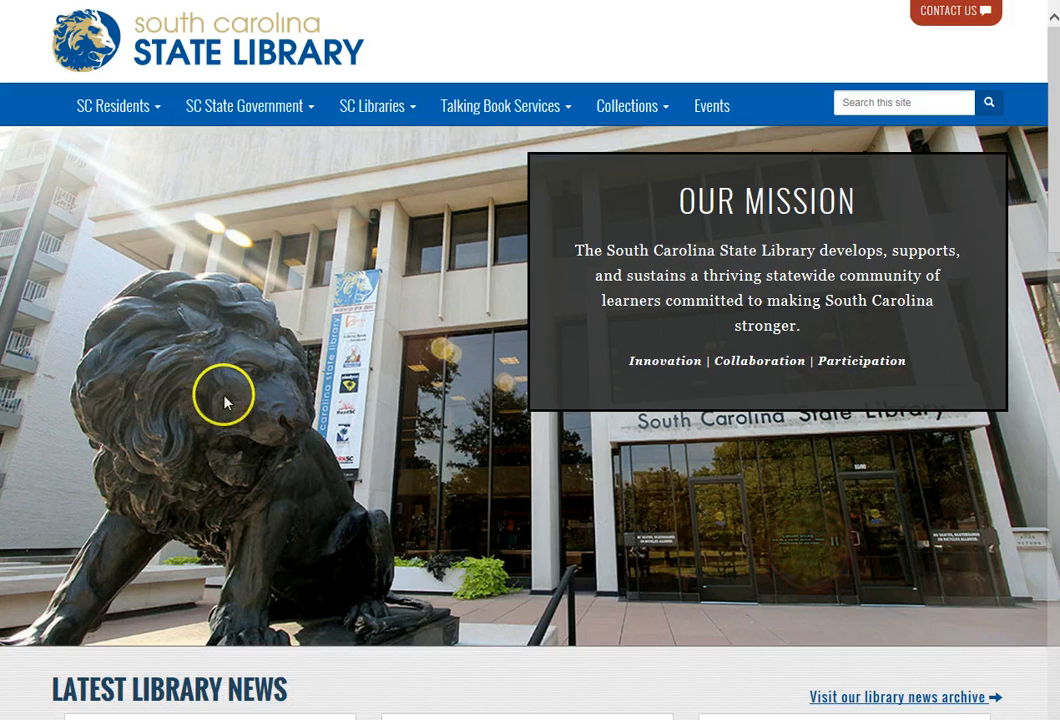
mouse_move(238, 392)
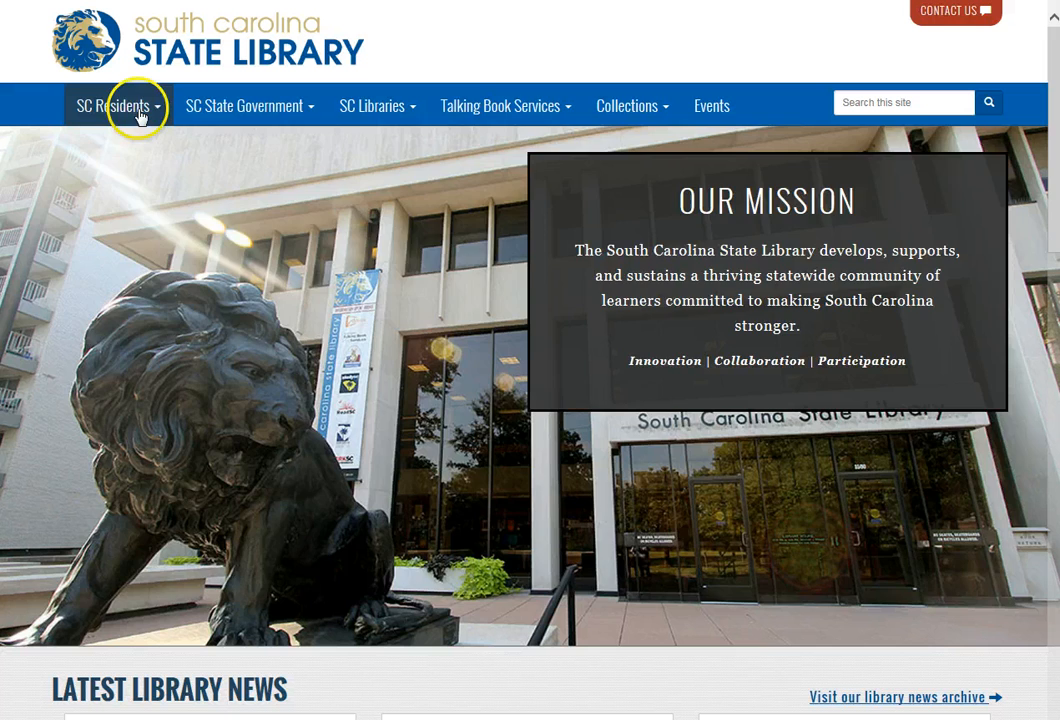
left_click(116, 104)
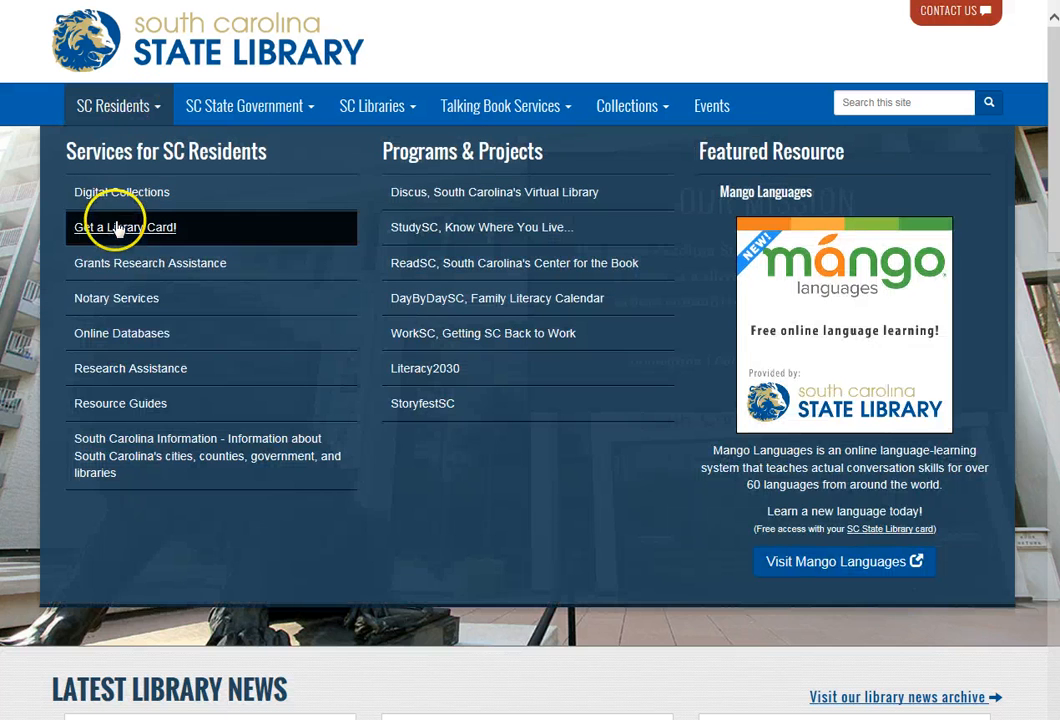
left_click(124, 228)
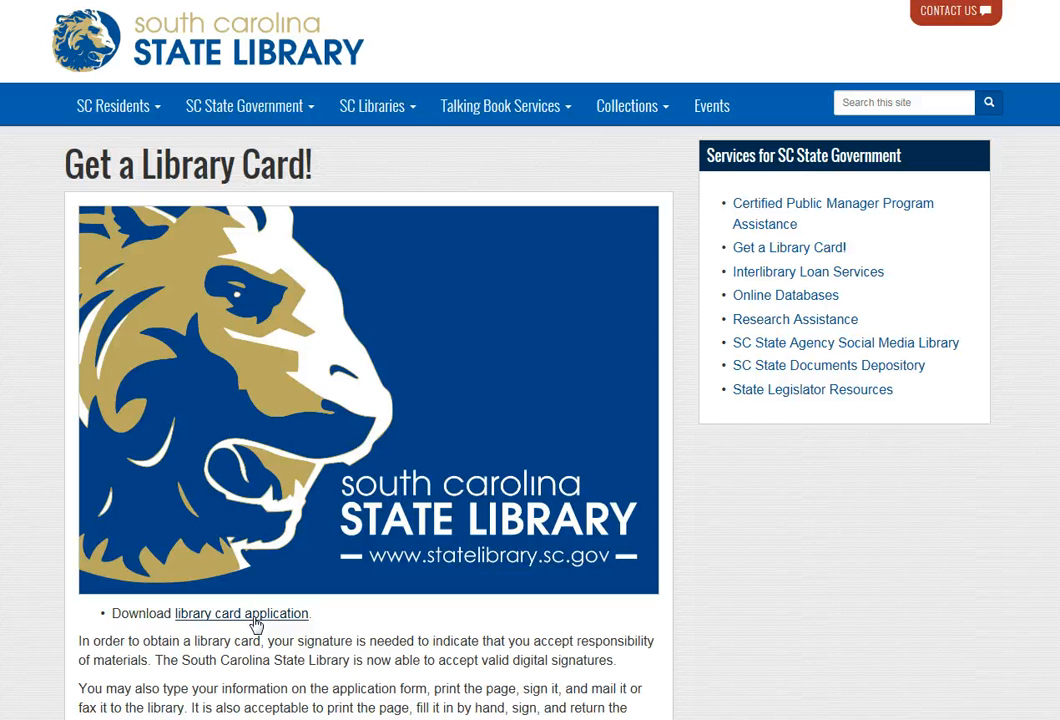
Show the Collections dropdown listing SCLENDS, eBooks, Digital Collections and Databases
left_click(256, 612)
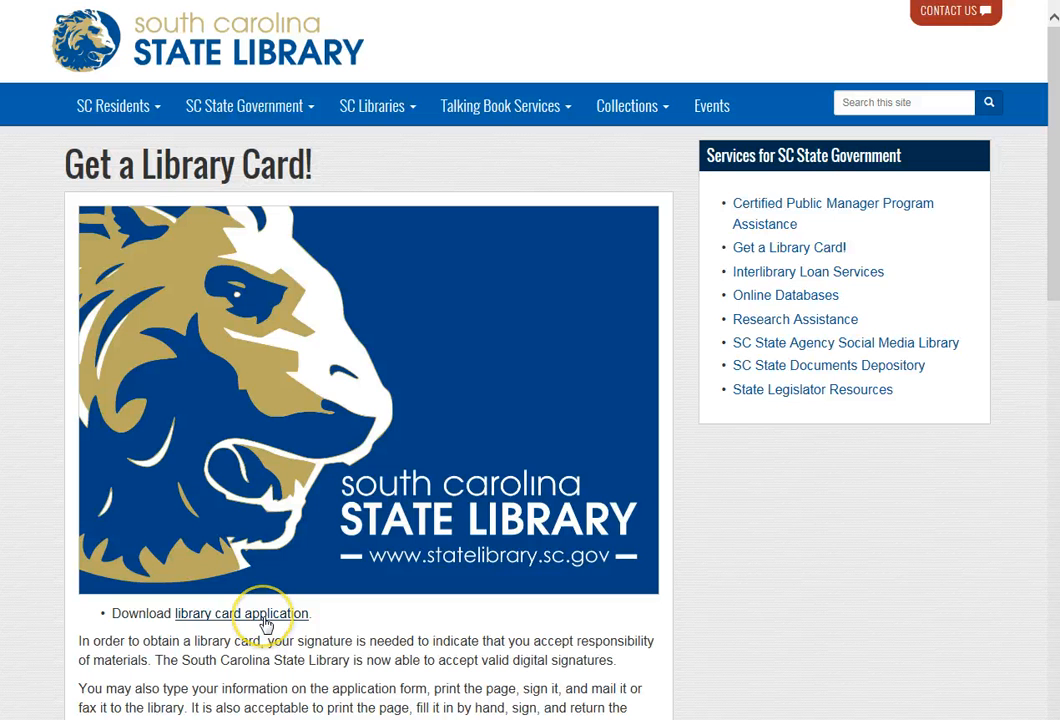
mouse_move(268, 584)
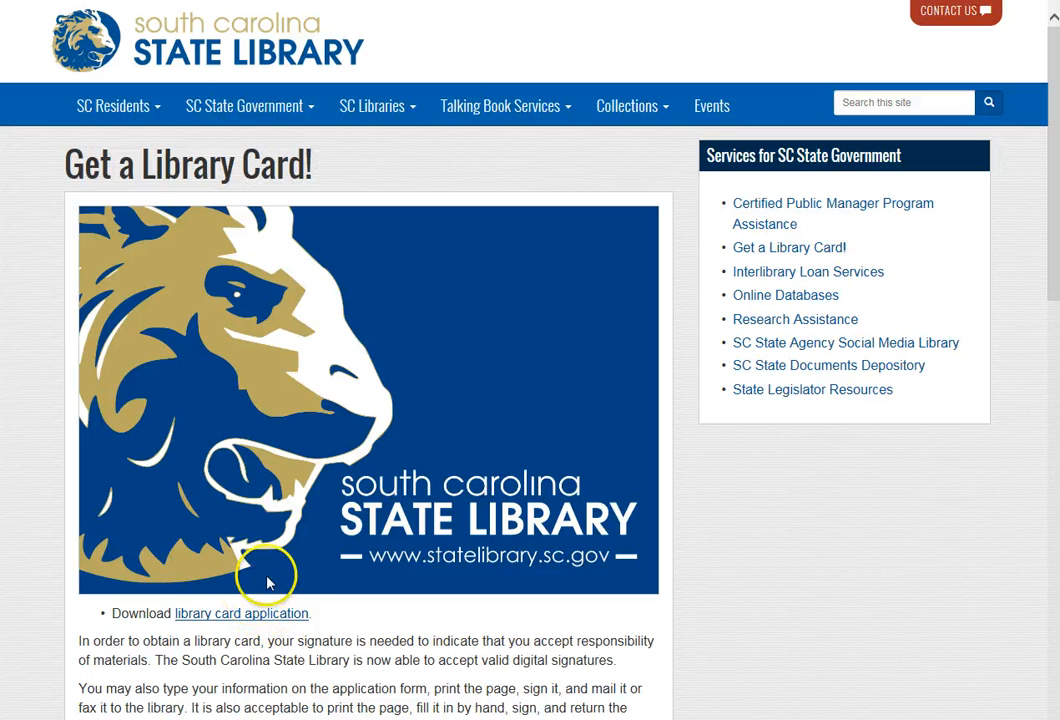
mouse_move(404, 412)
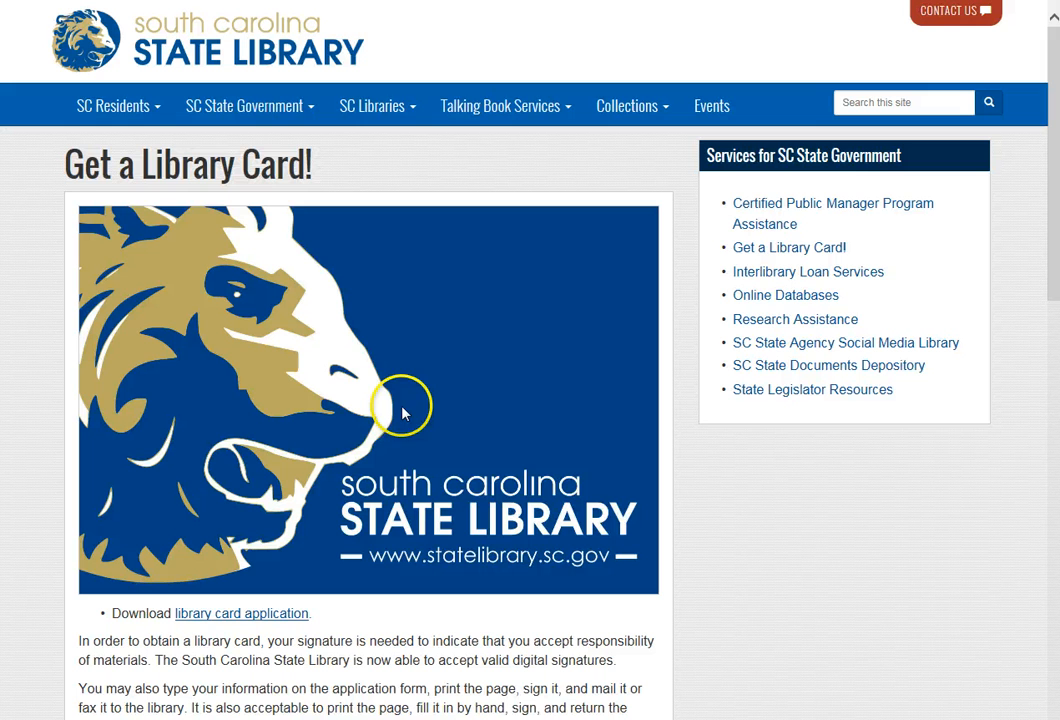
mouse_move(518, 338)
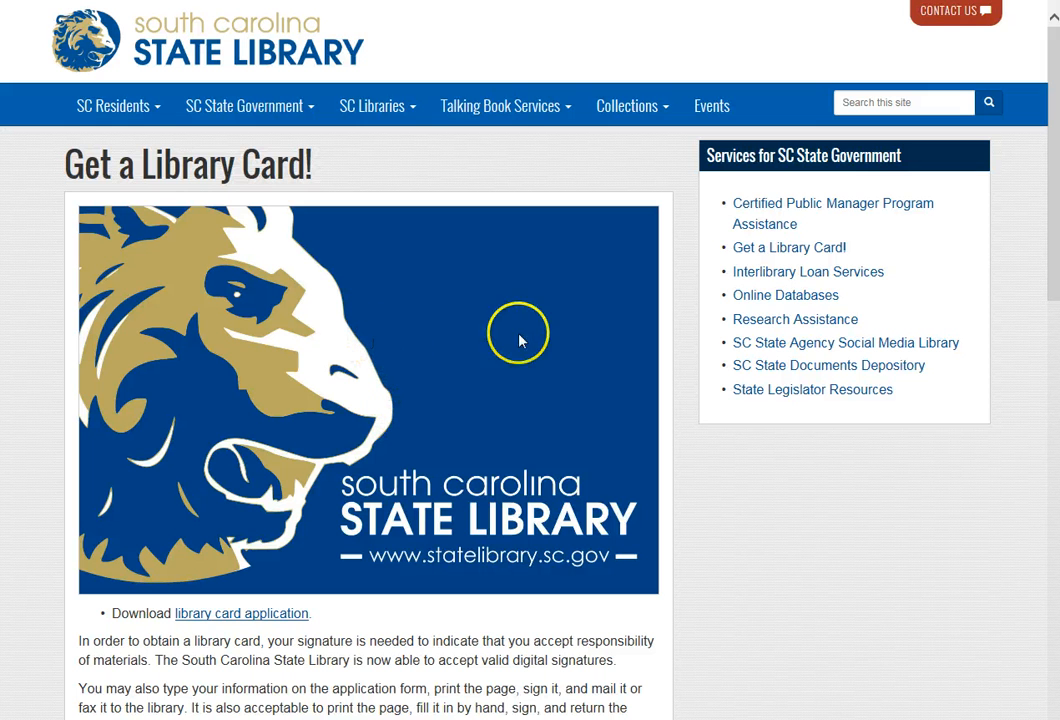
mouse_move(628, 104)
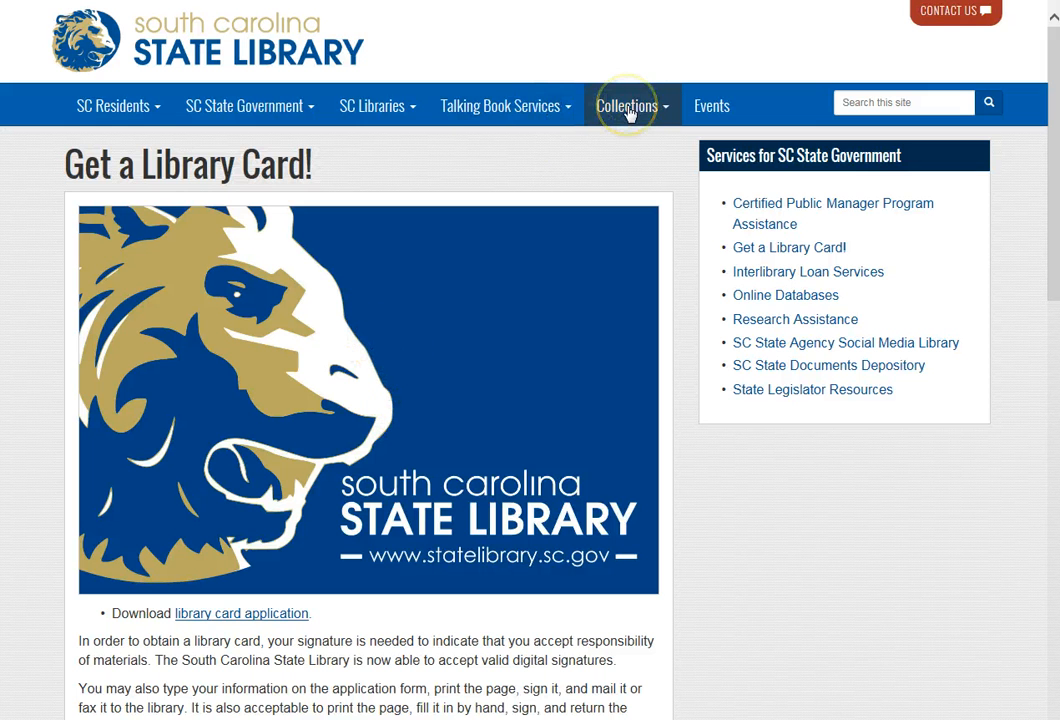
left_click(628, 104)
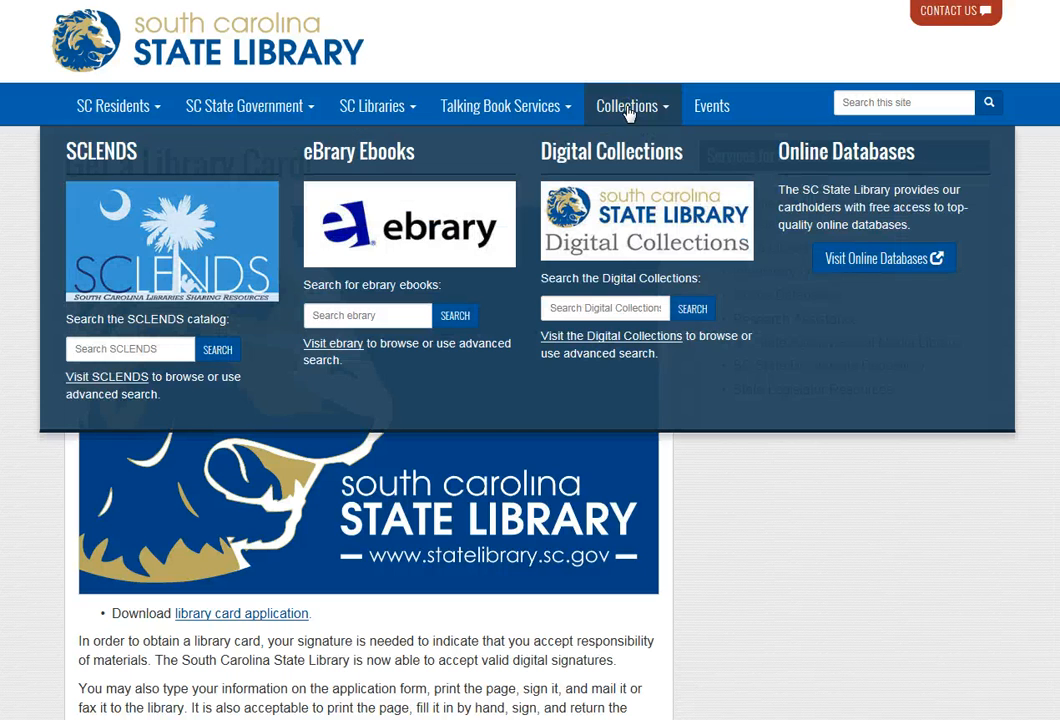
Go to 'Visit SCLENDS' and land on the Evergreen catalog keyword search page
left_click(106, 376)
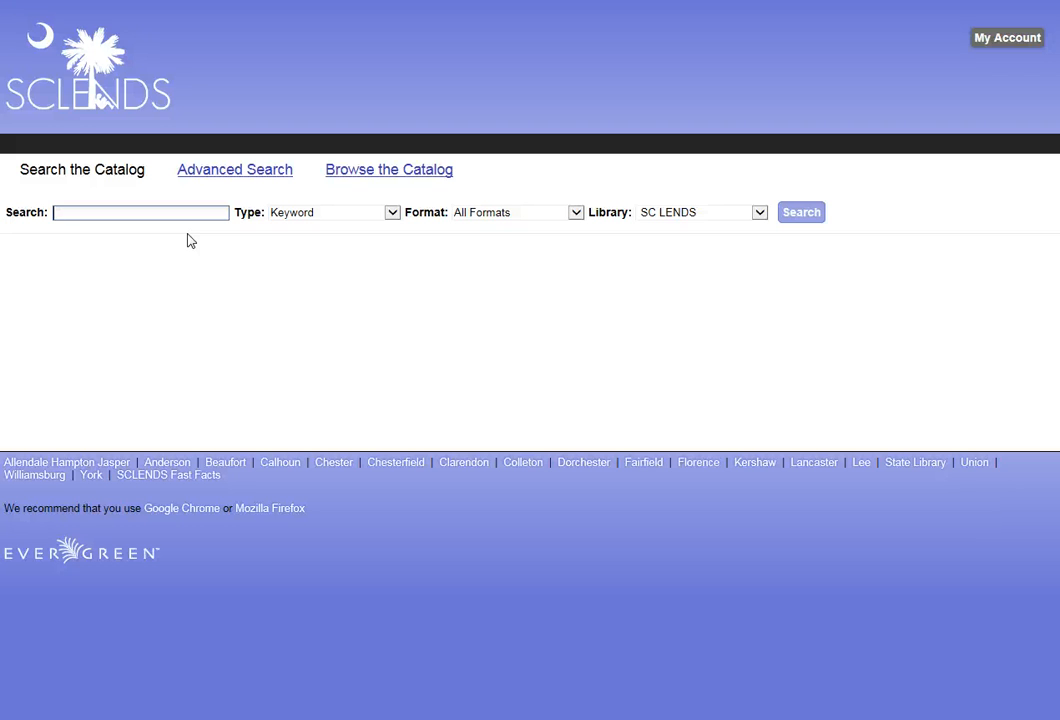
left_click(140, 212)
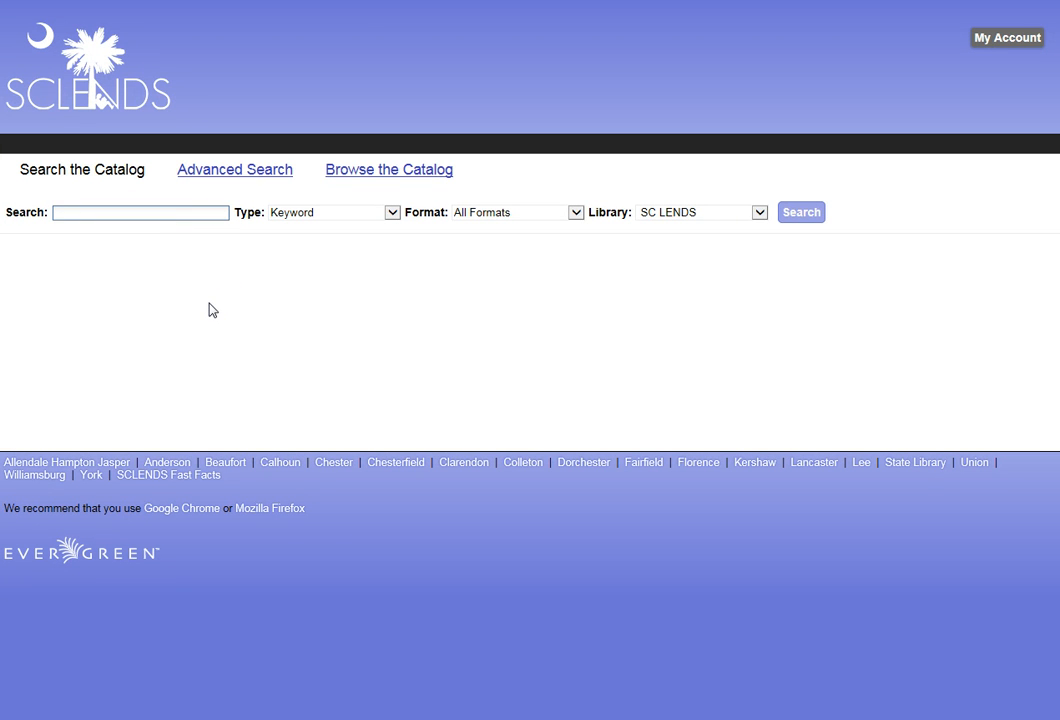
left_click(208, 318)
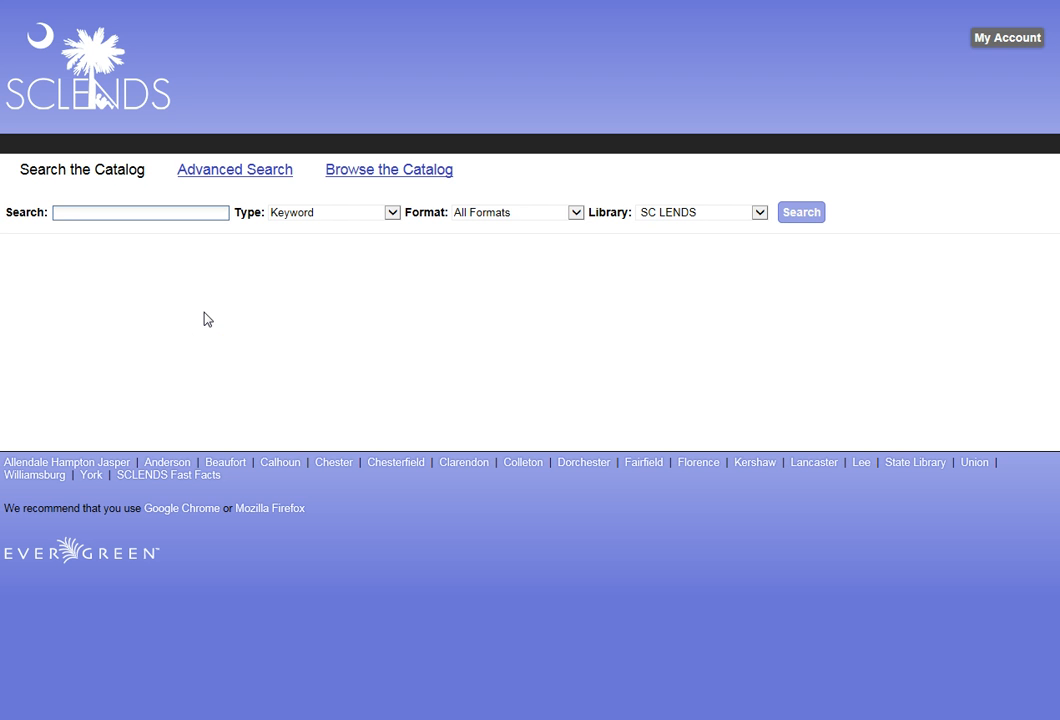
left_click(198, 318)
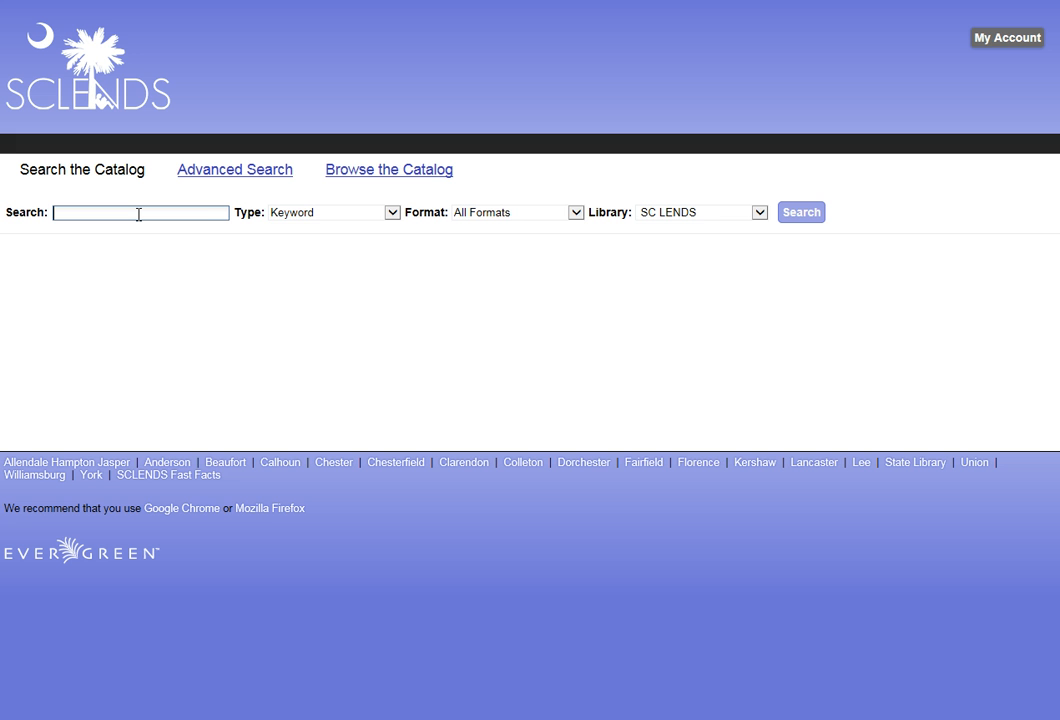
Run a keyword search for 'hobbit', returning about 146 results
type("hobbit")
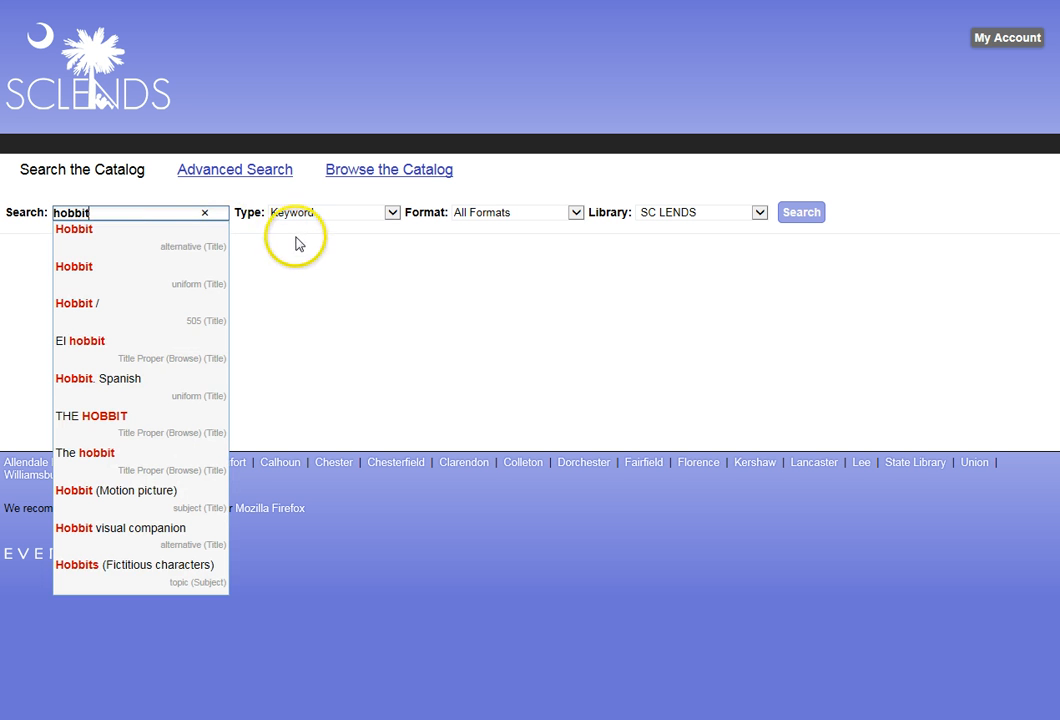
mouse_move(280, 308)
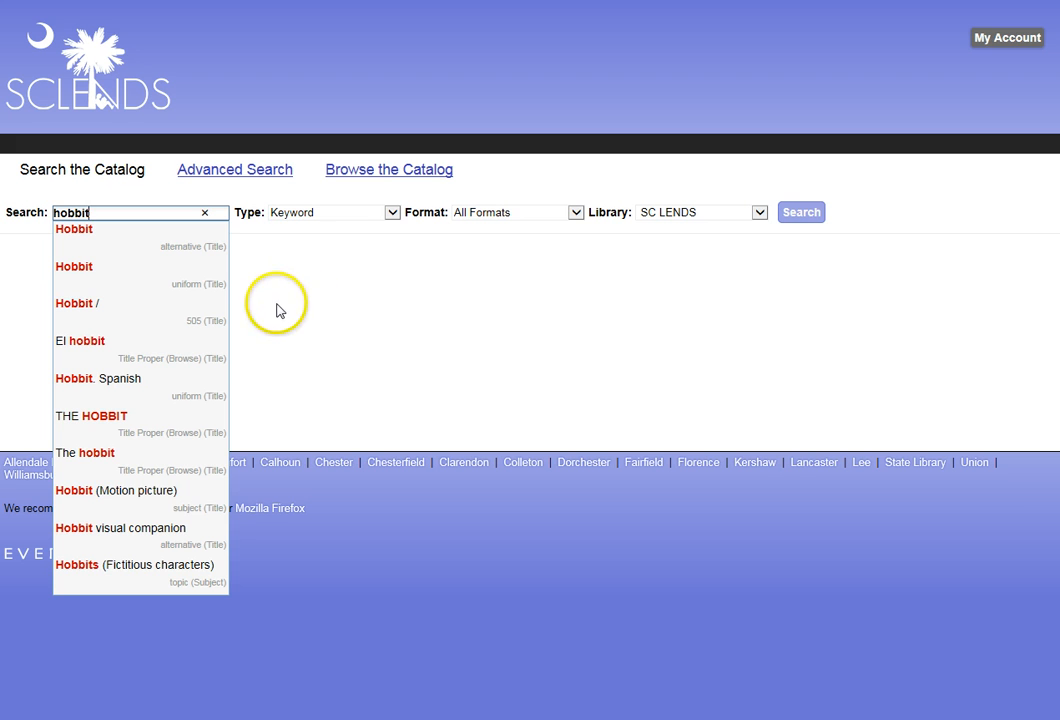
mouse_move(576, 272)
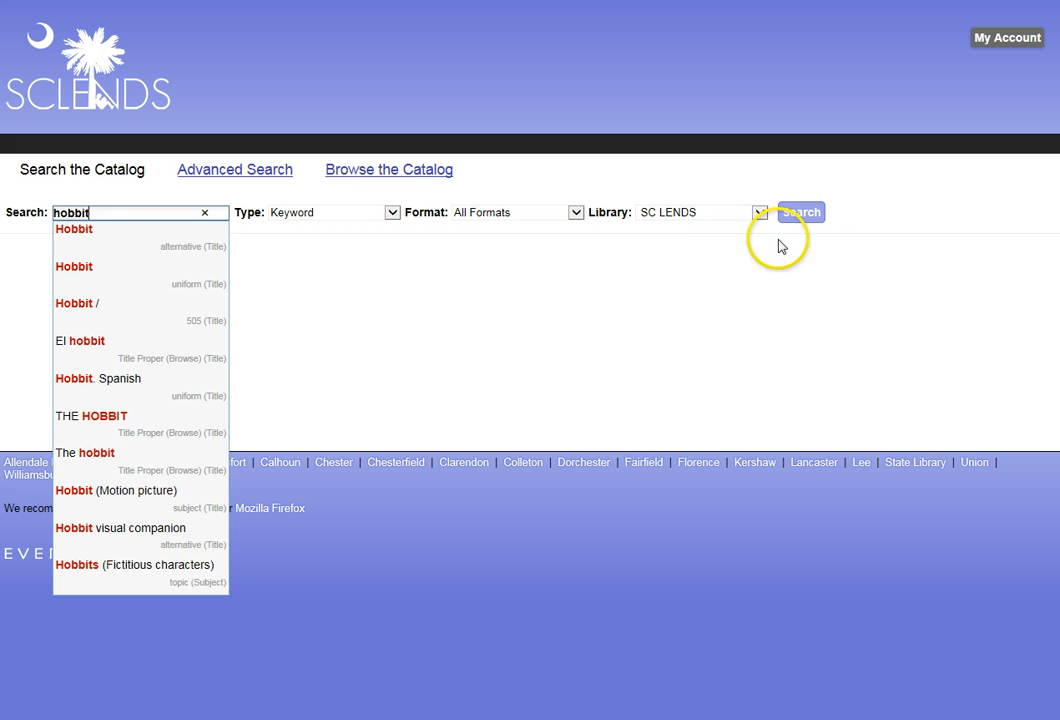
mouse_move(710, 230)
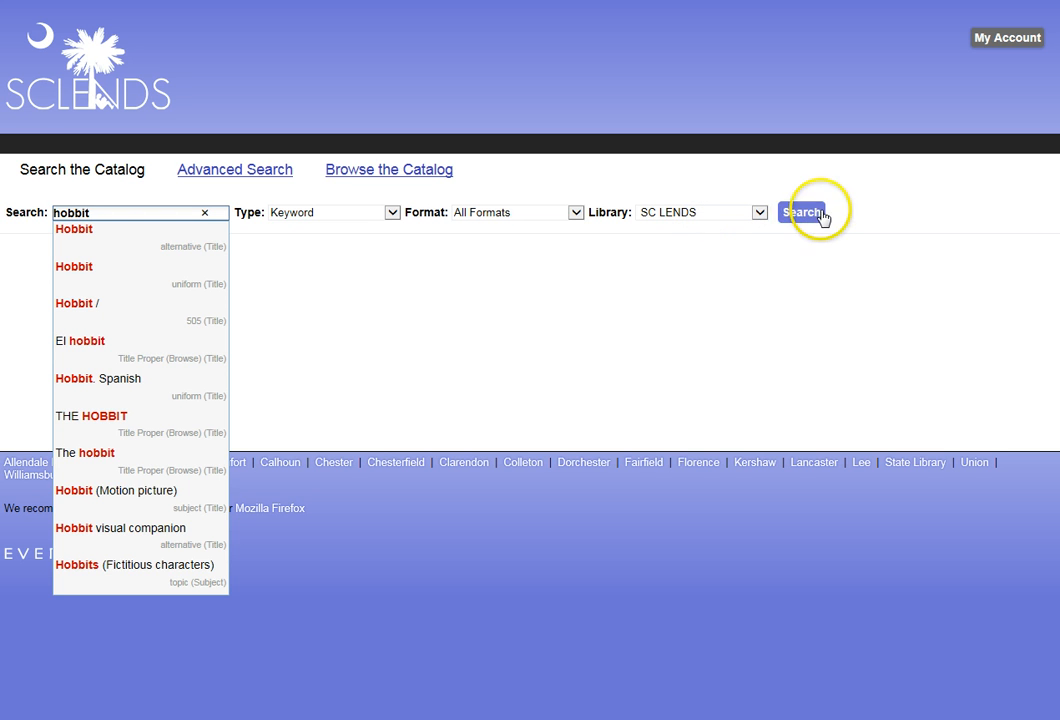
left_click(800, 212)
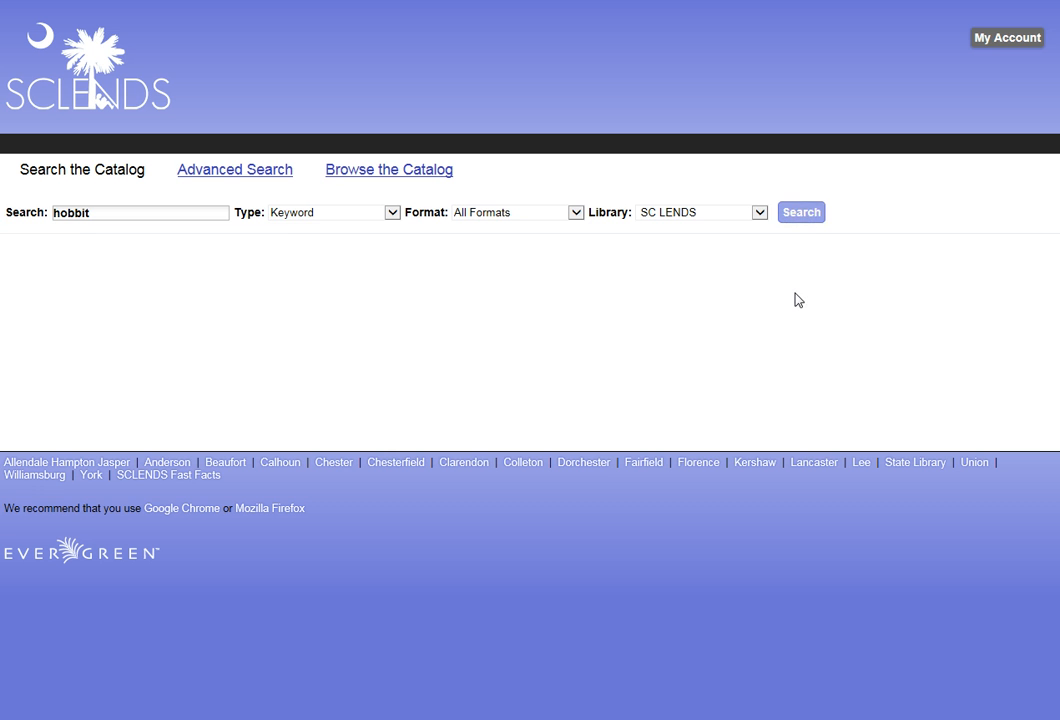
left_click(800, 212)
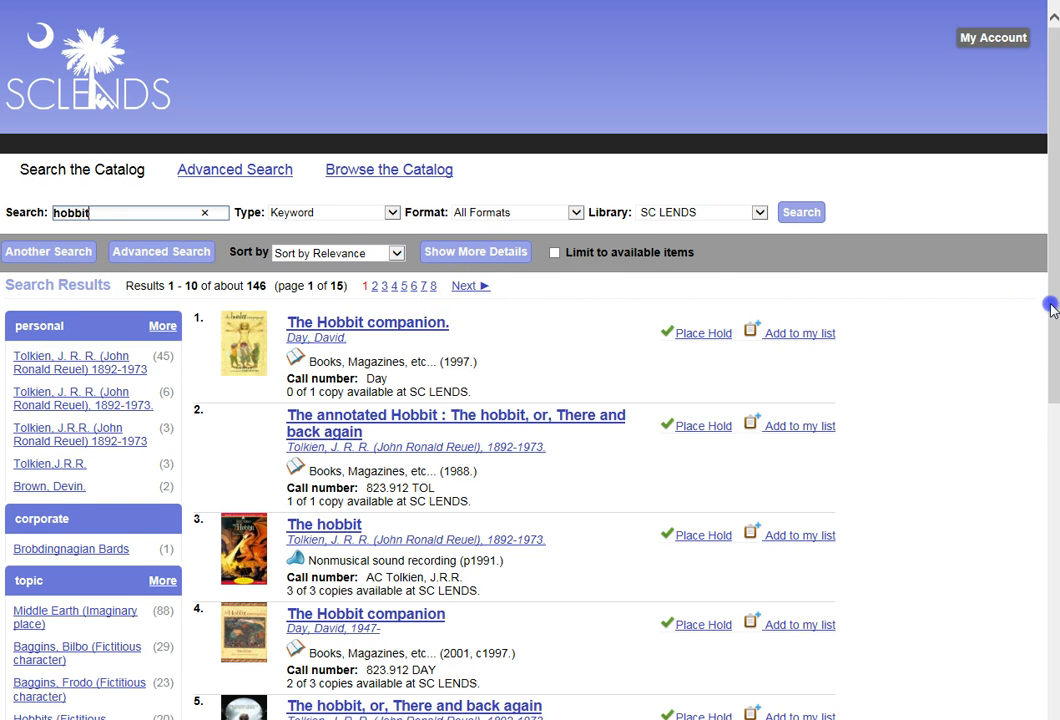
scroll("down", 3)
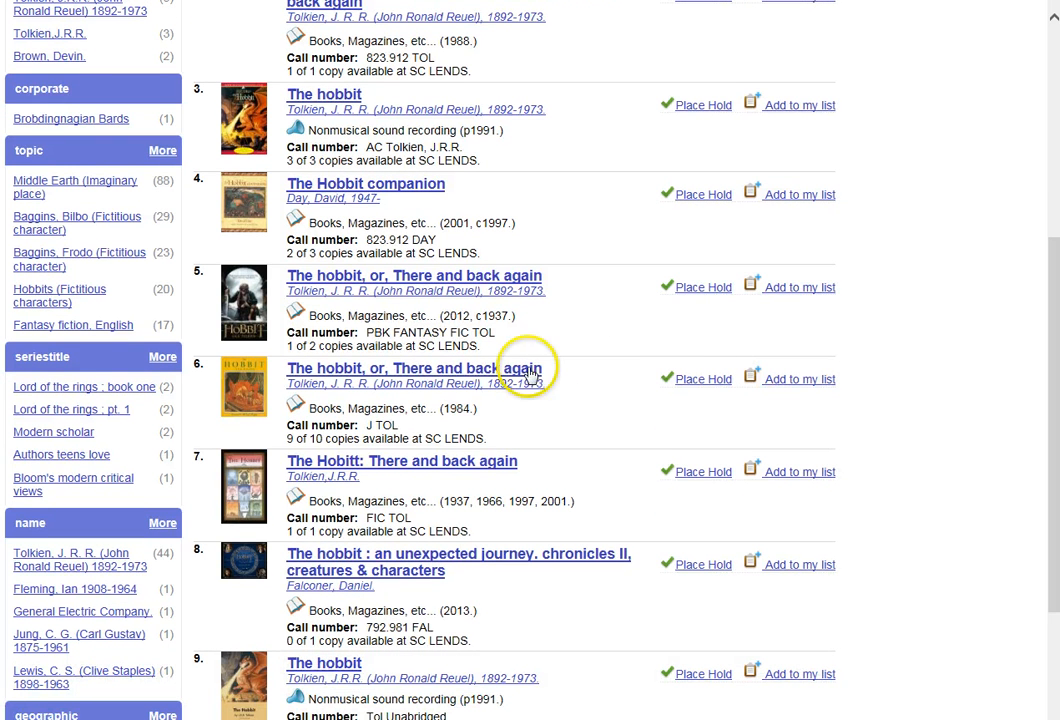
mouse_move(452, 376)
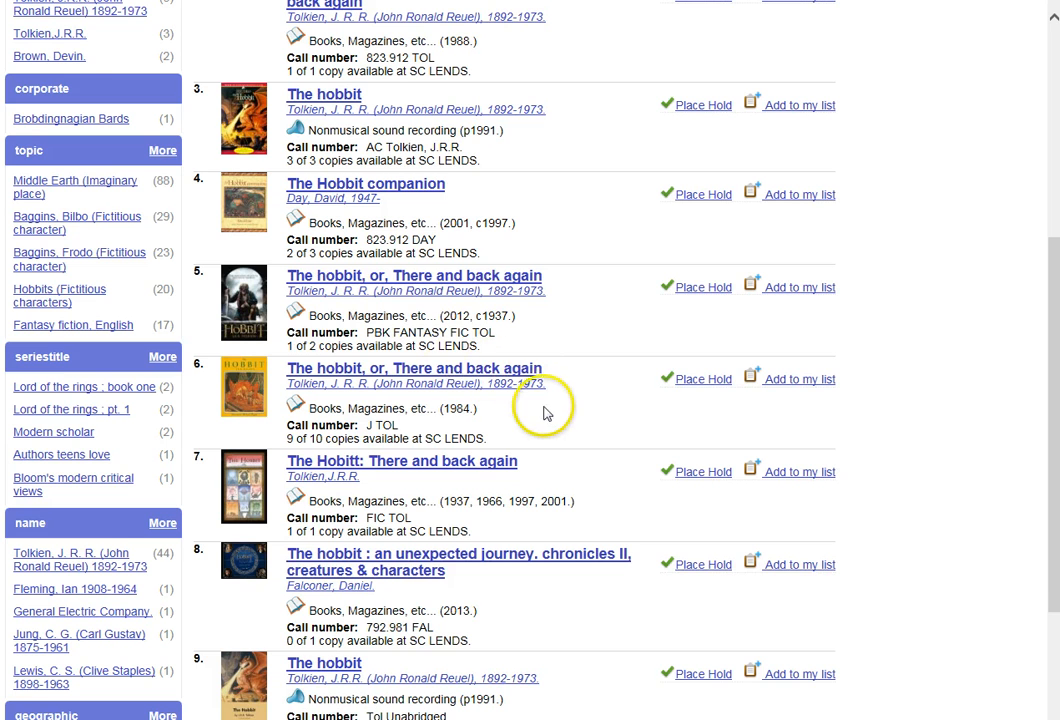
left_click(412, 368)
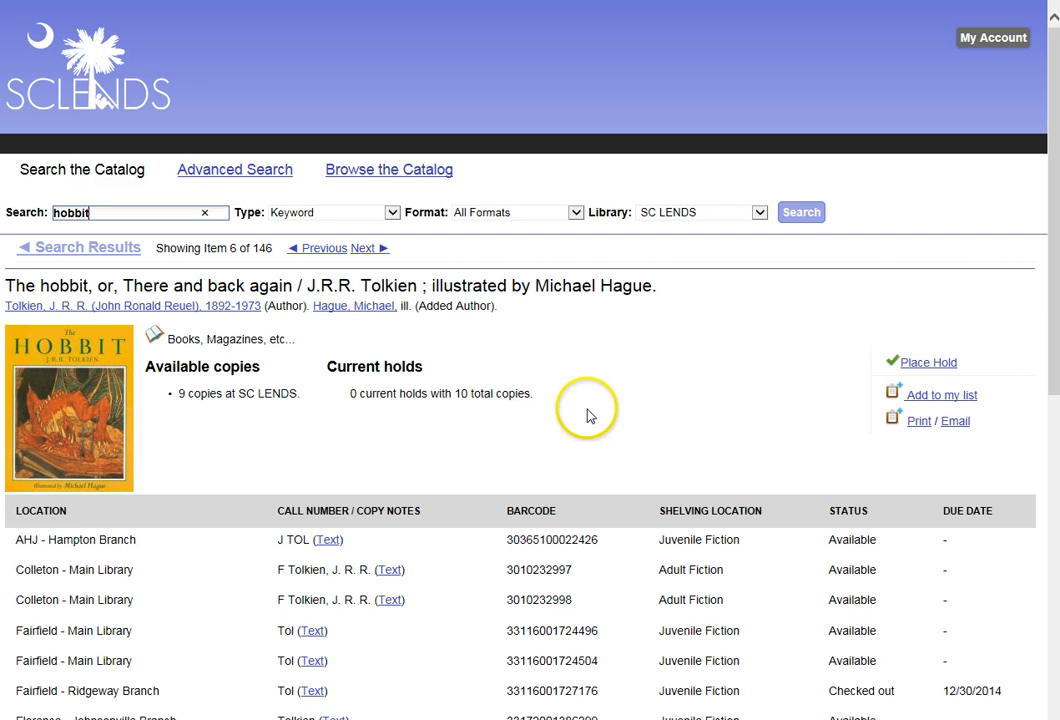
mouse_move(708, 410)
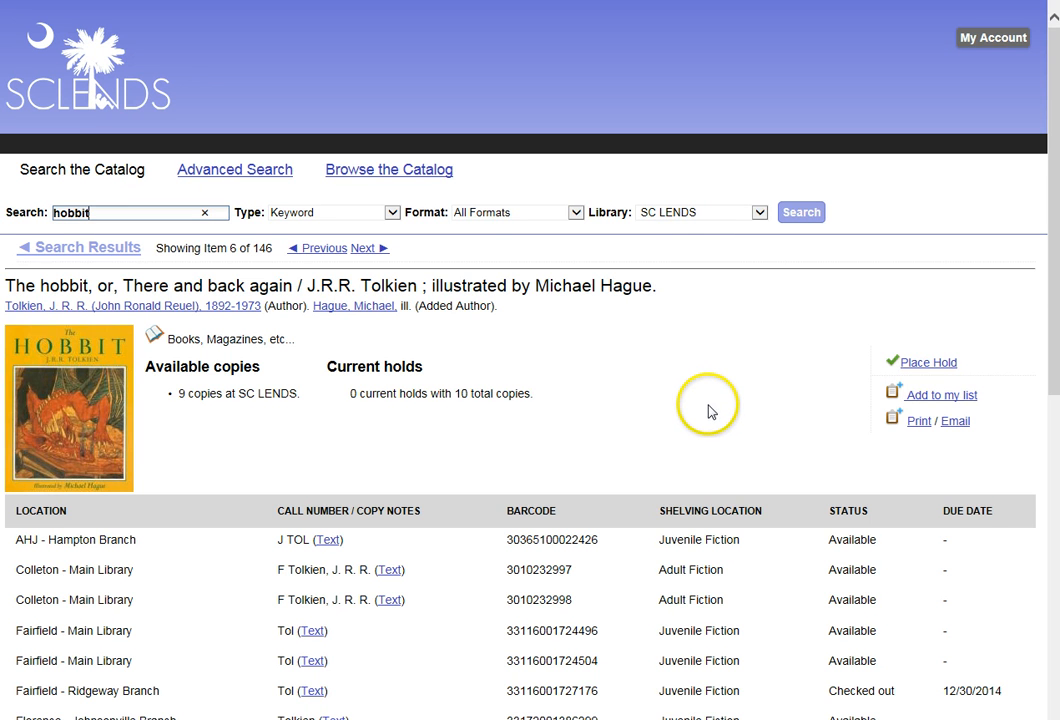
mouse_move(700, 414)
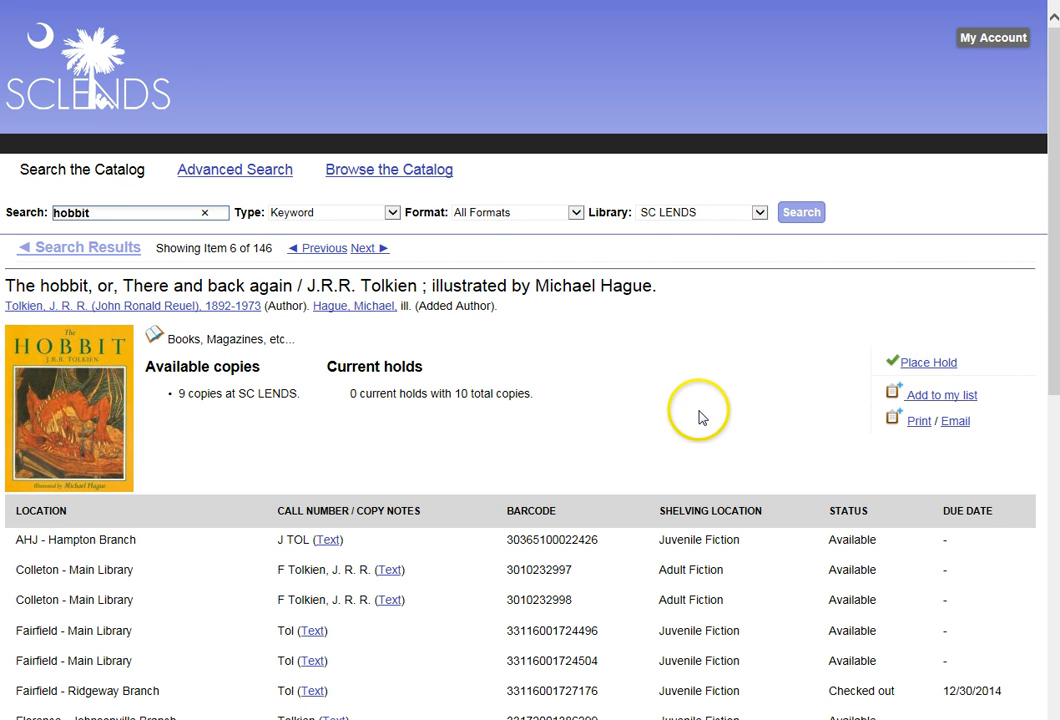
mouse_move(184, 650)
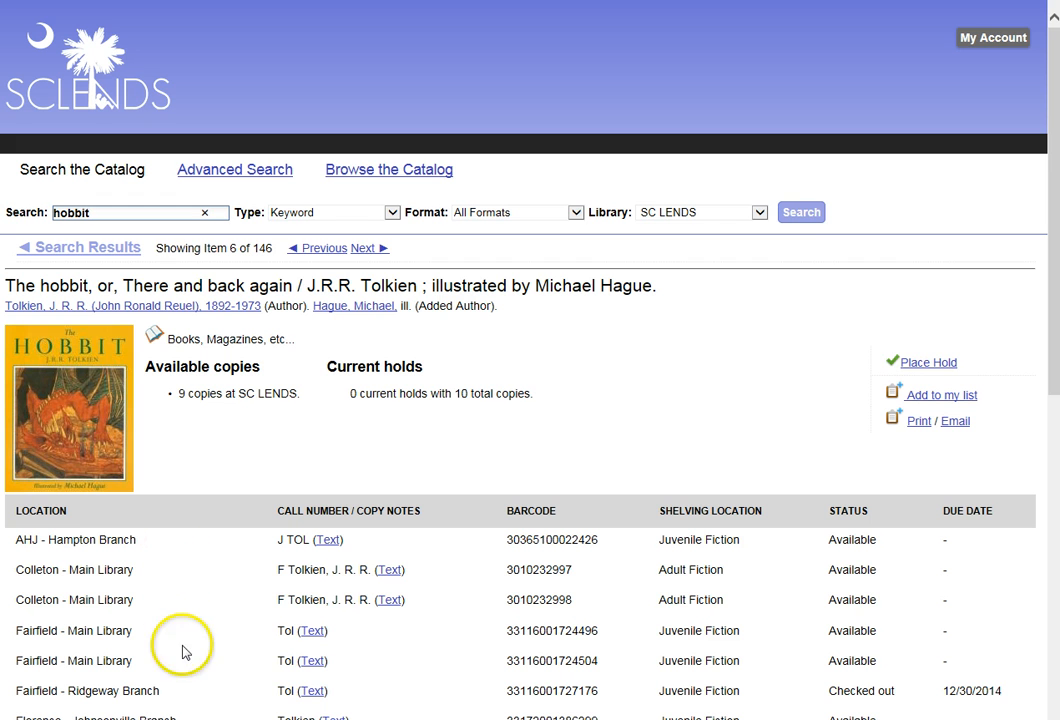
mouse_move(192, 584)
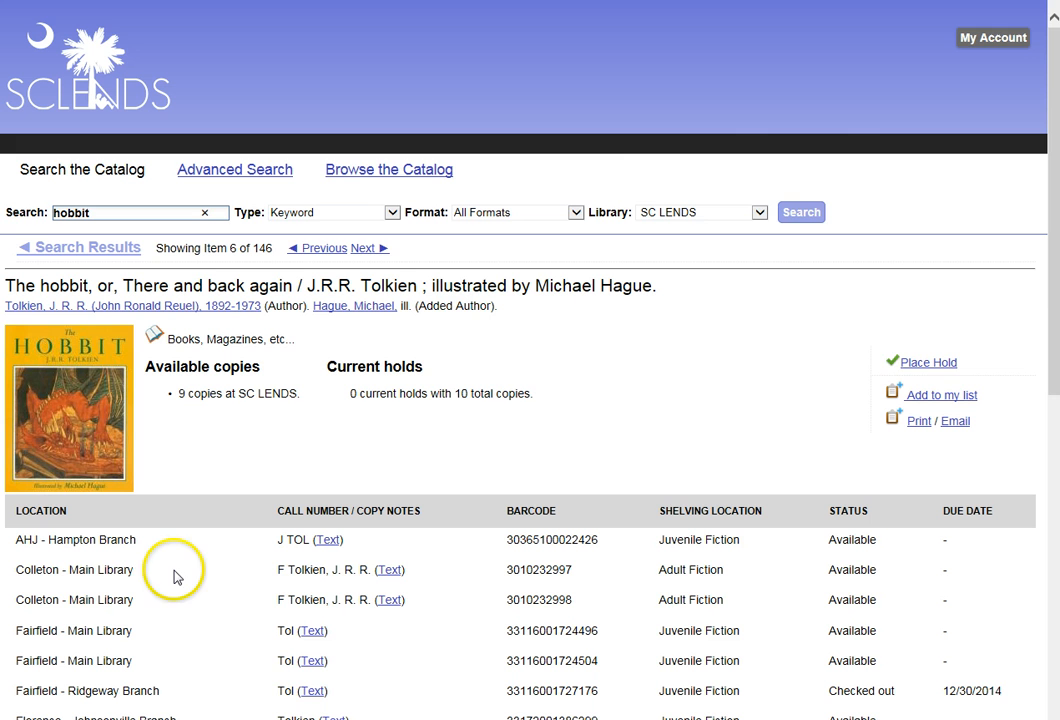
mouse_move(910, 184)
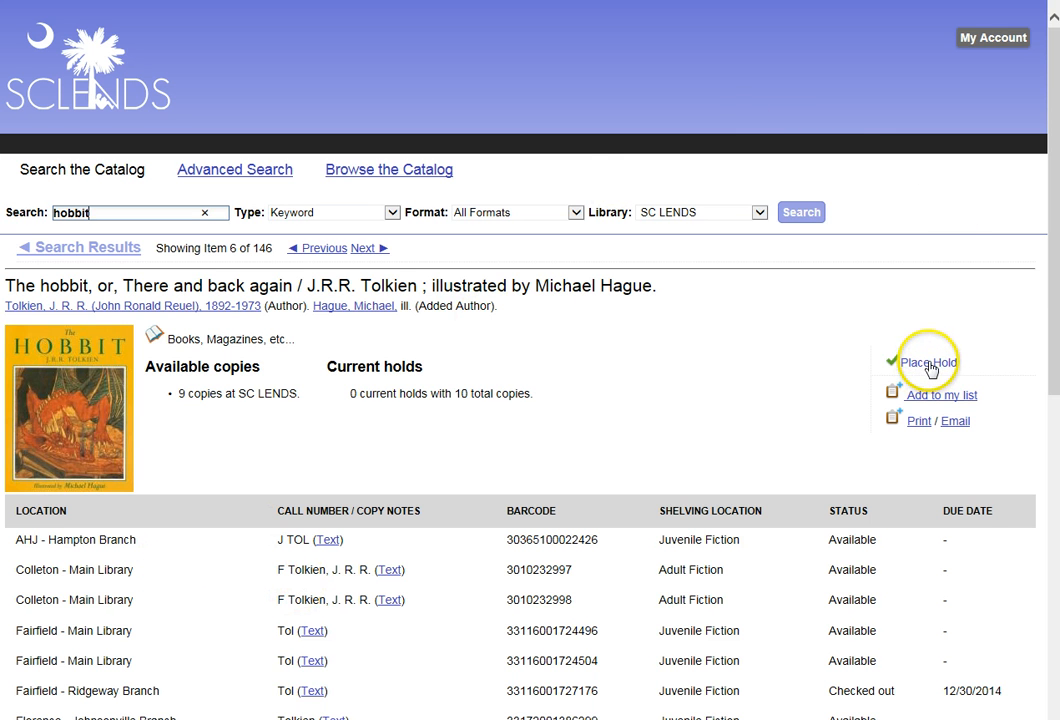
mouse_move(916, 356)
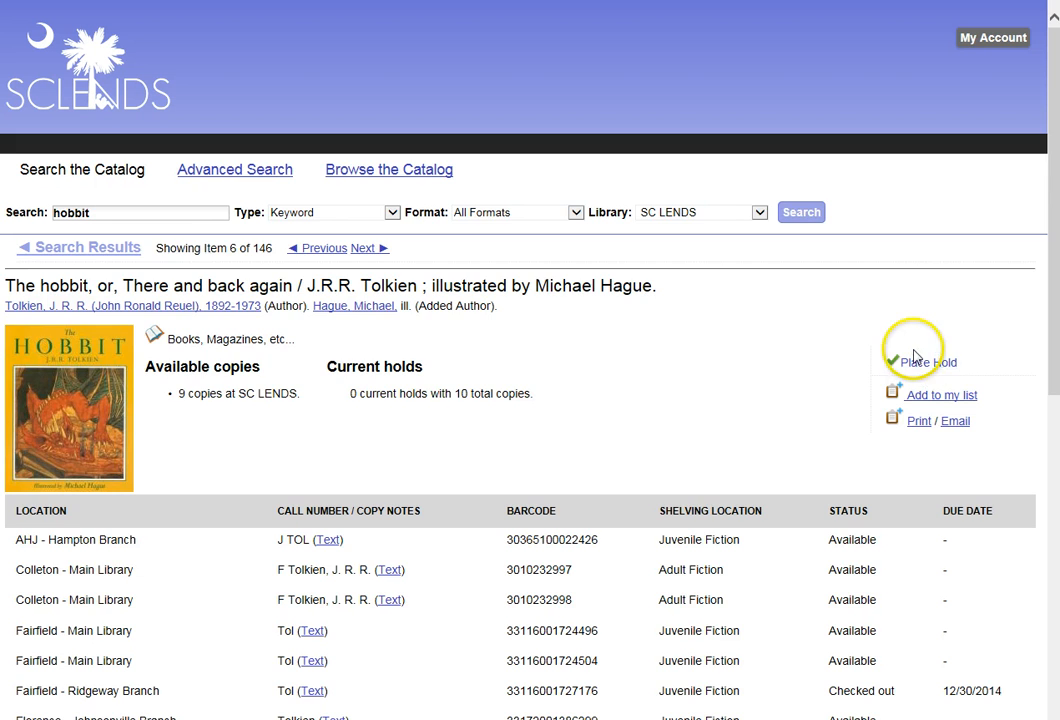
Place a hold on The Hobbit and log in with library card number and PIN
left_click(928, 362)
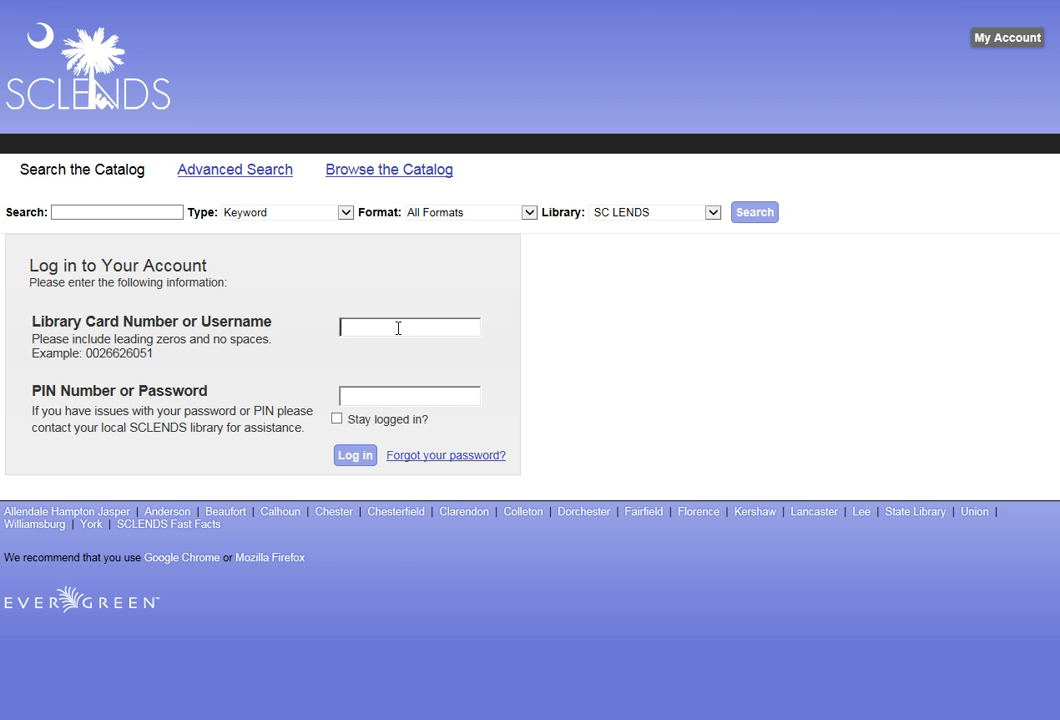
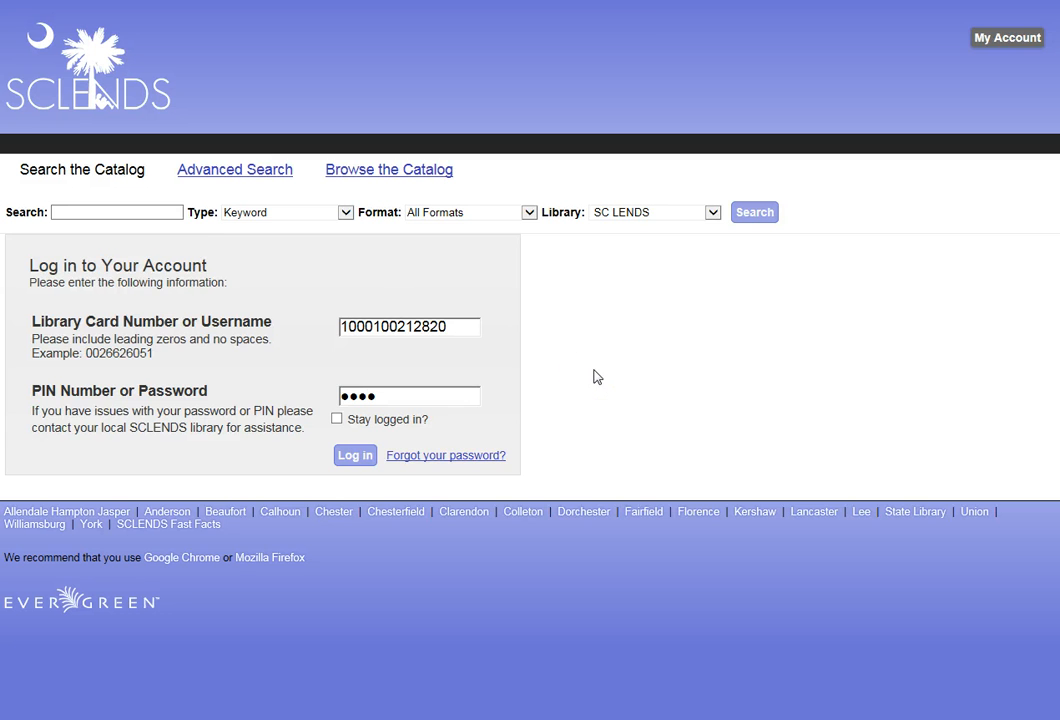
left_click(356, 456)
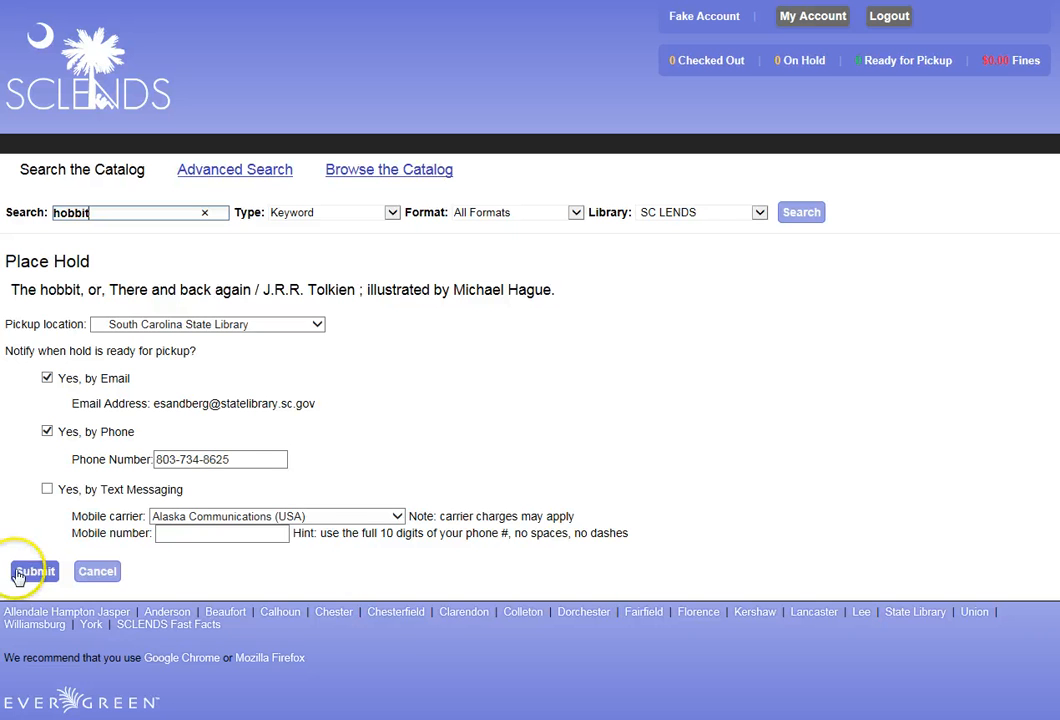
mouse_move(310, 370)
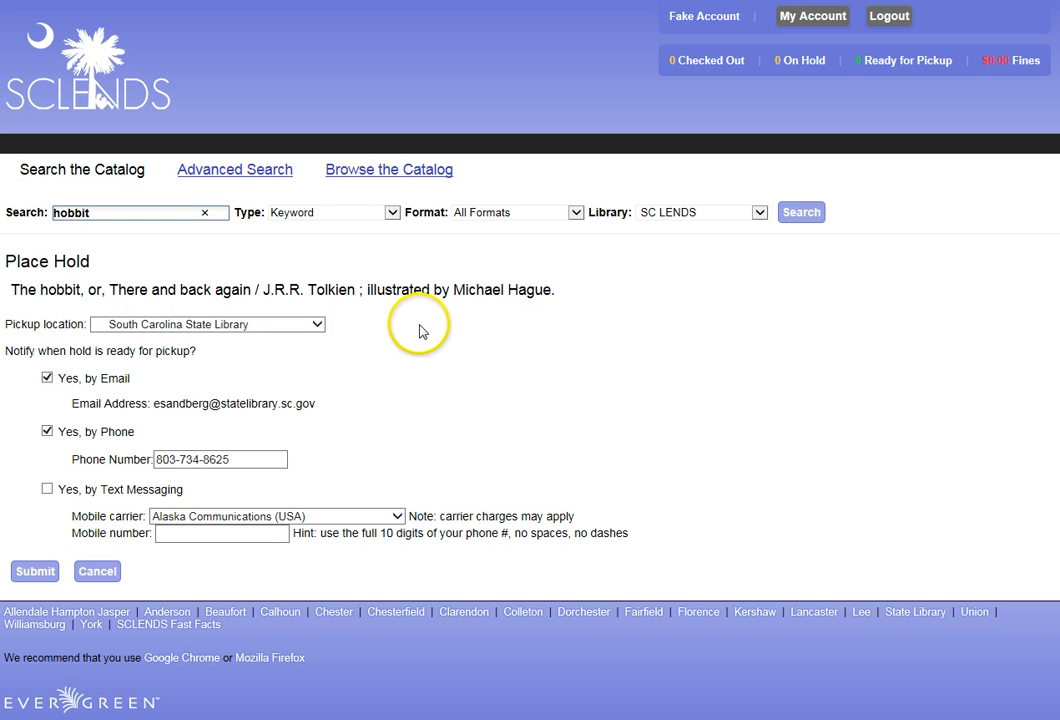
mouse_move(210, 340)
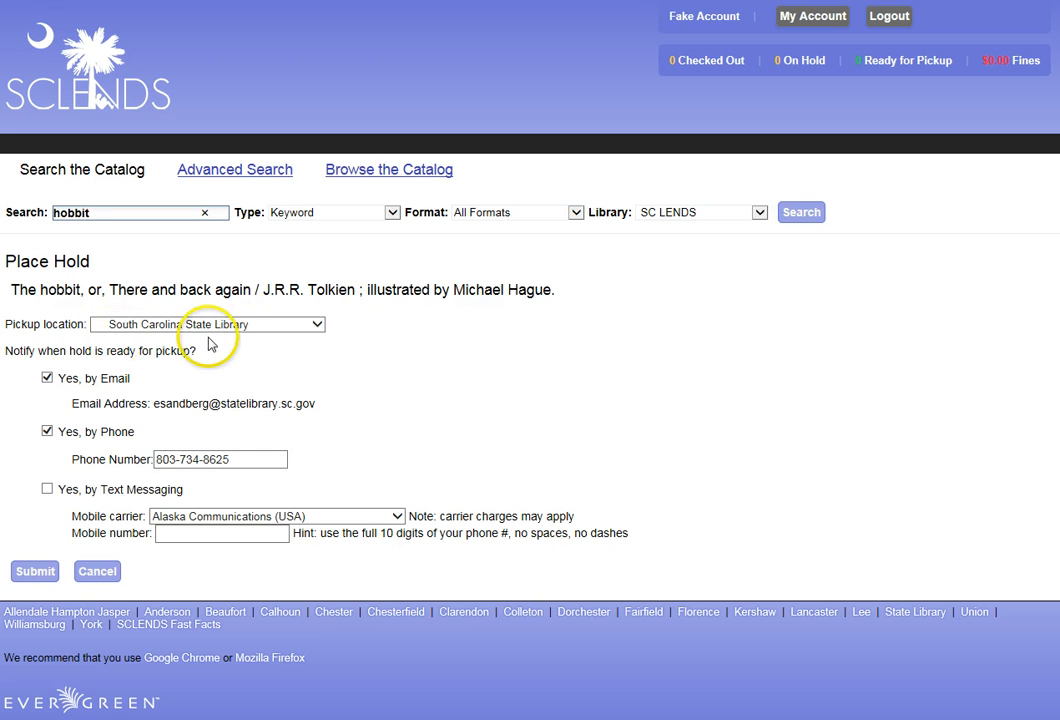
mouse_move(446, 640)
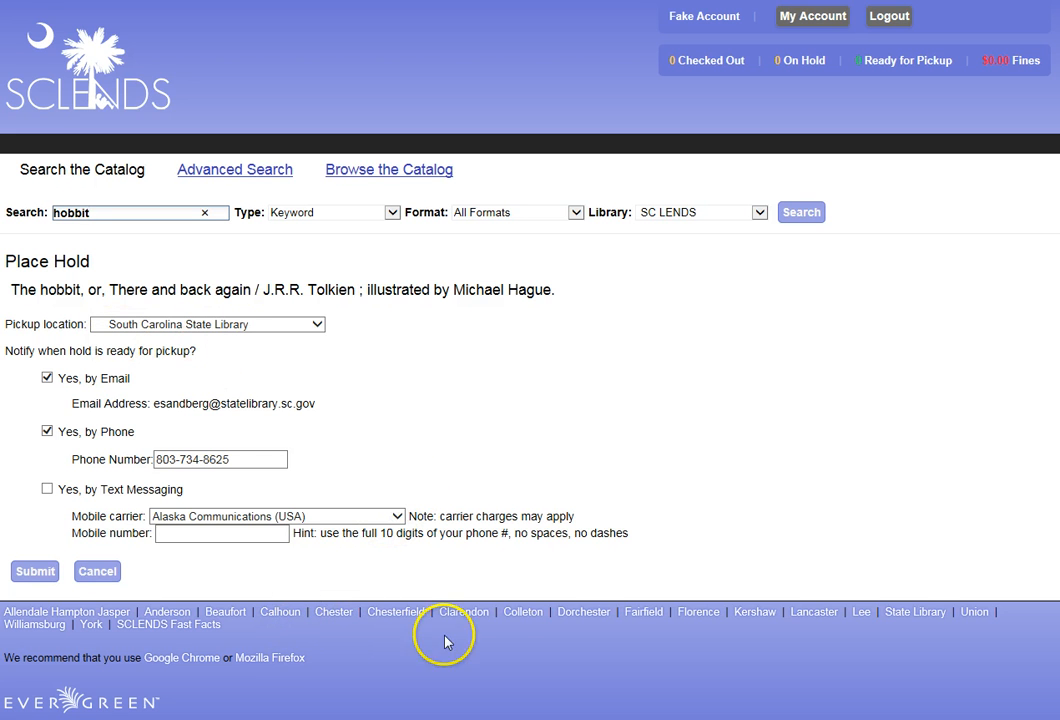
mouse_move(388, 620)
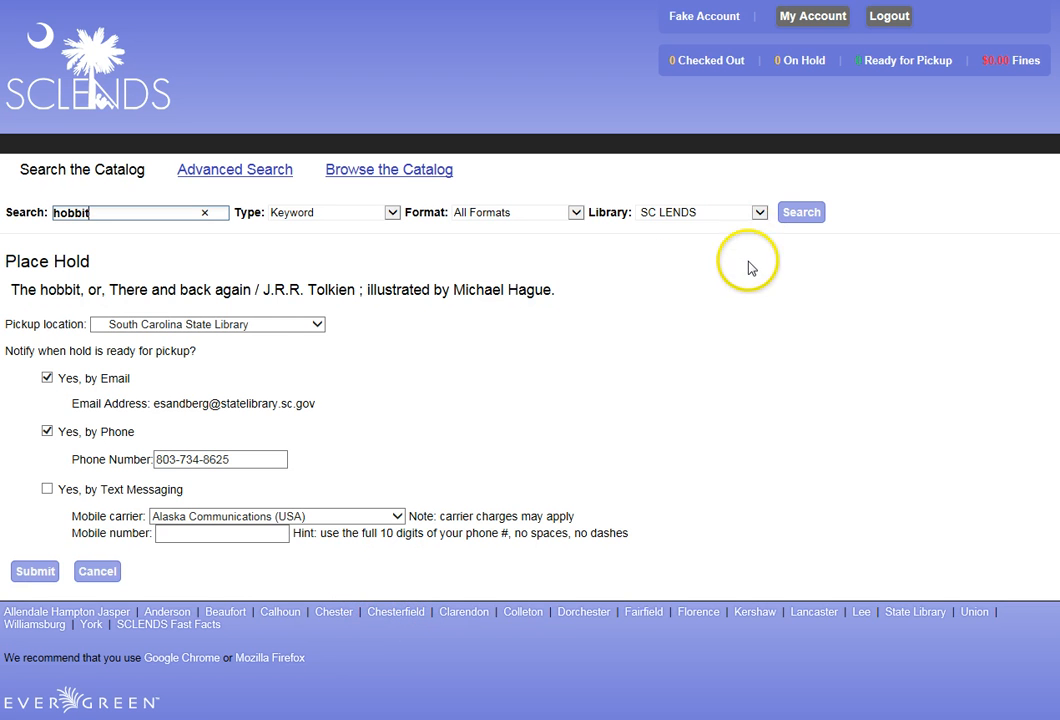
mouse_move(236, 338)
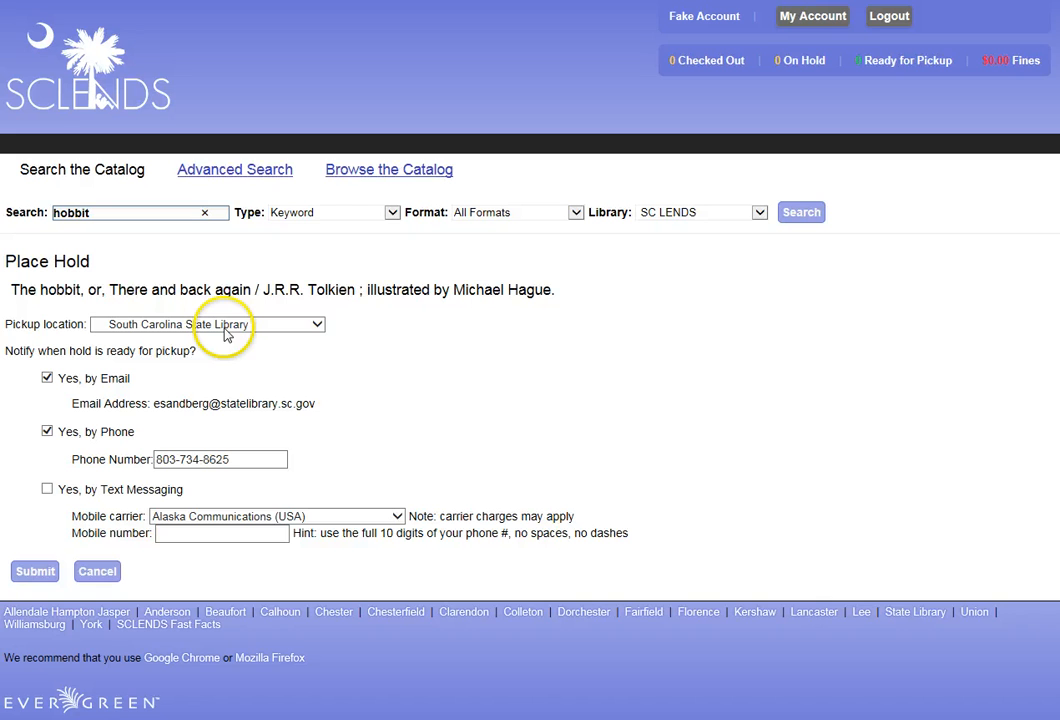
mouse_move(658, 264)
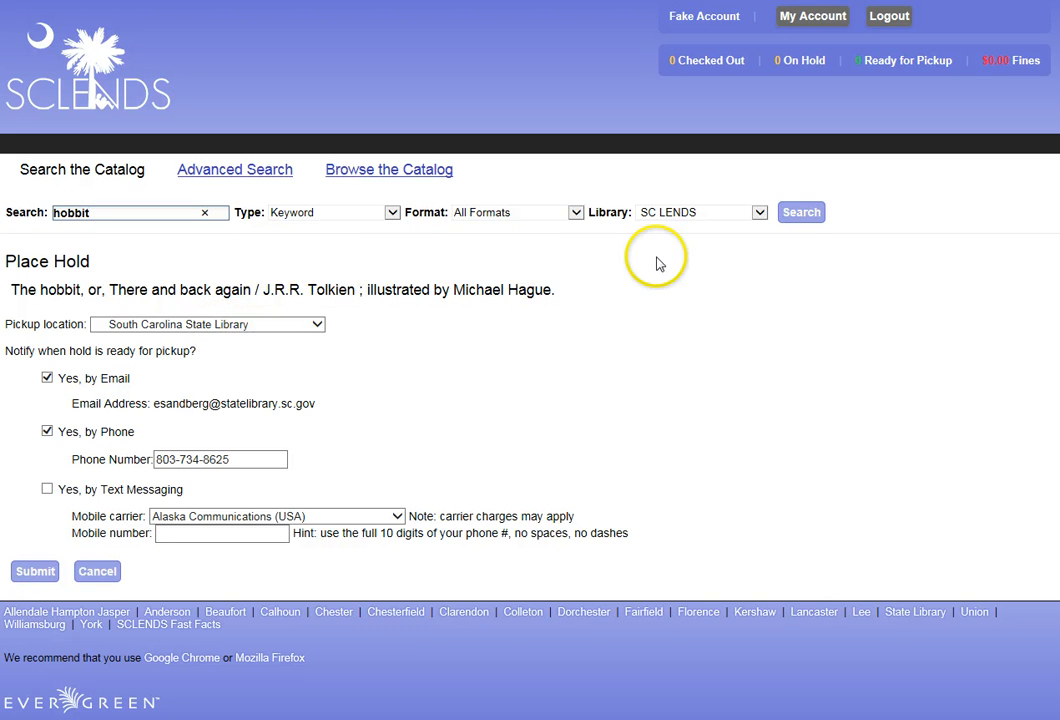
mouse_move(304, 248)
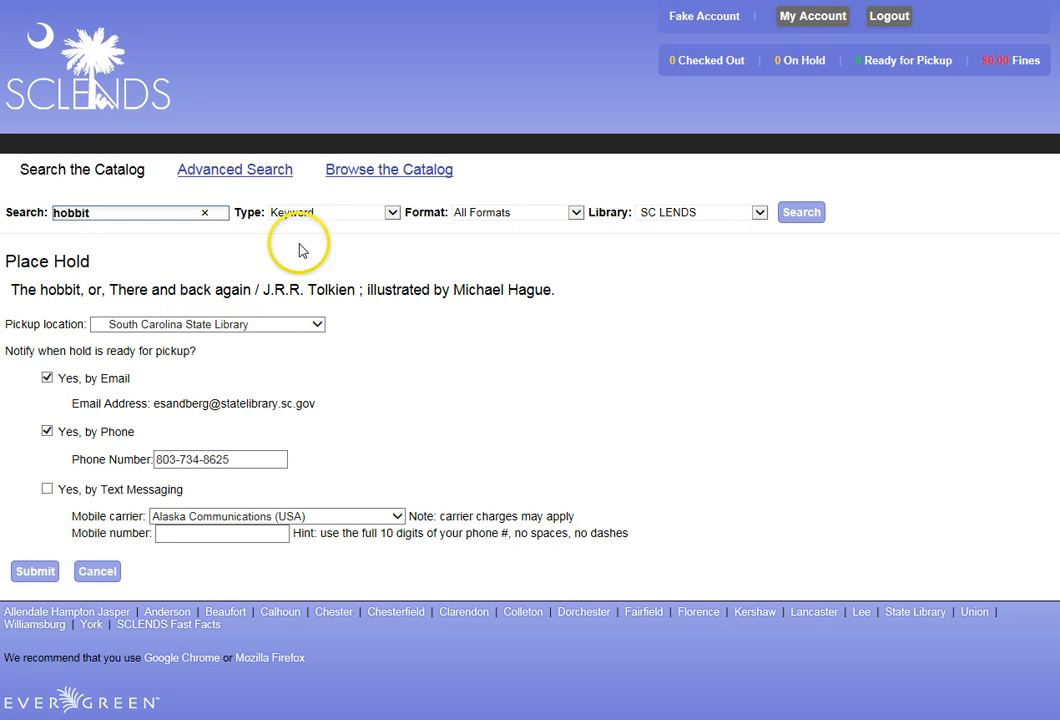
mouse_move(256, 176)
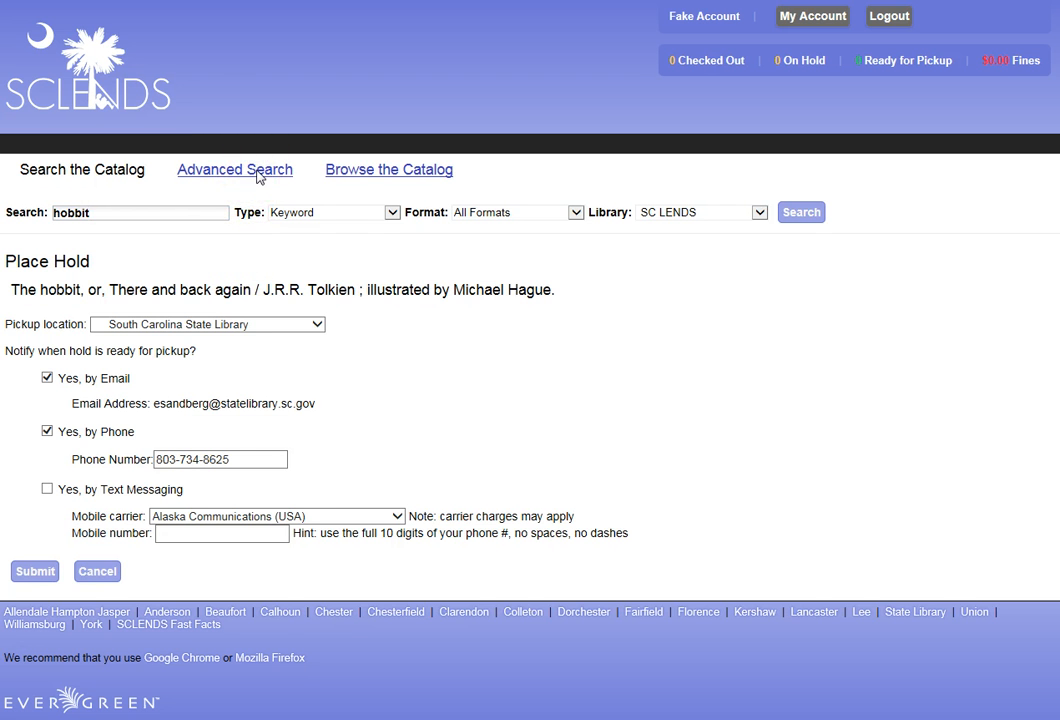
Leave the Place Hold form for the Advanced Search page
left_click(234, 168)
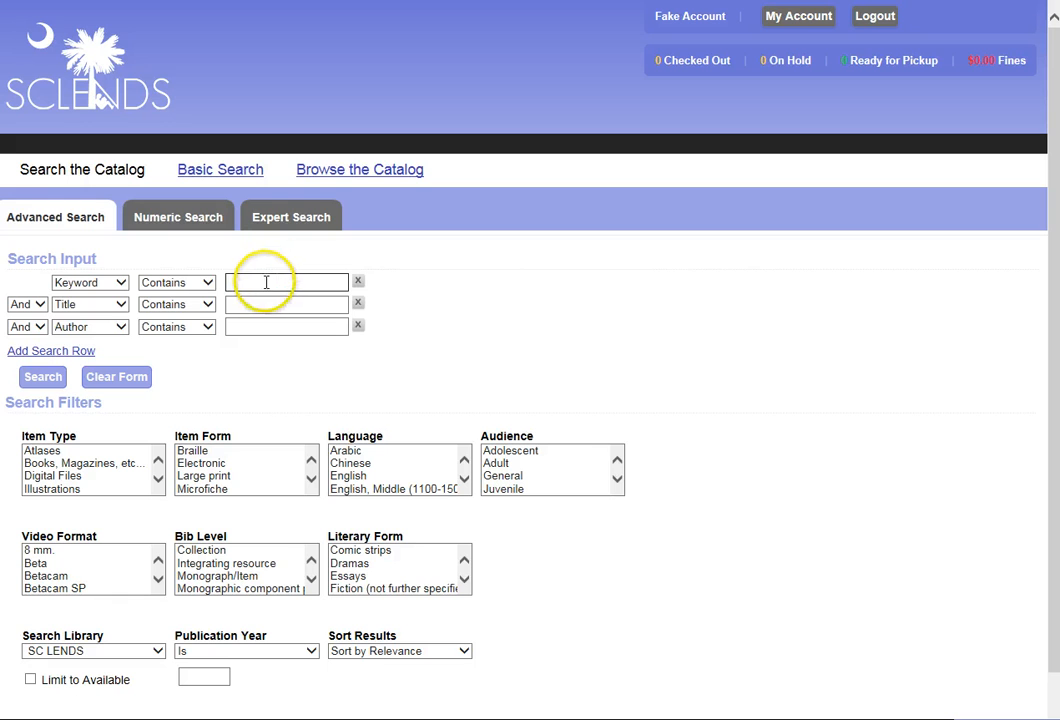
Search Subject 'wetlands' limited to South Carolina State Library, returning about 137 results
left_click(90, 282)
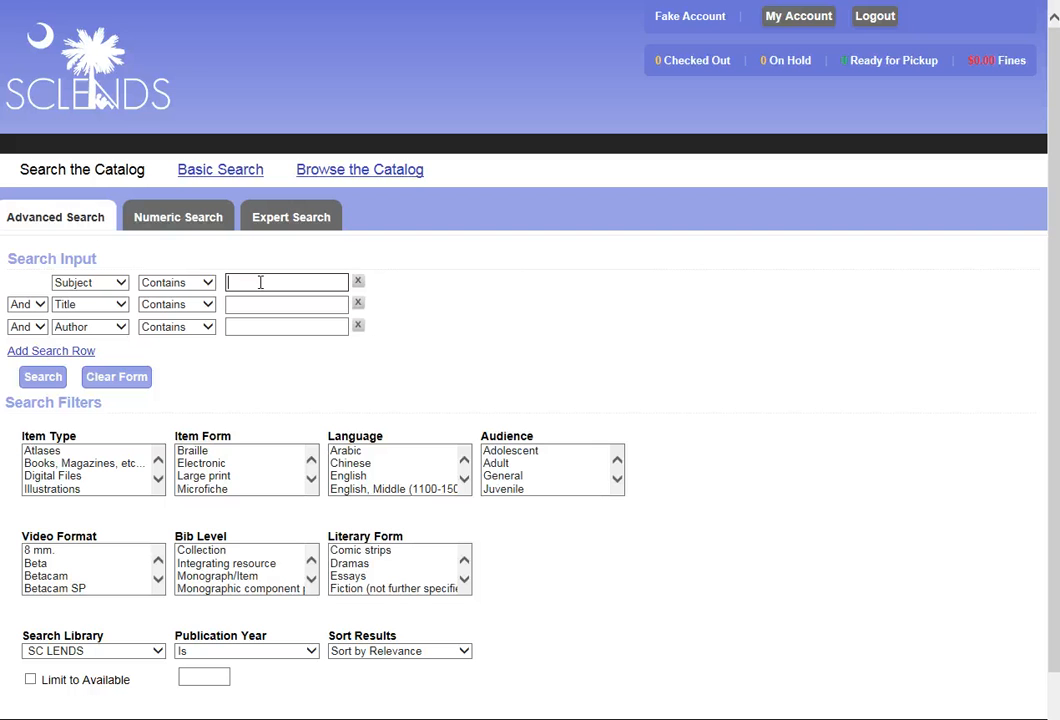
type("wetlands")
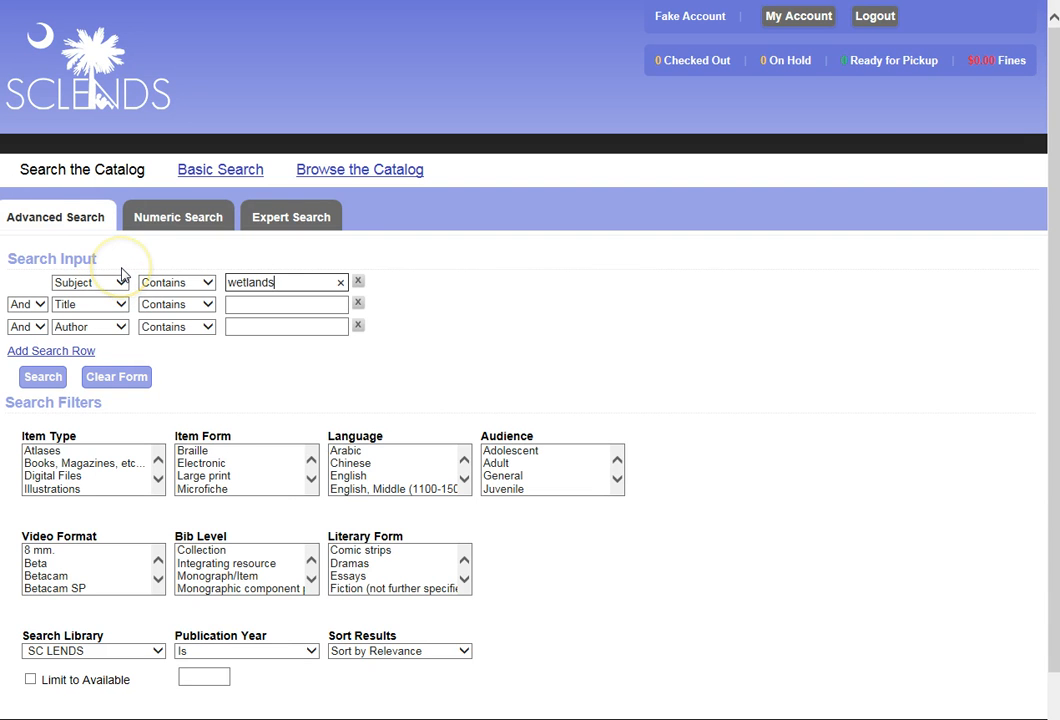
mouse_move(136, 320)
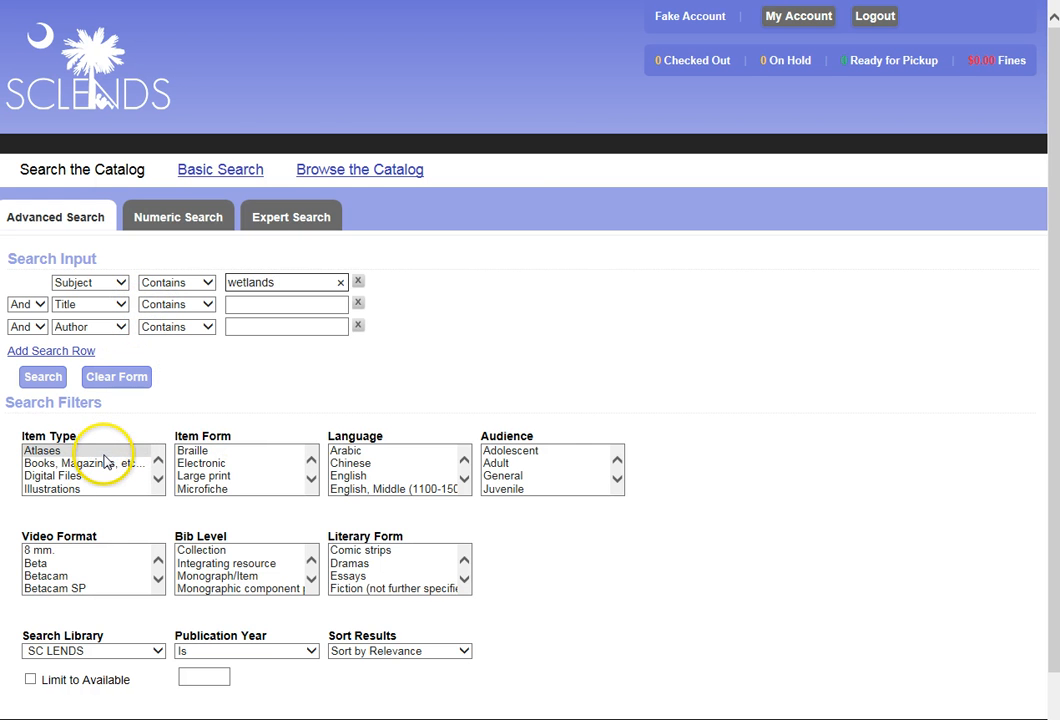
left_click(400, 488)
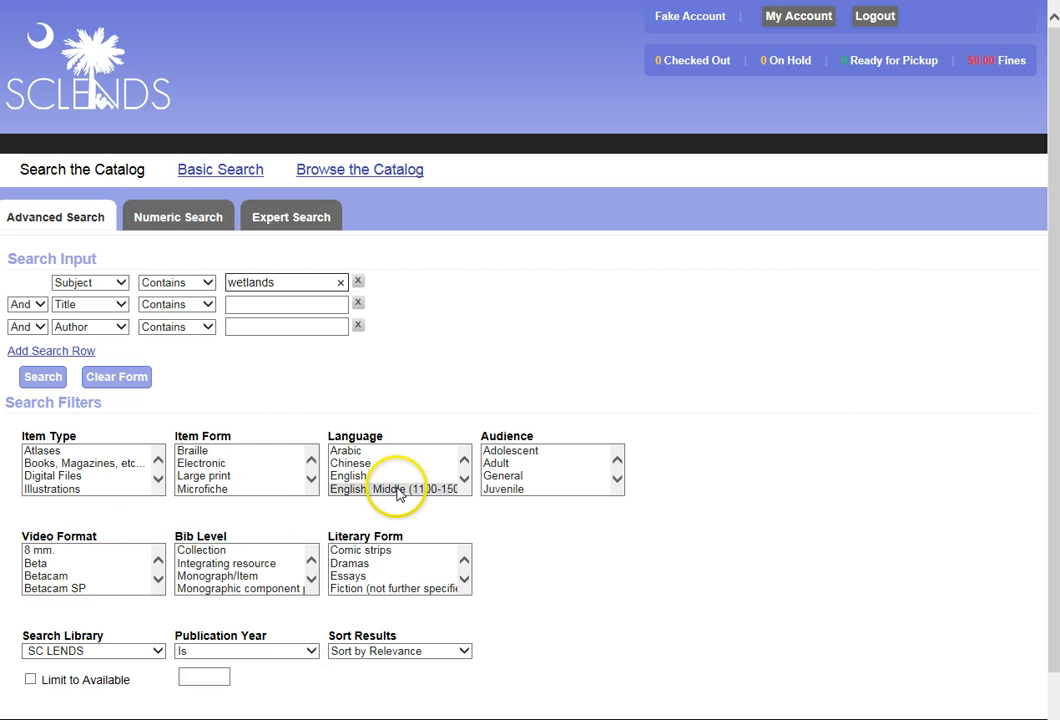
left_click(396, 488)
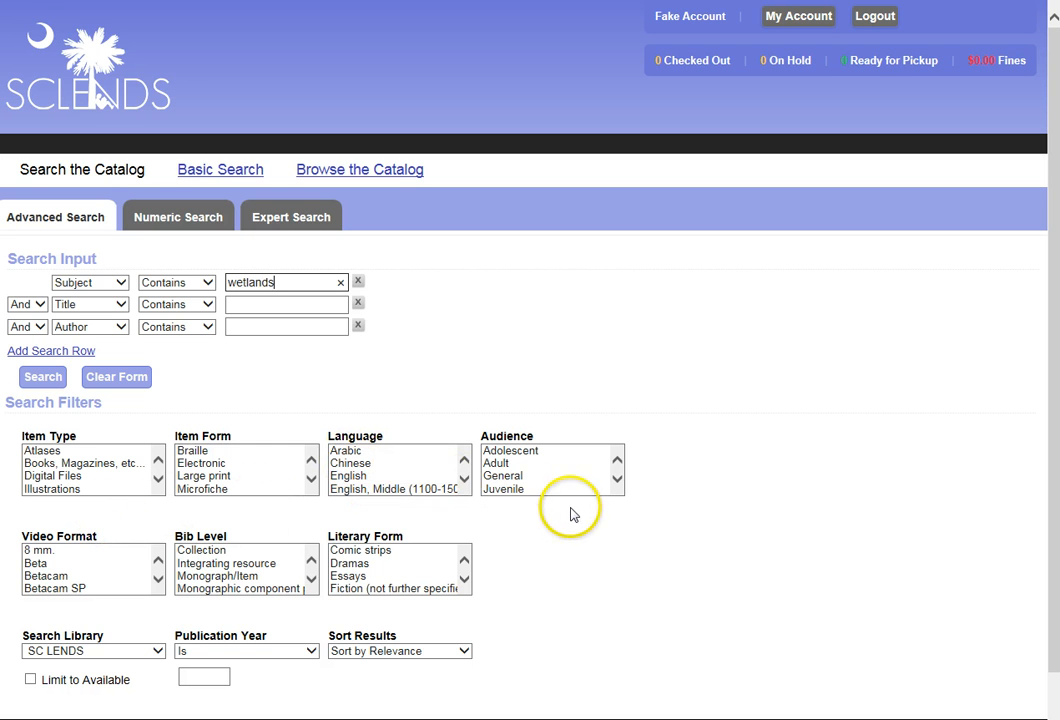
mouse_move(544, 516)
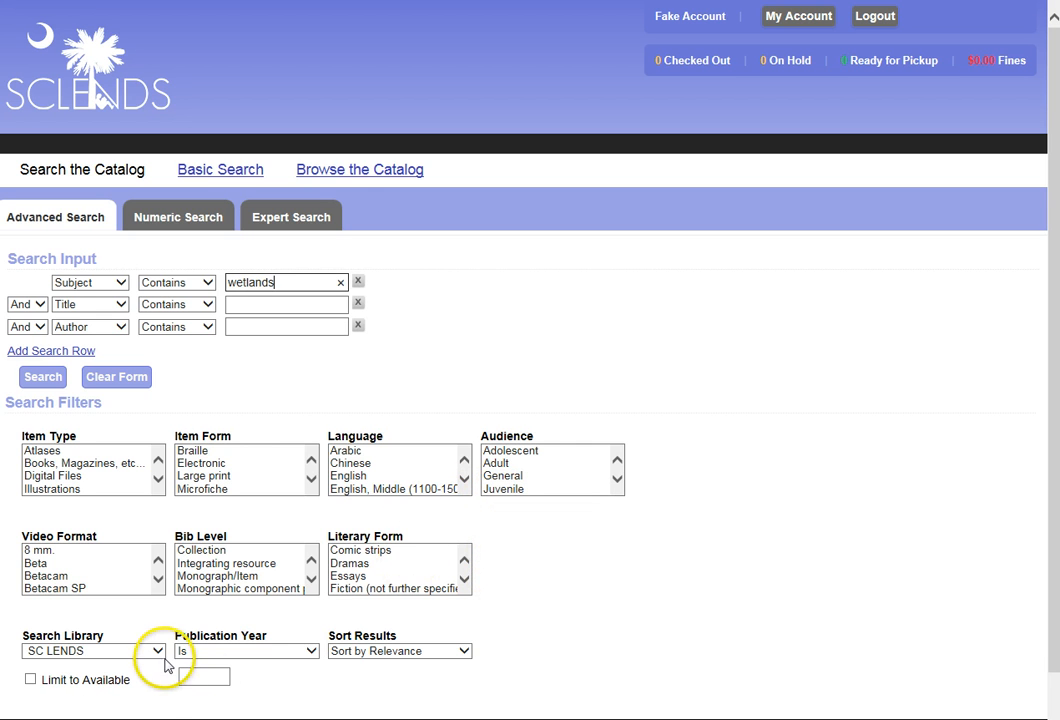
left_click(92, 650)
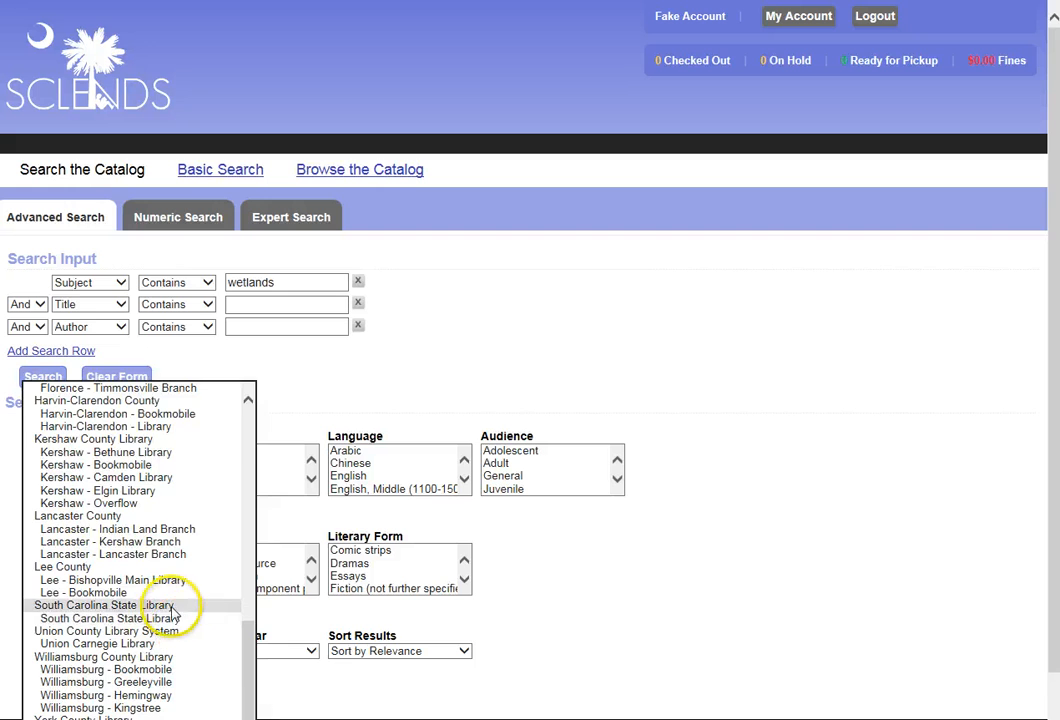
left_click(104, 604)
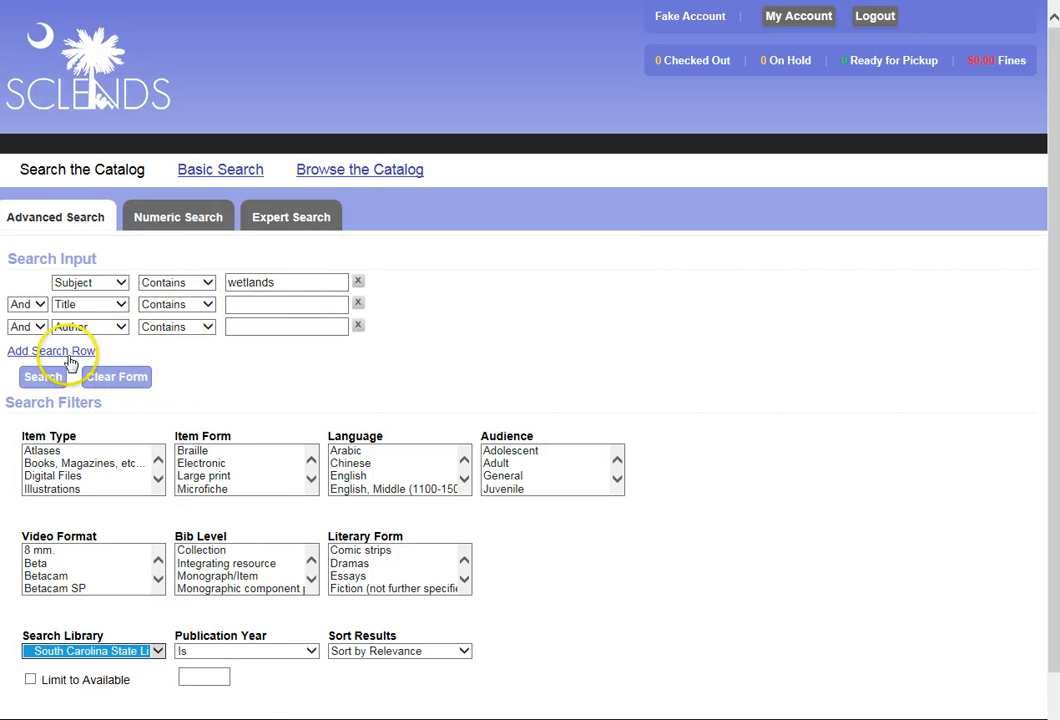
mouse_move(556, 330)
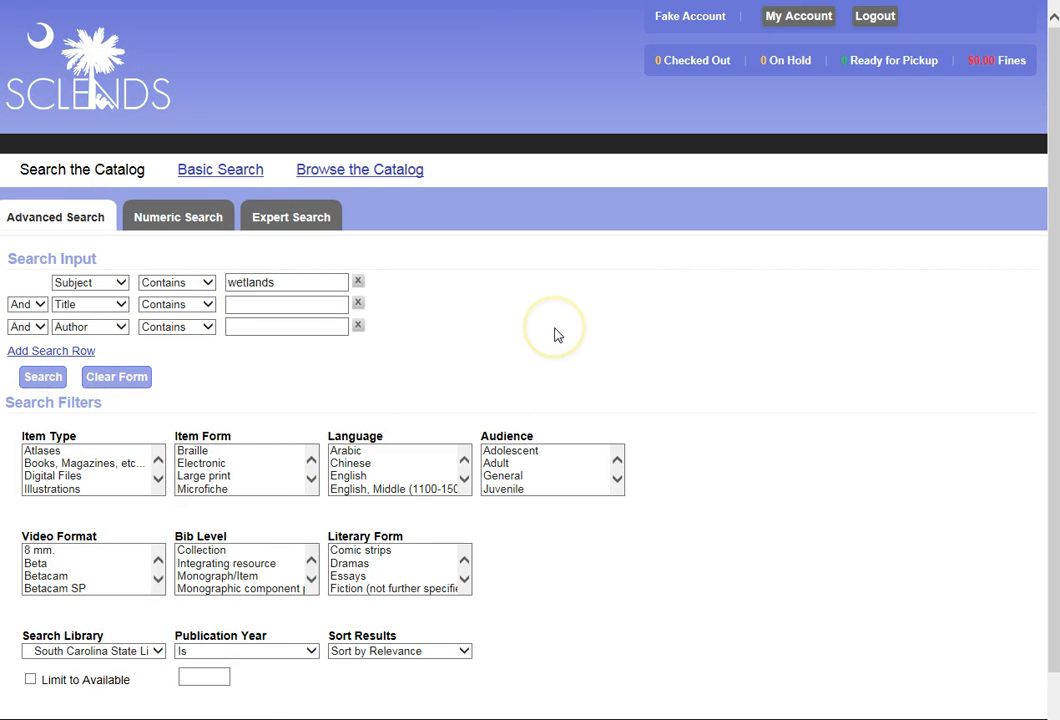
left_click(44, 376)
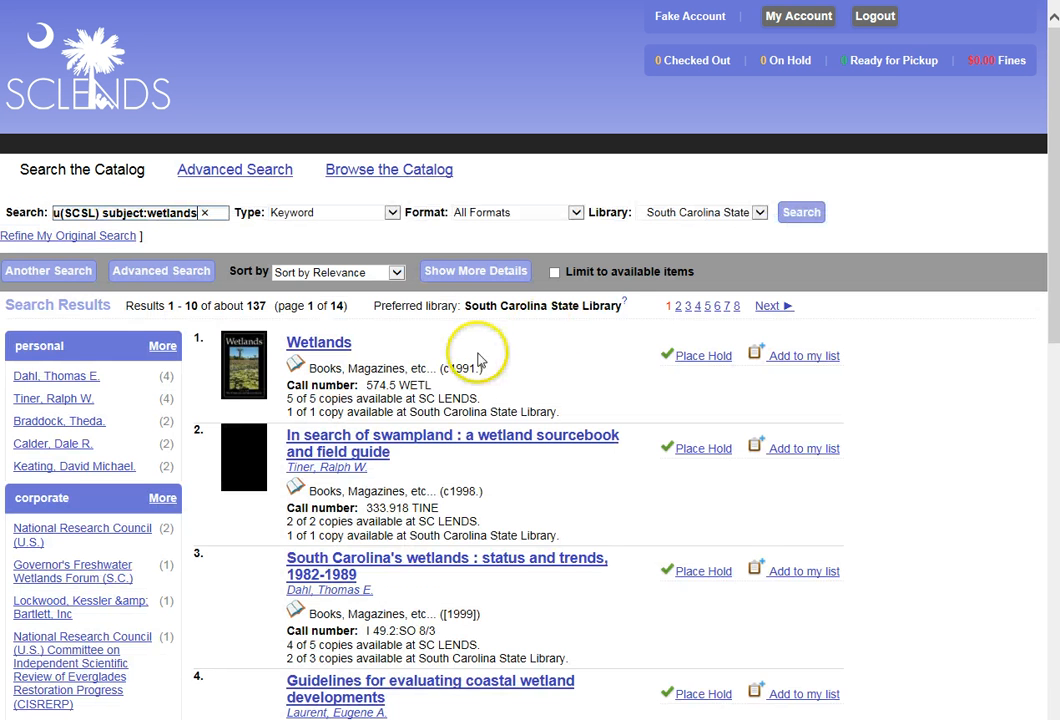
mouse_move(272, 320)
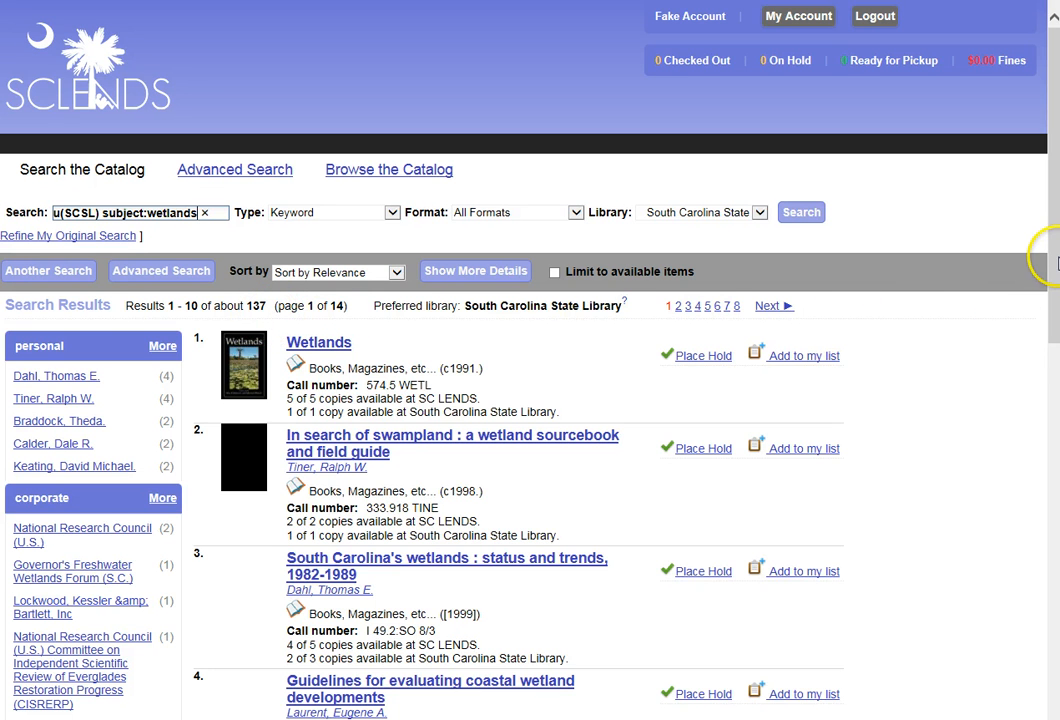
Scroll the wetlands results down to titles like Guidelines for Evaluating Coastal Wetland Developments
scroll("down", 3)
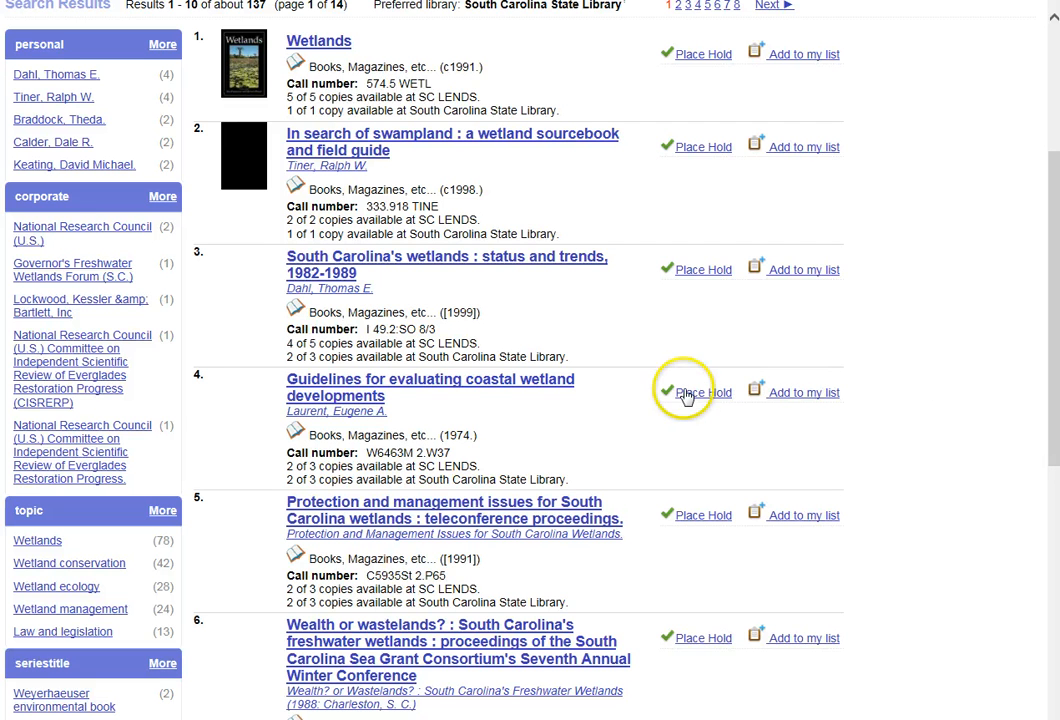
mouse_move(148, 384)
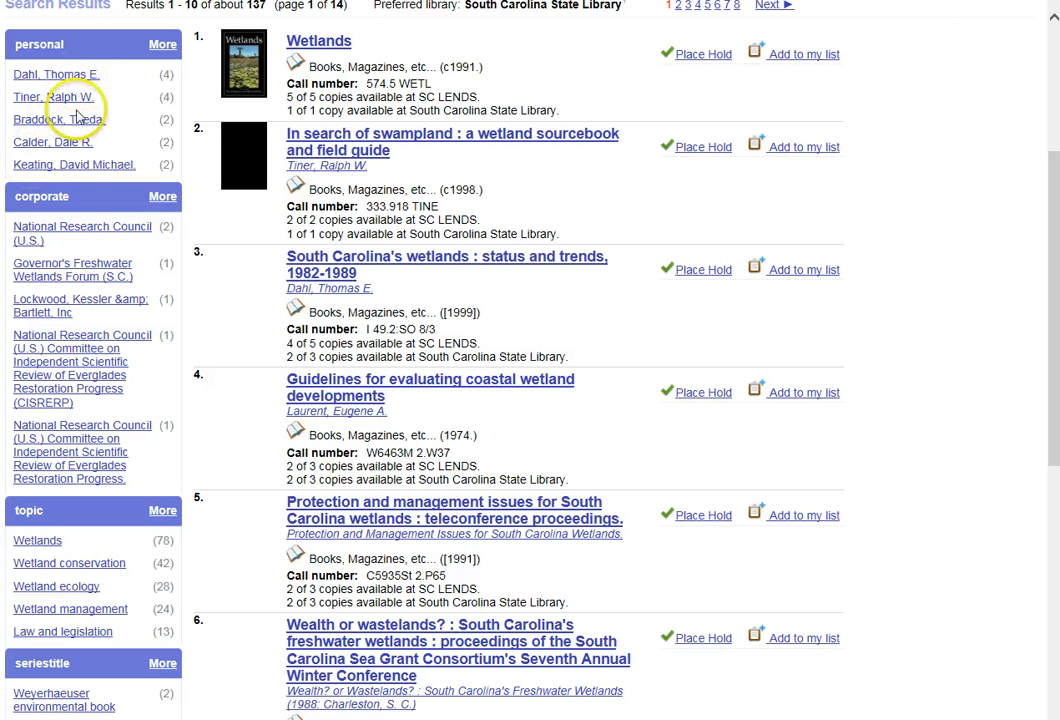
mouse_move(62, 300)
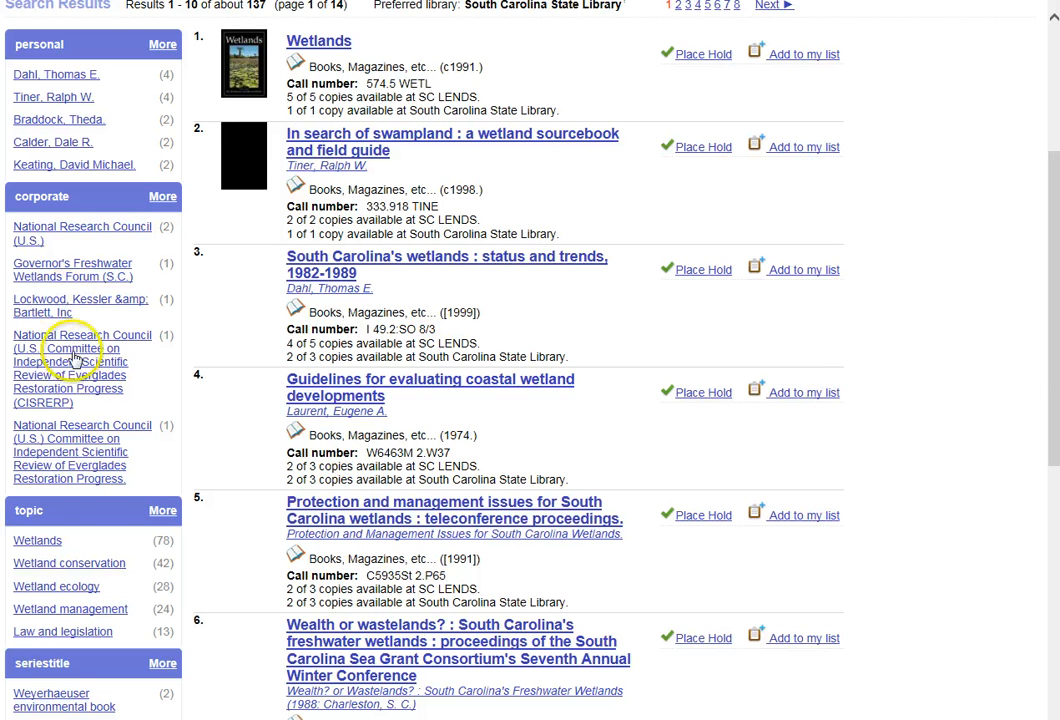
mouse_move(64, 570)
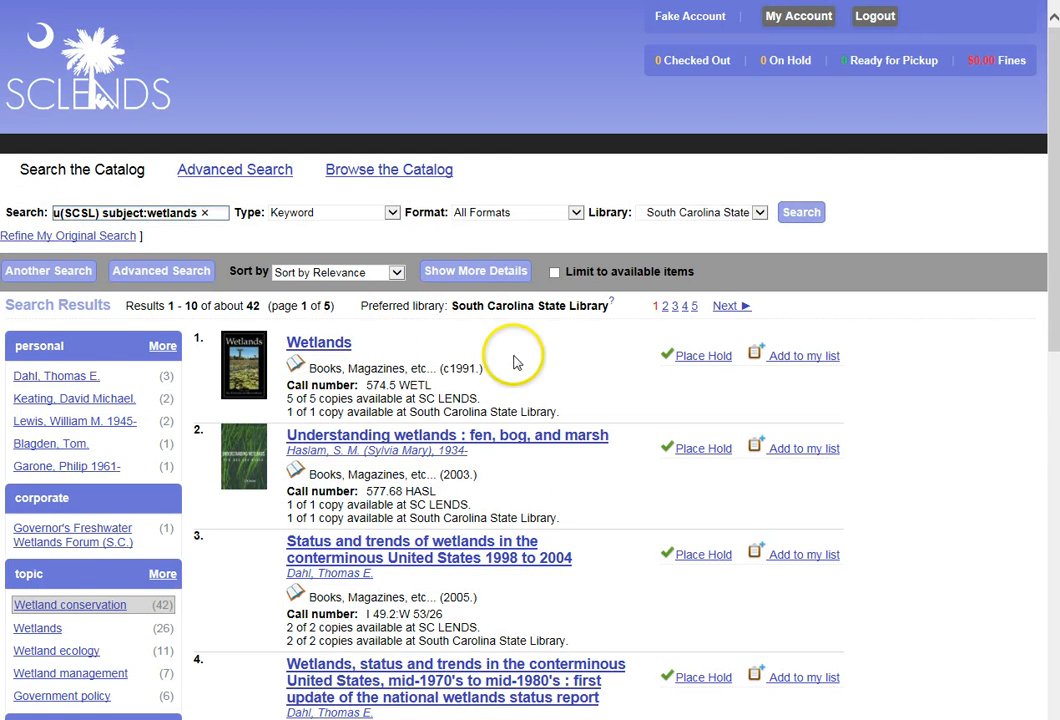
mouse_move(324, 344)
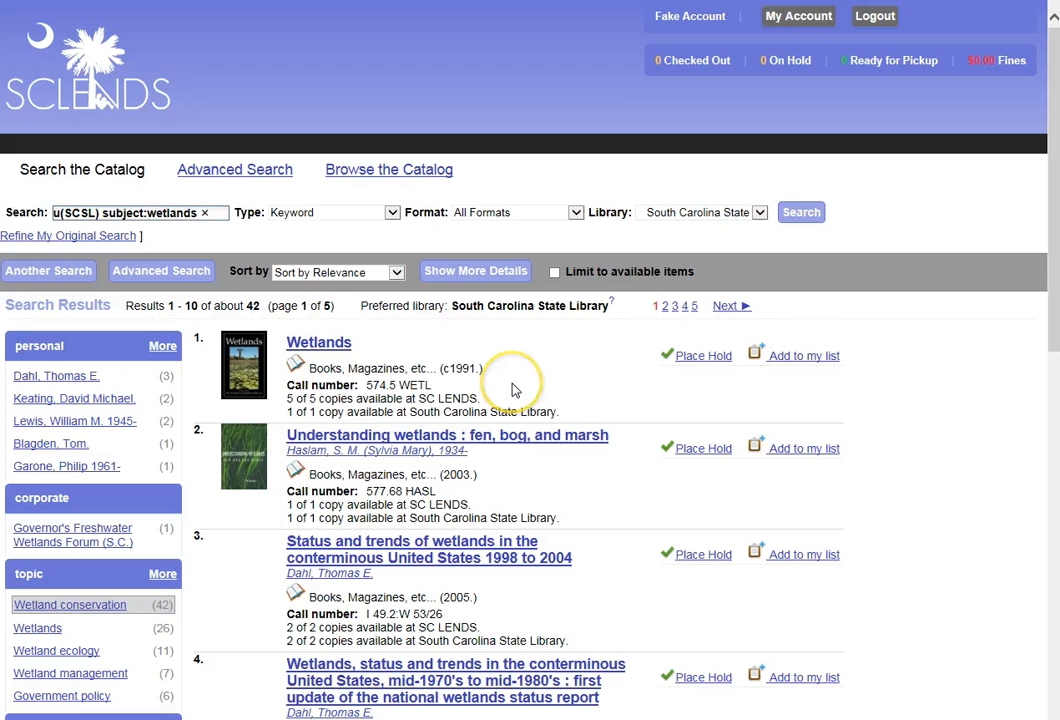
mouse_move(504, 378)
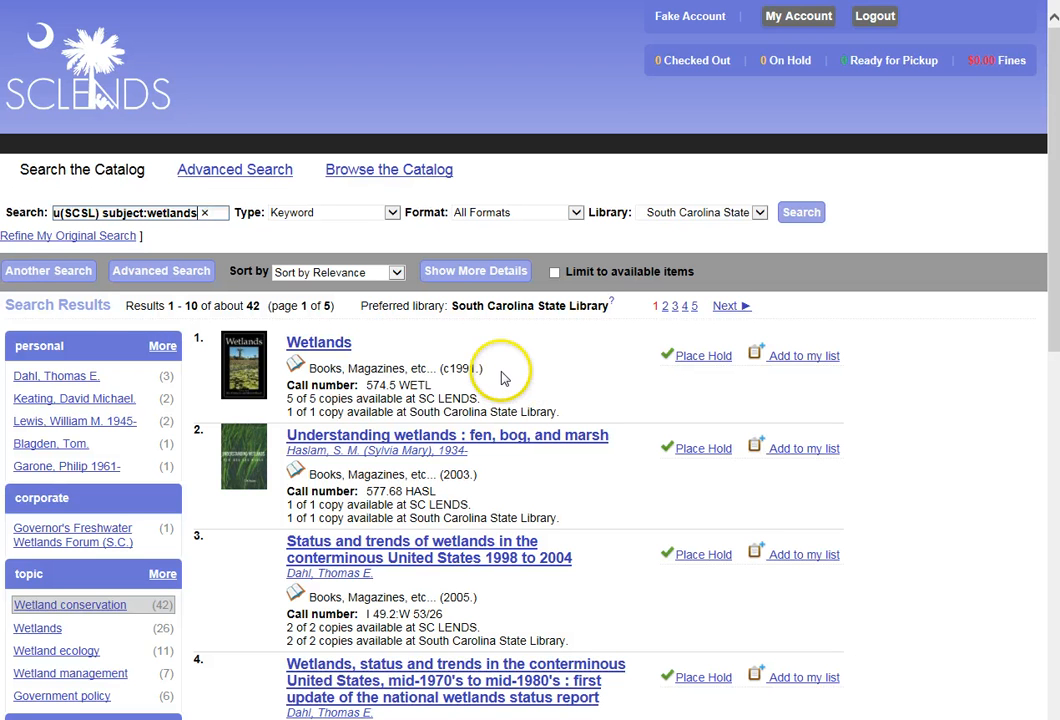
mouse_move(324, 344)
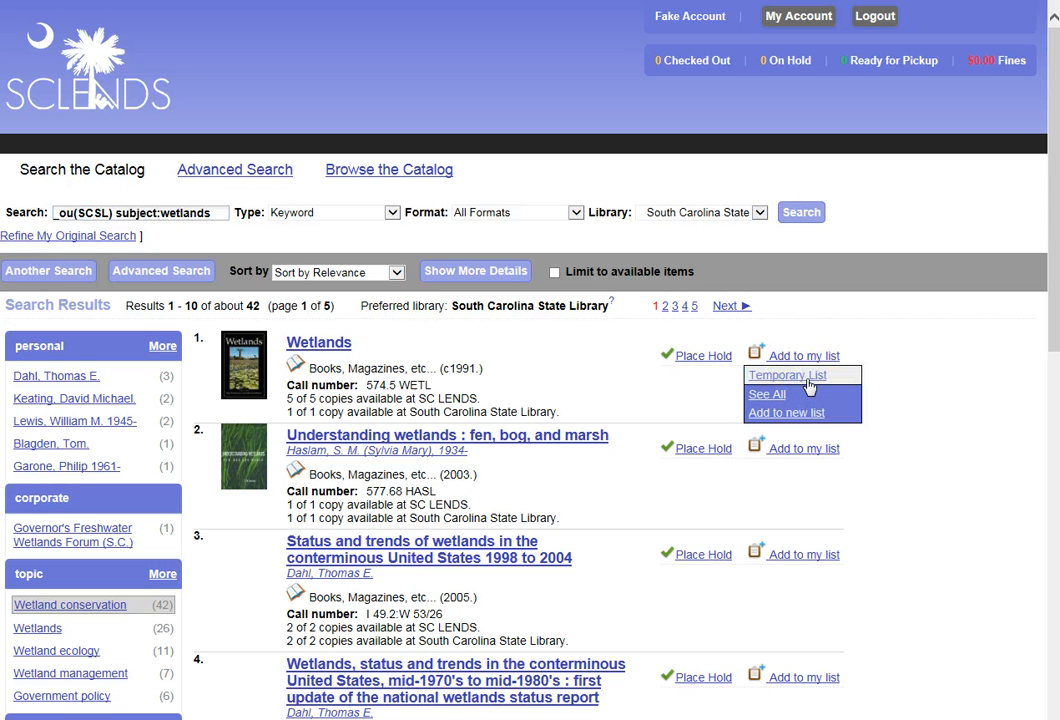
Add Mitsch's Wetlands to the temporary list and bring up list options for Coastal Wetlands Impoundments
scroll("down", 3)
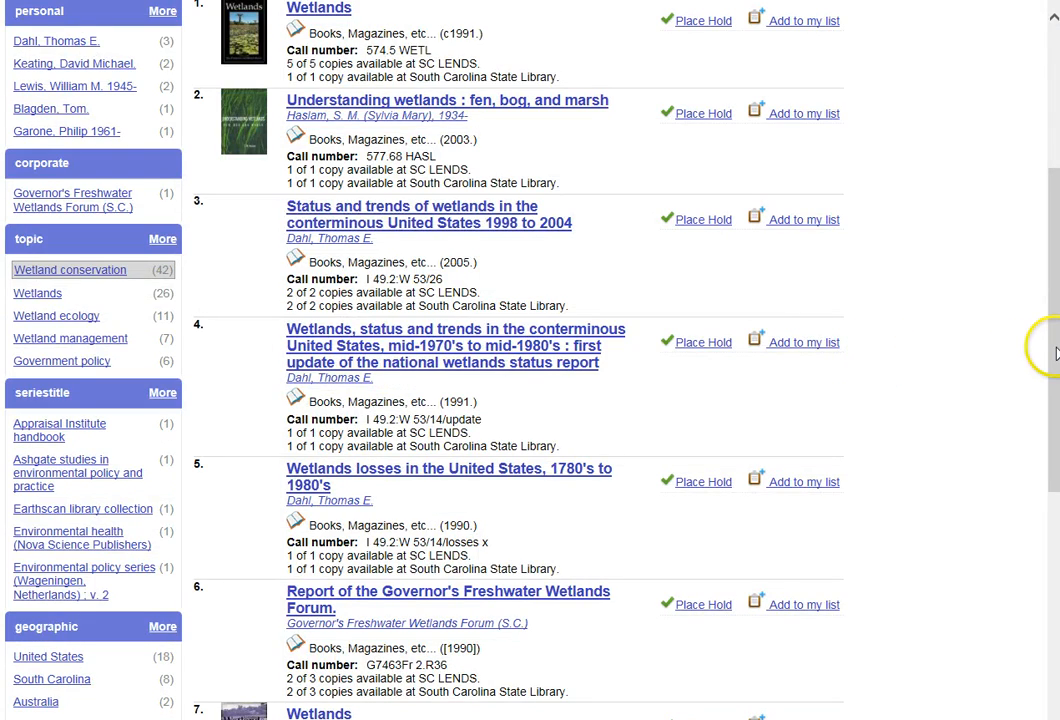
scroll("up", 3)
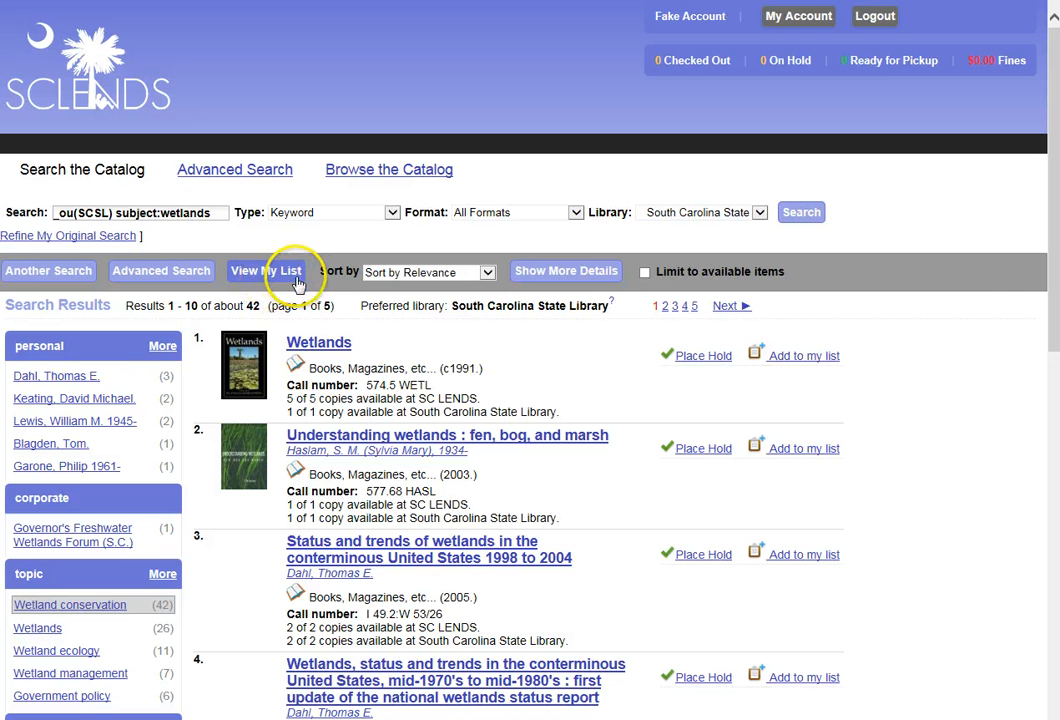
mouse_move(1050, 308)
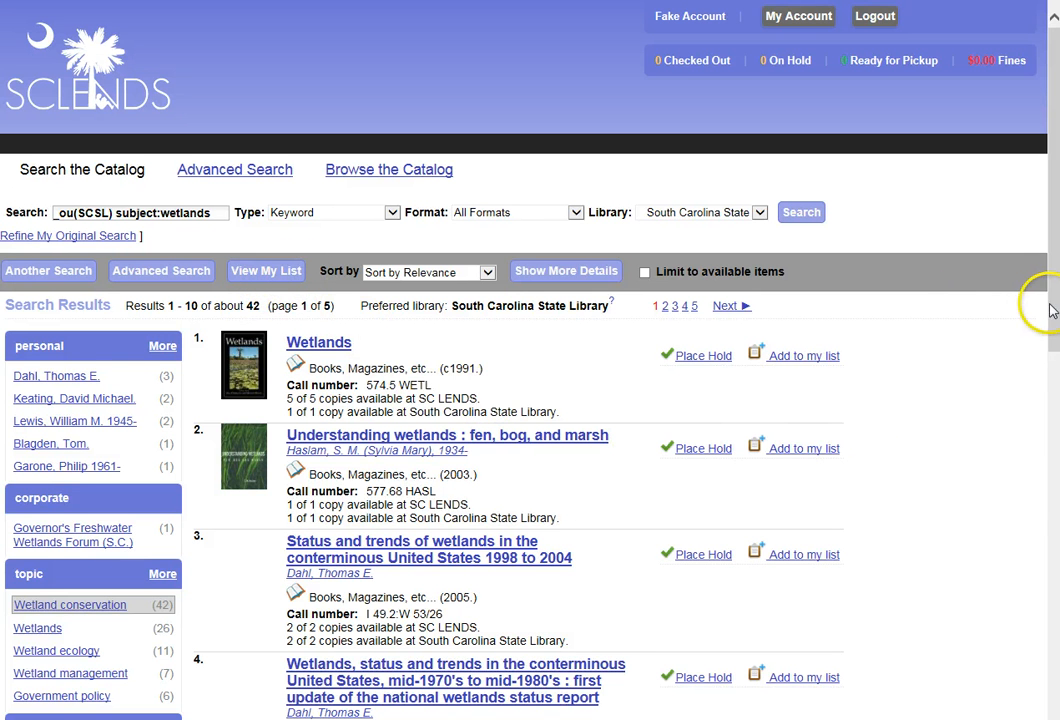
scroll("down", 3)
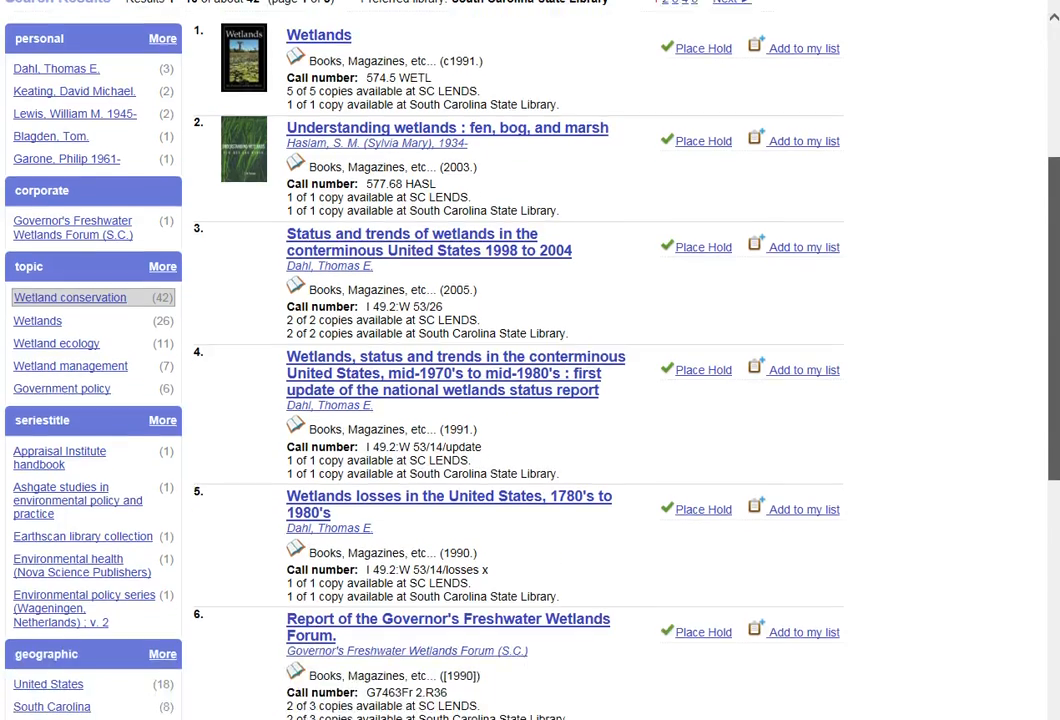
scroll("down", 3)
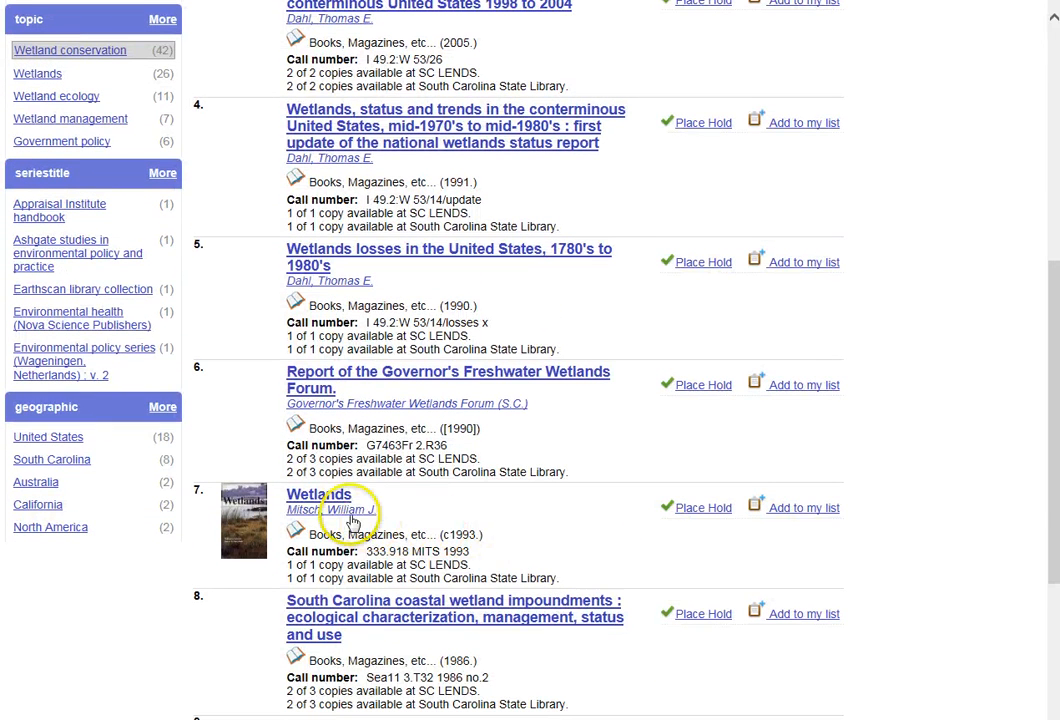
left_click(800, 508)
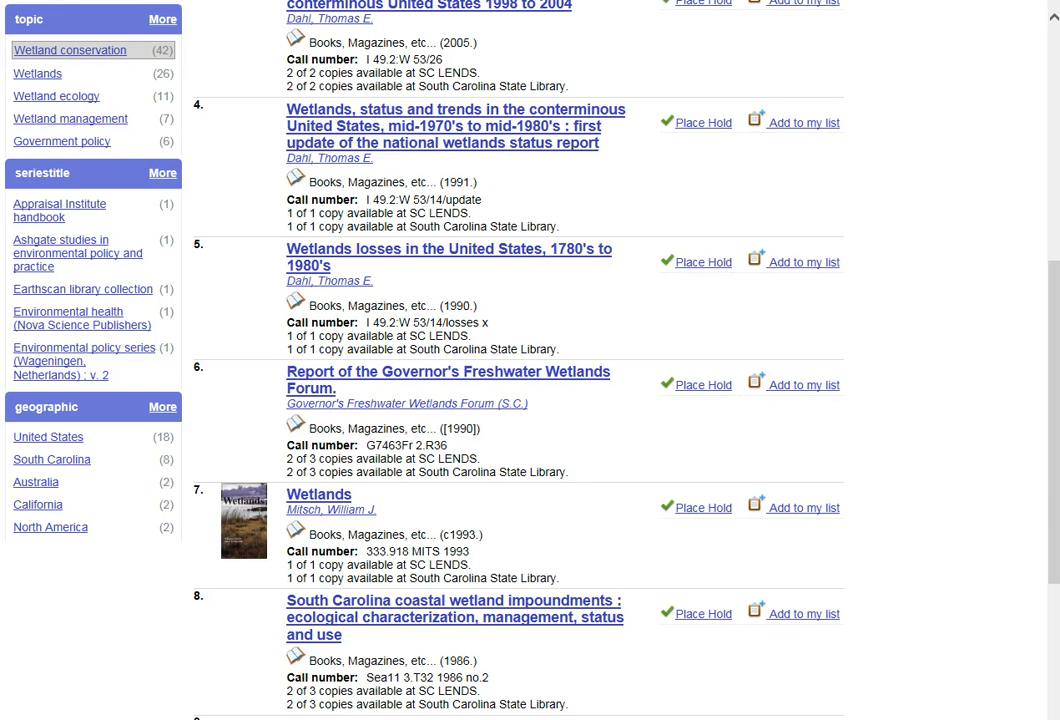
scroll("down", 3)
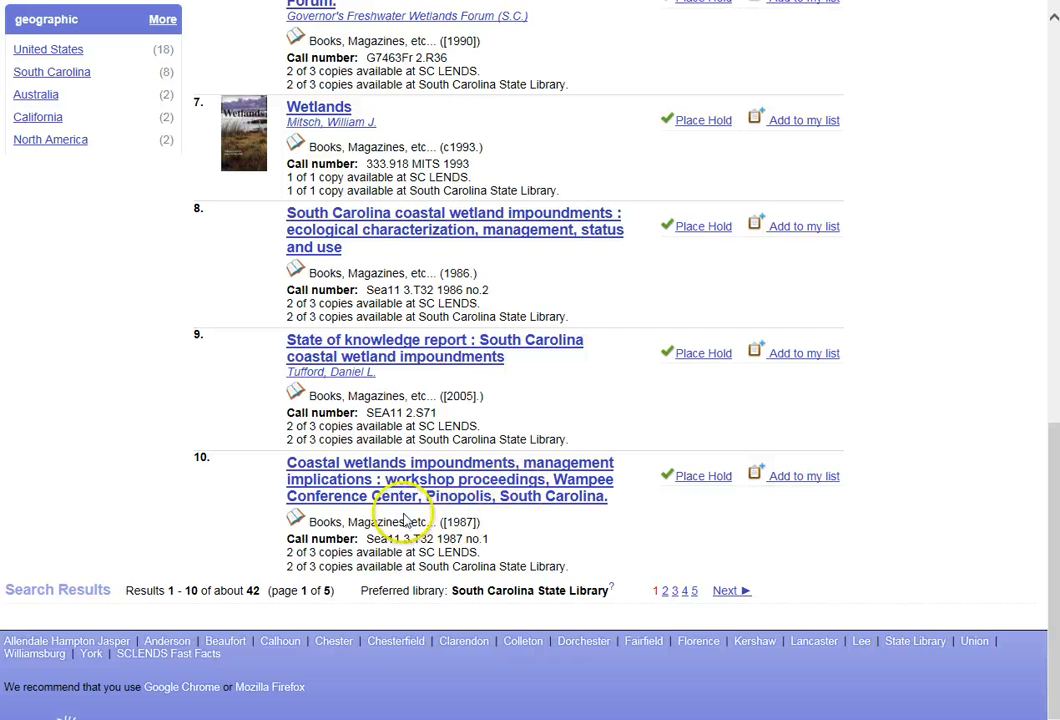
left_click(756, 472)
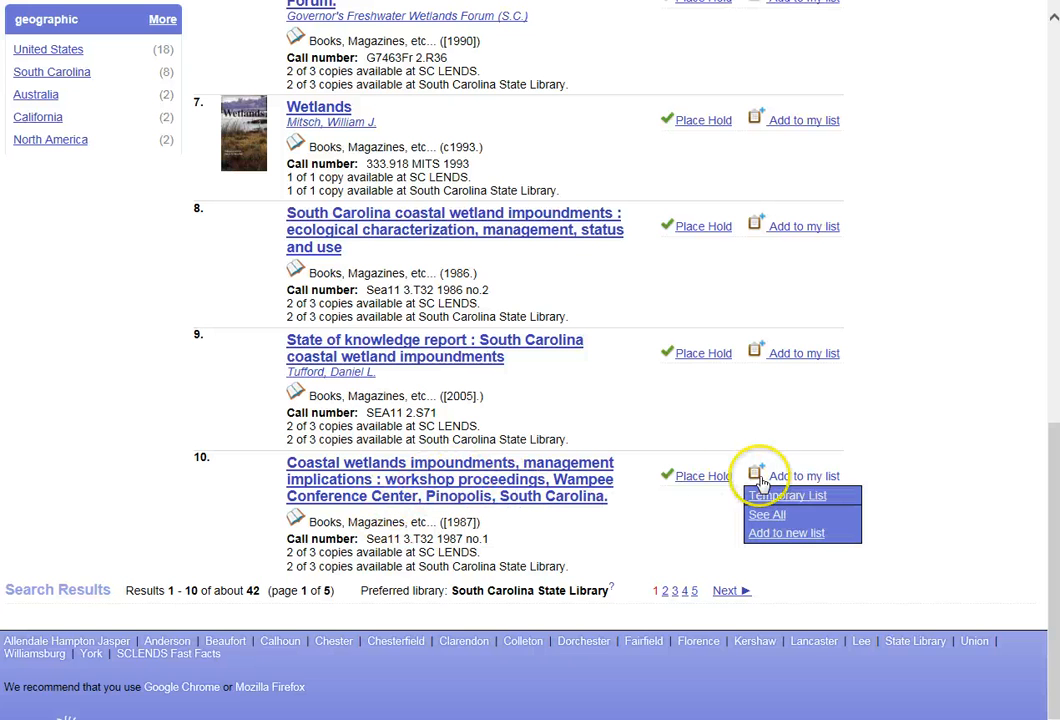
mouse_move(984, 476)
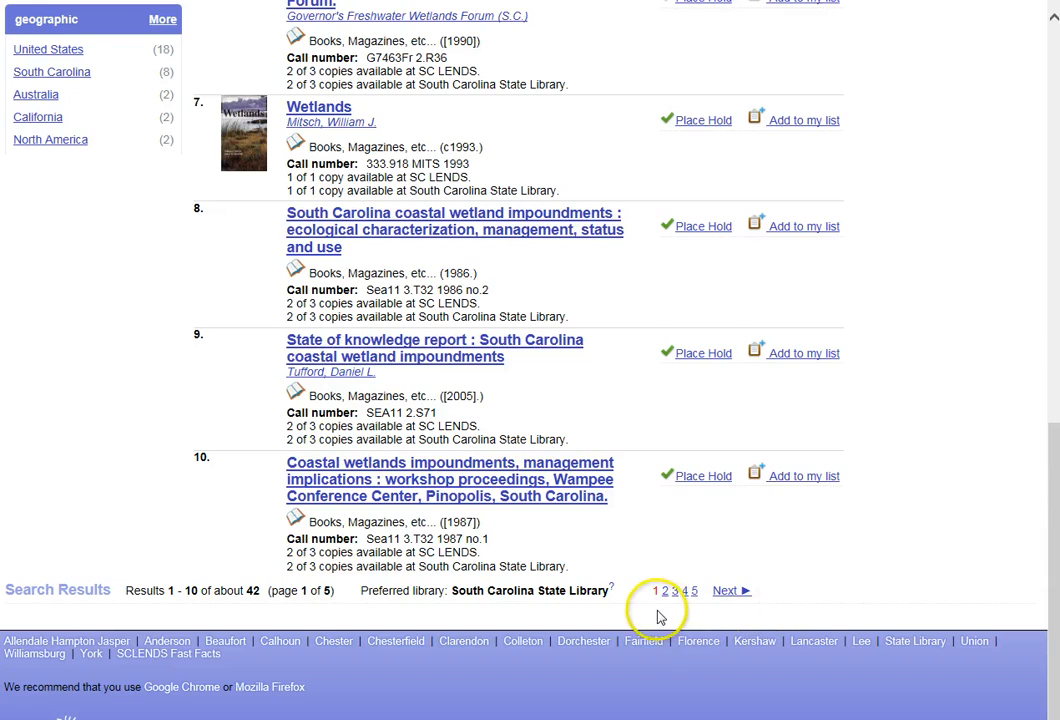
mouse_move(1050, 556)
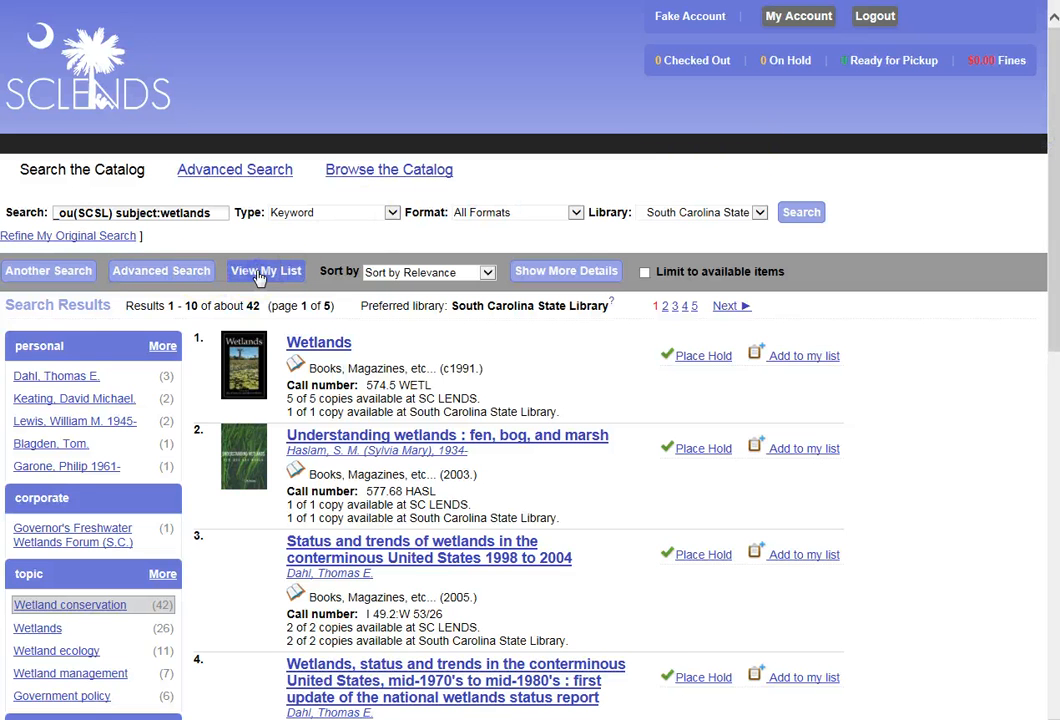
left_click(264, 272)
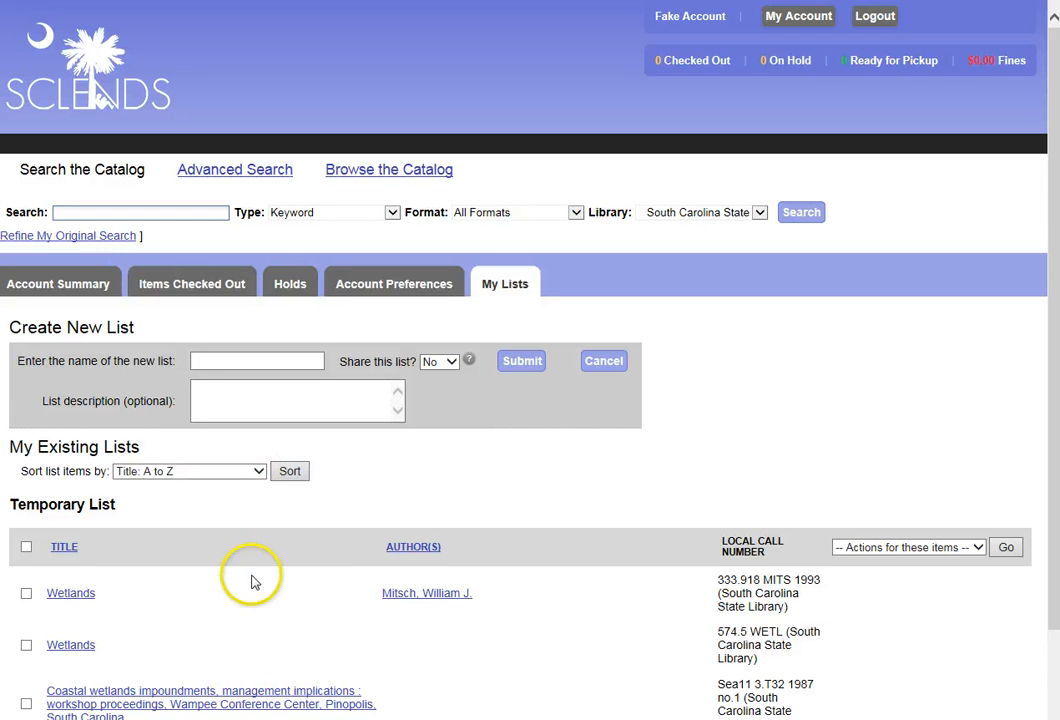
mouse_move(268, 584)
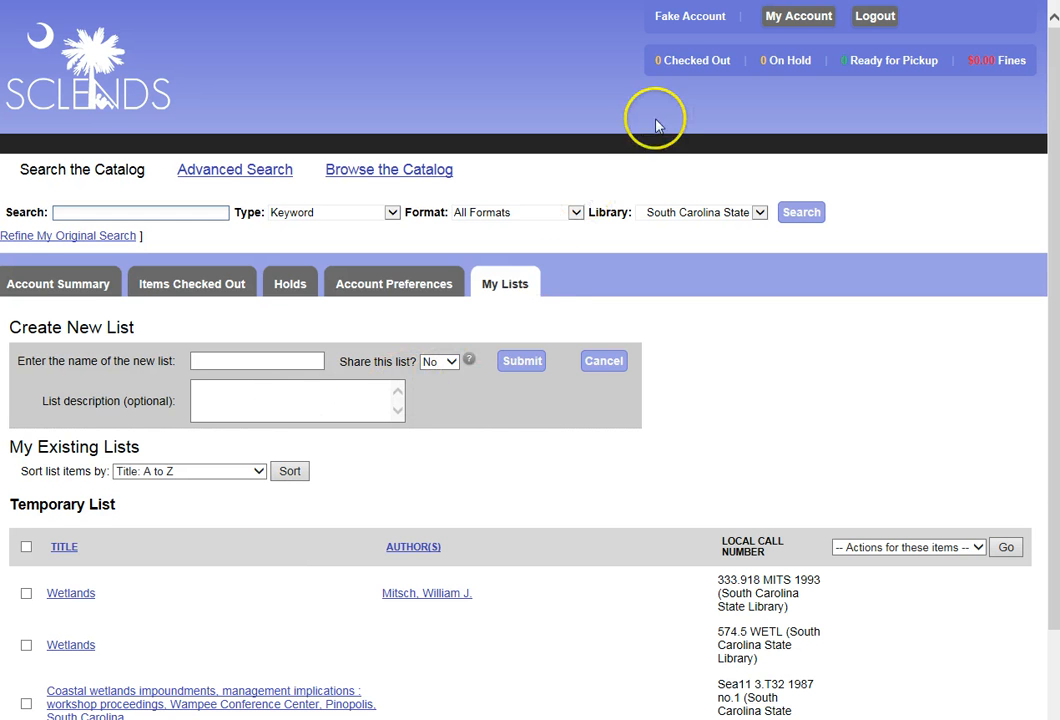
left_click(256, 360)
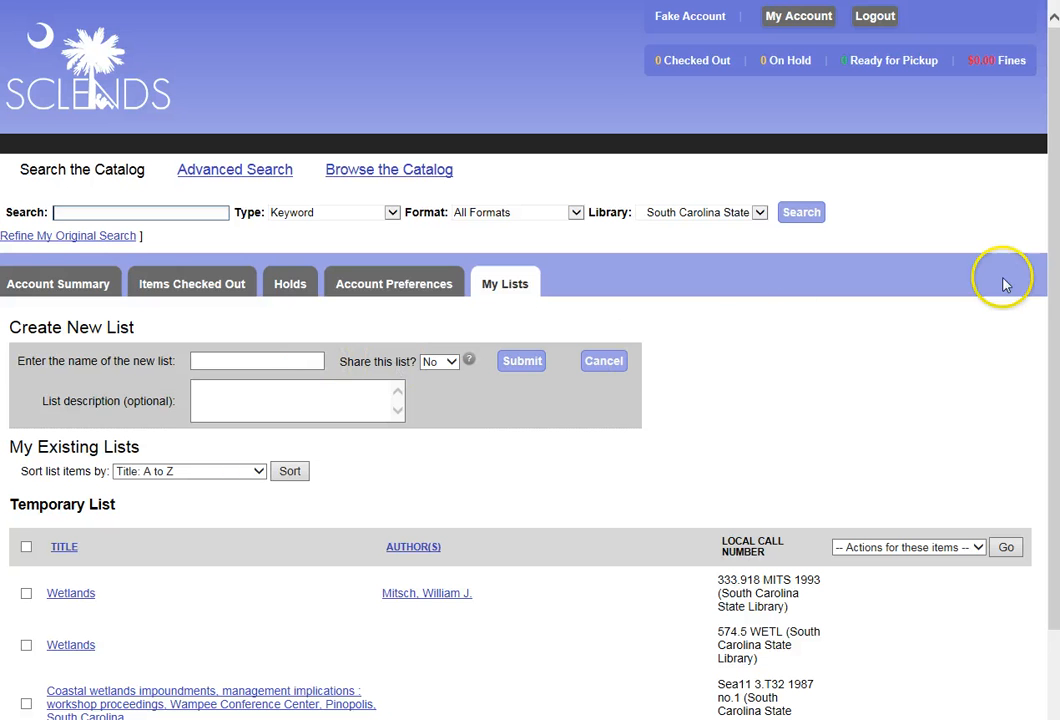
scroll("down", 3)
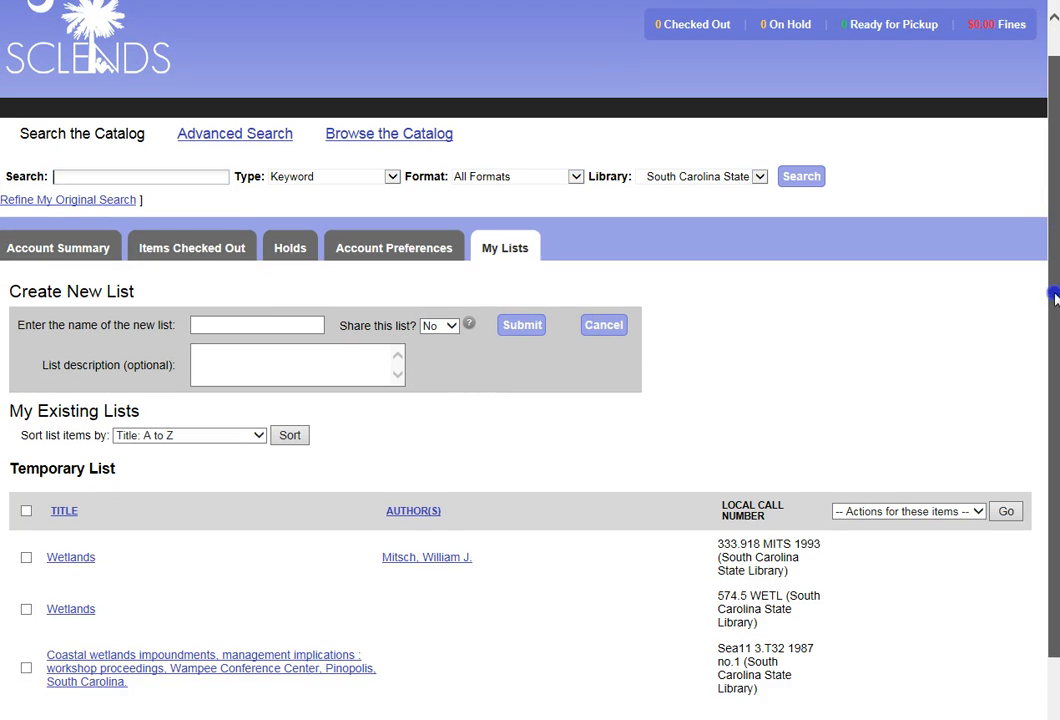
scroll("down", 3)
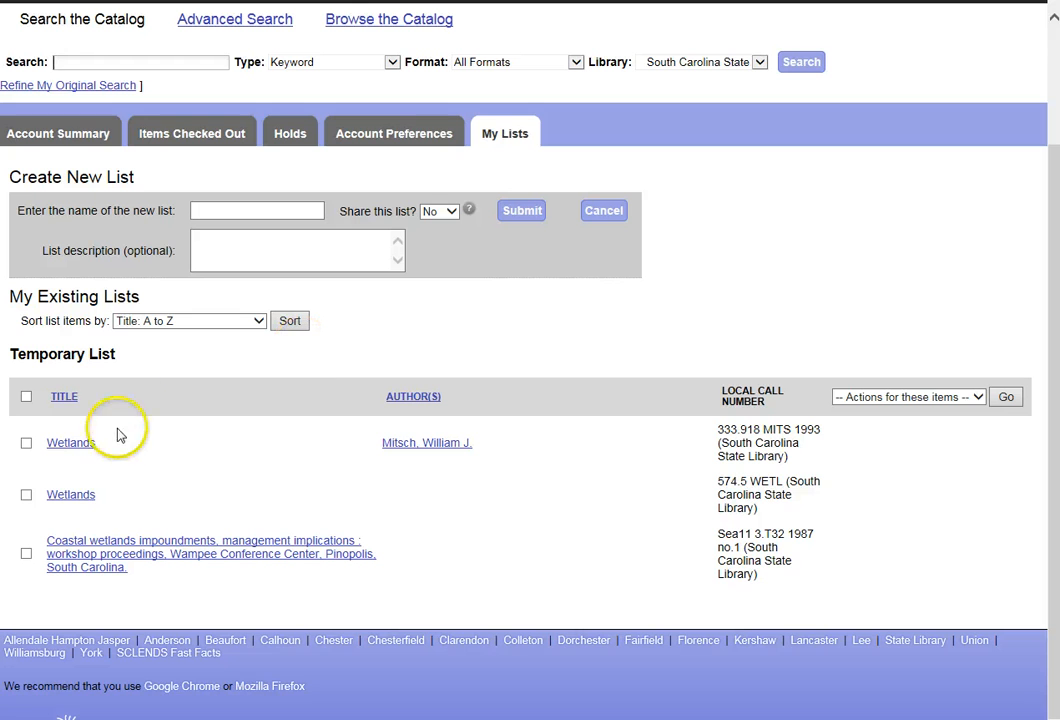
mouse_move(52, 500)
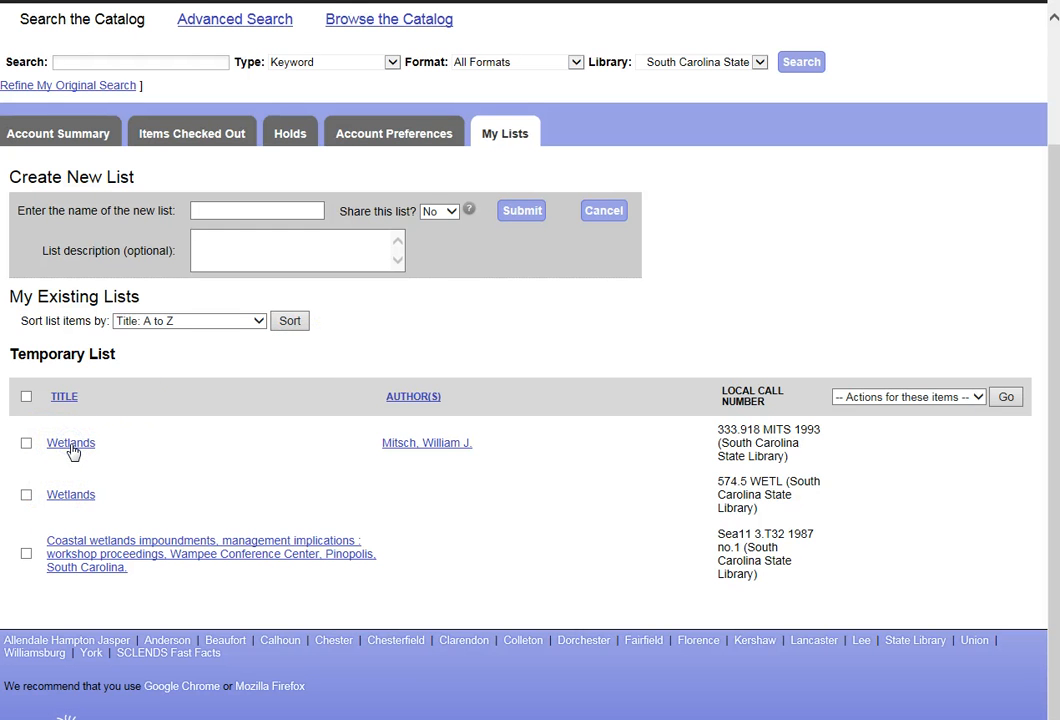
View the Mitsch Wetlands record showing one available copy and its subjects
left_click(70, 444)
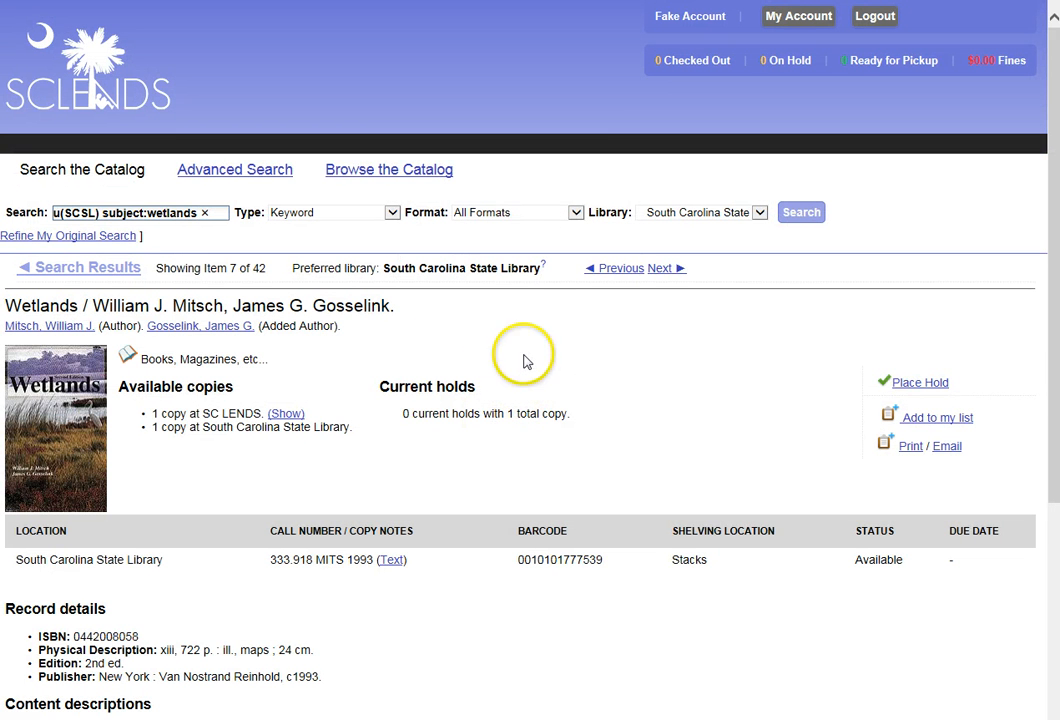
mouse_move(656, 562)
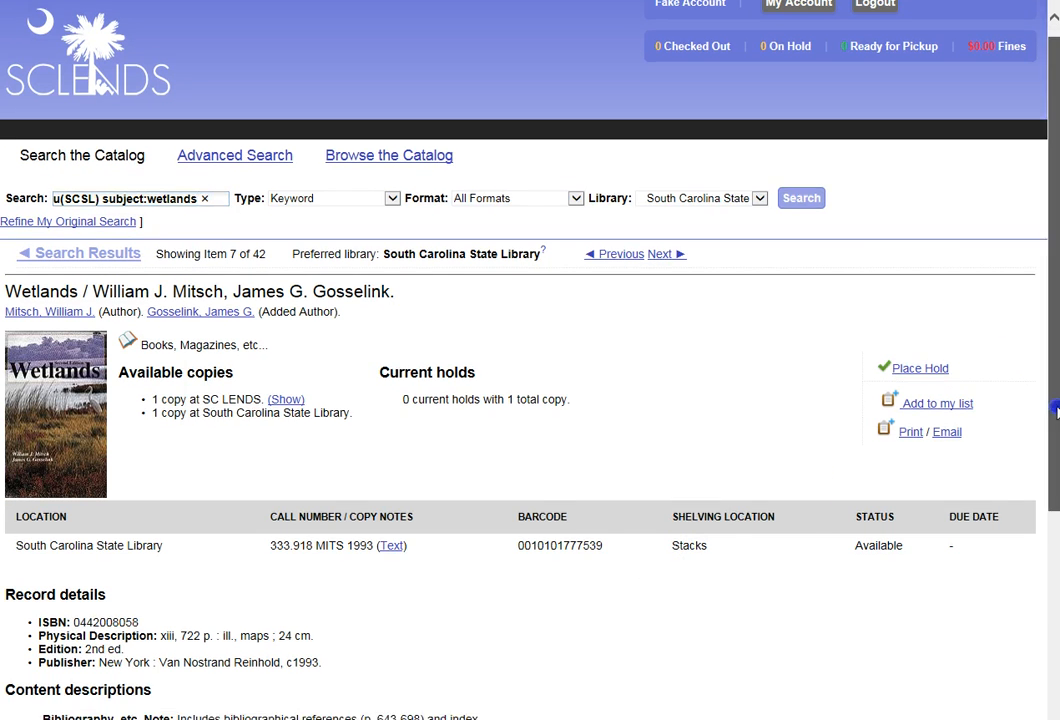
scroll("down", 3)
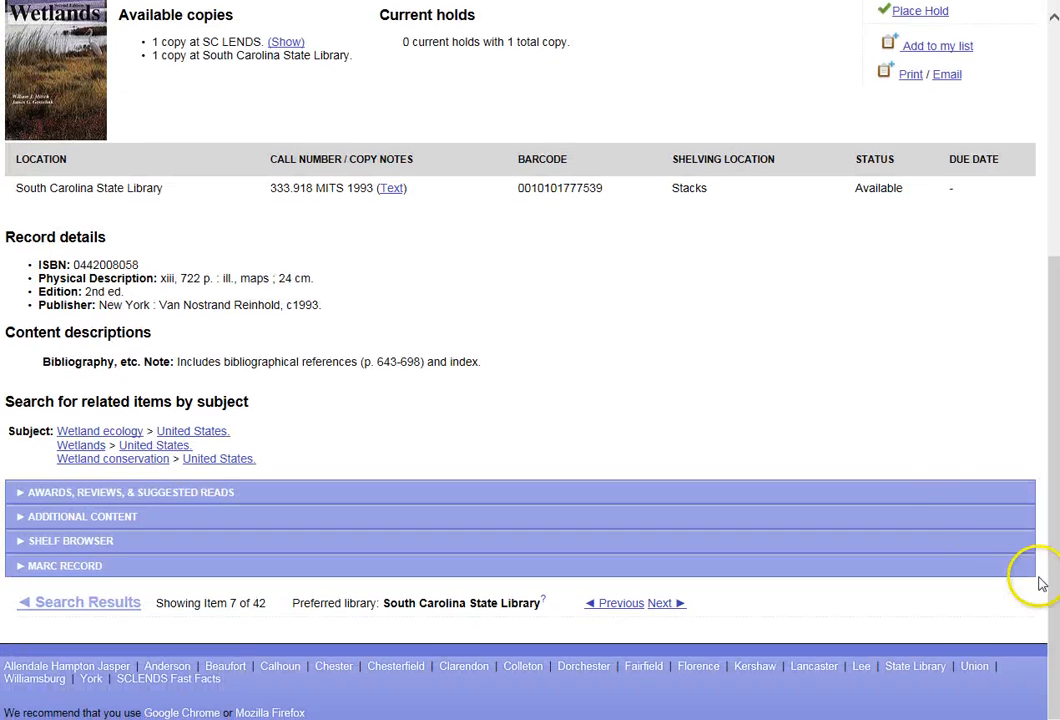
mouse_move(62, 524)
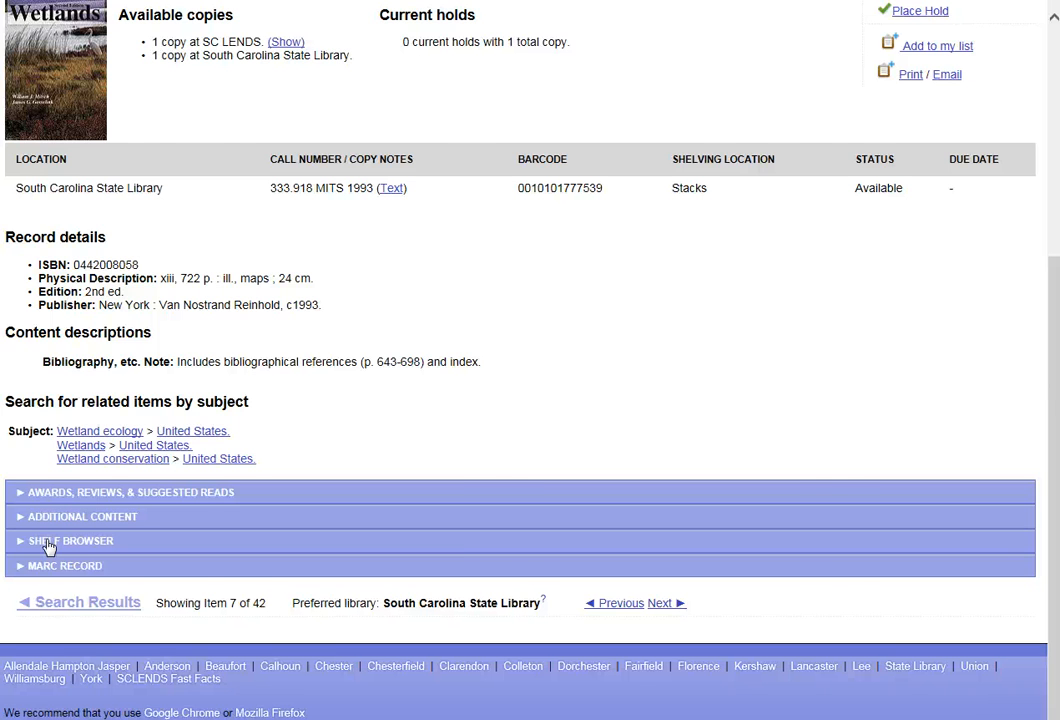
Expand the Shelf Browser to see titles shelved near Mitsch's Wetlands at South Carolina State Library
left_click(72, 540)
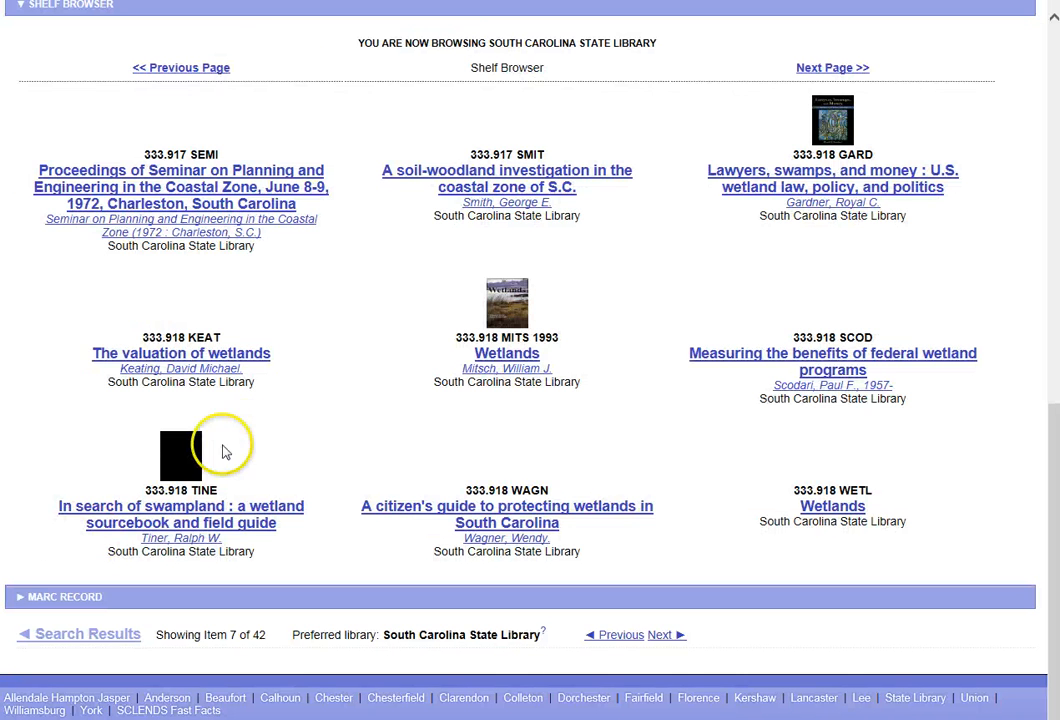
mouse_move(508, 352)
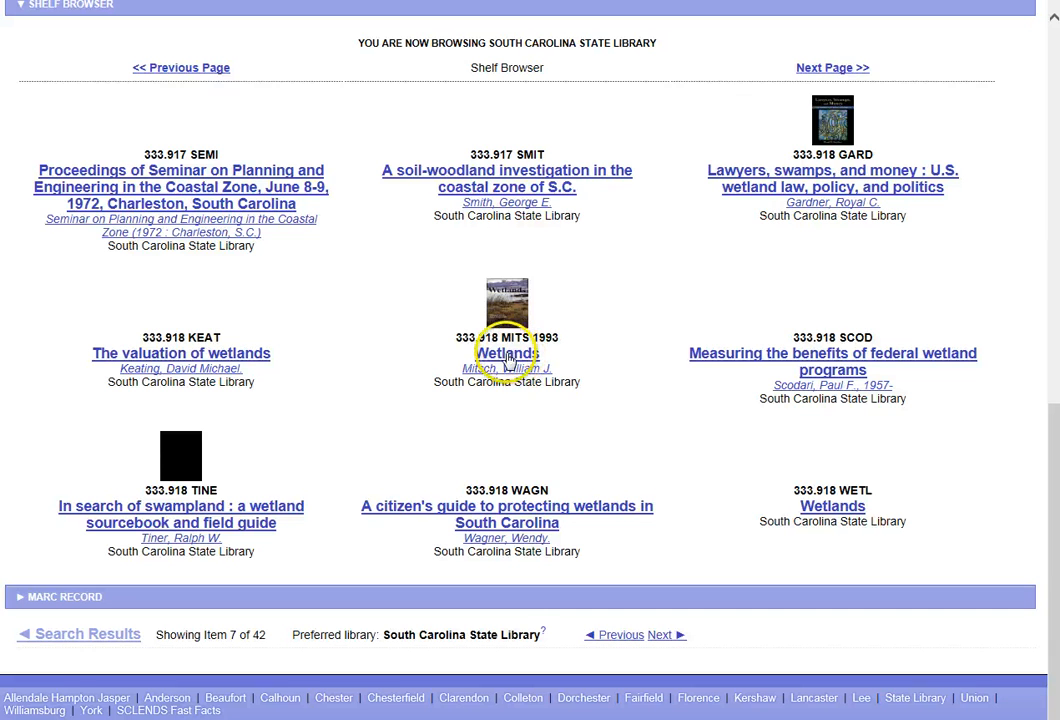
mouse_move(820, 276)
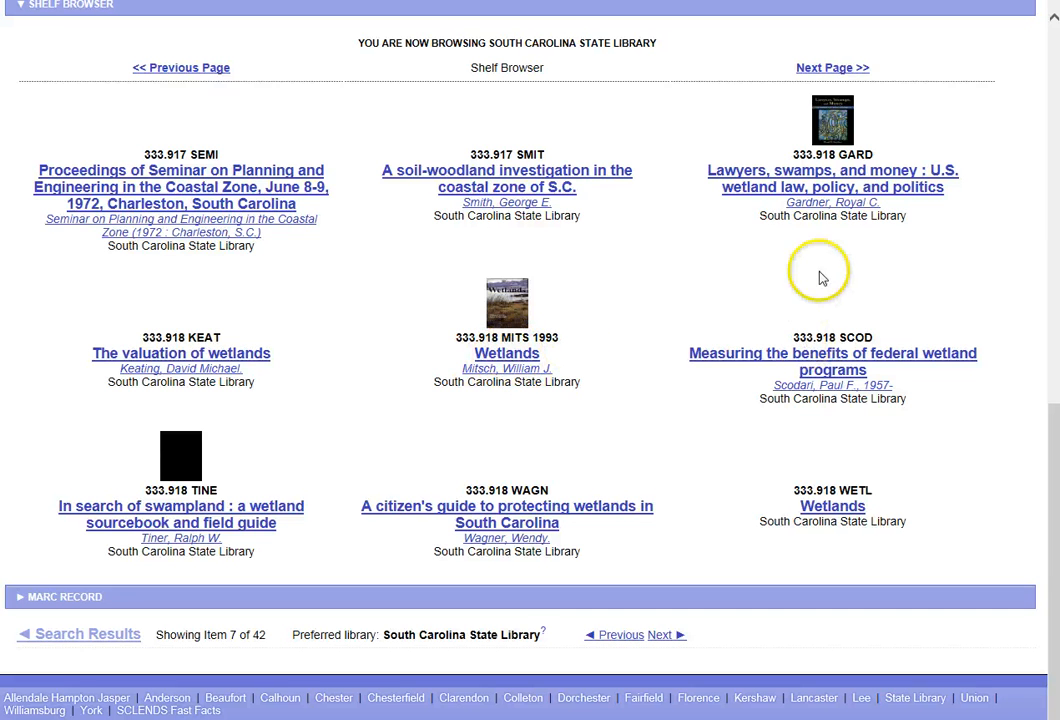
mouse_move(188, 352)
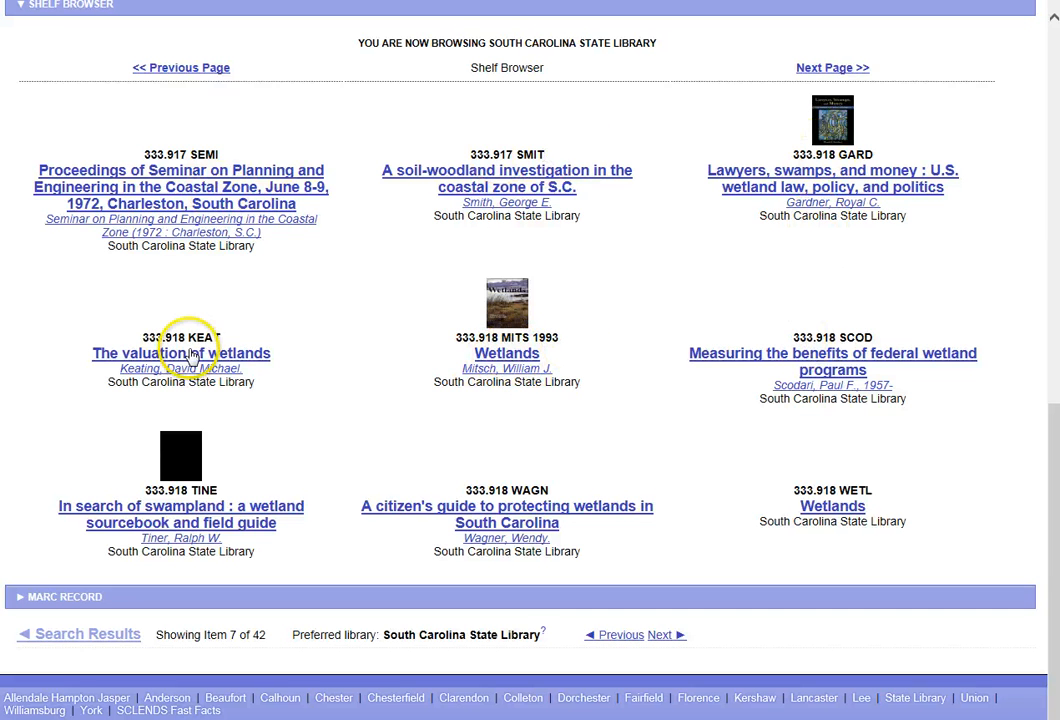
mouse_move(588, 370)
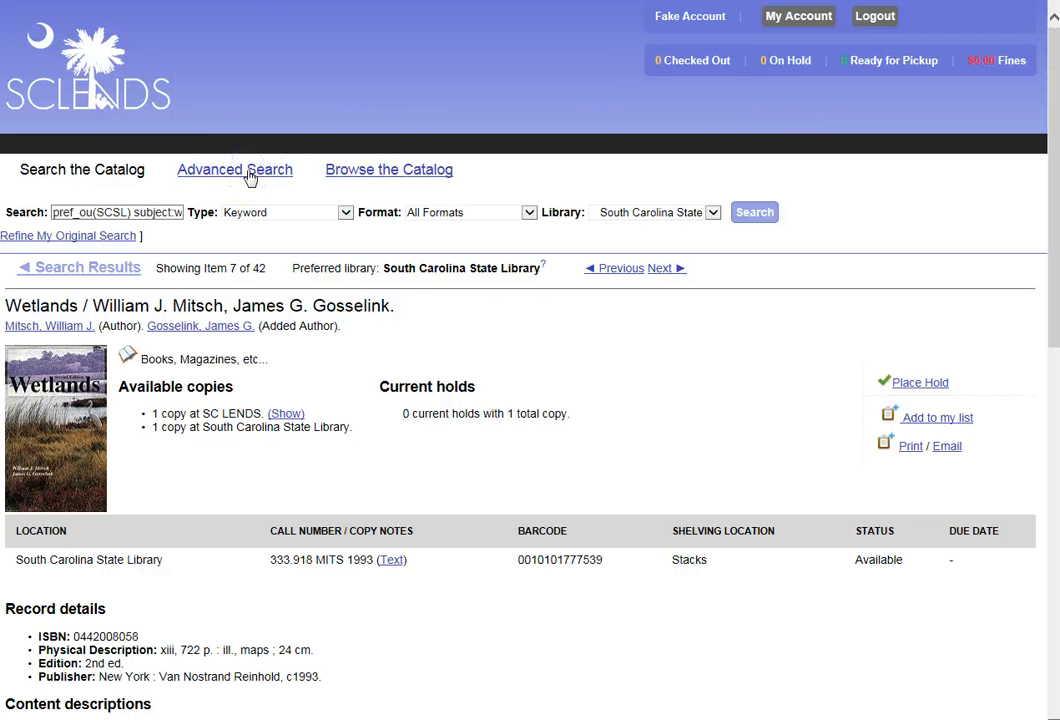
Reach the Numeric Search form via Advanced Search and review its identifier types, leaving ISBN selected
left_click(234, 168)
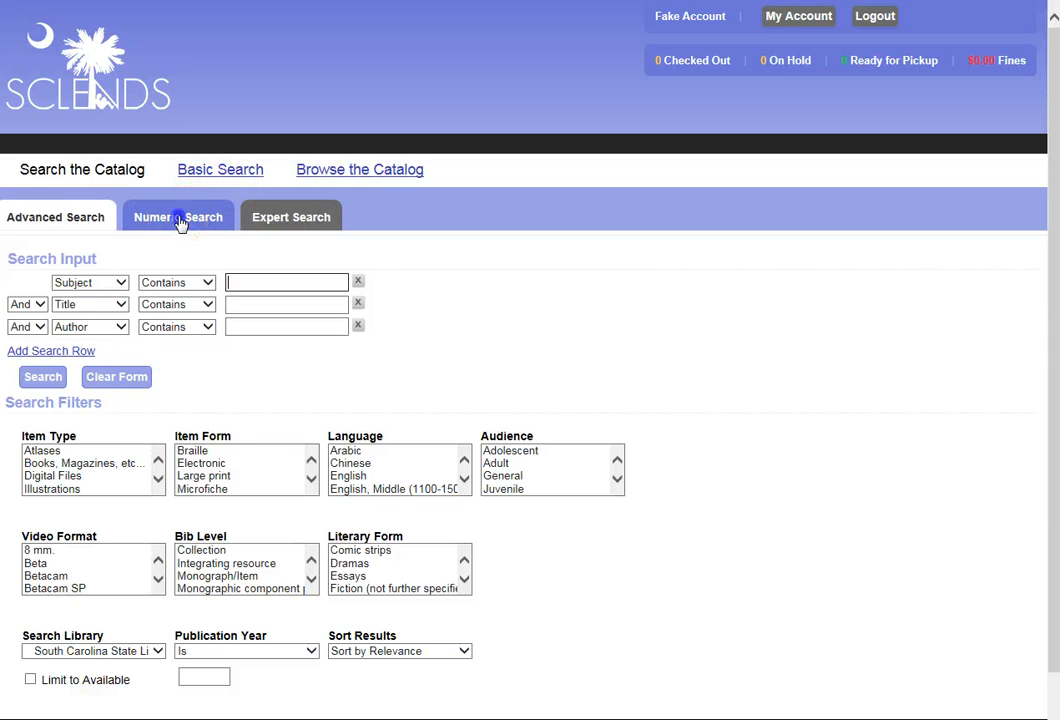
left_click(178, 216)
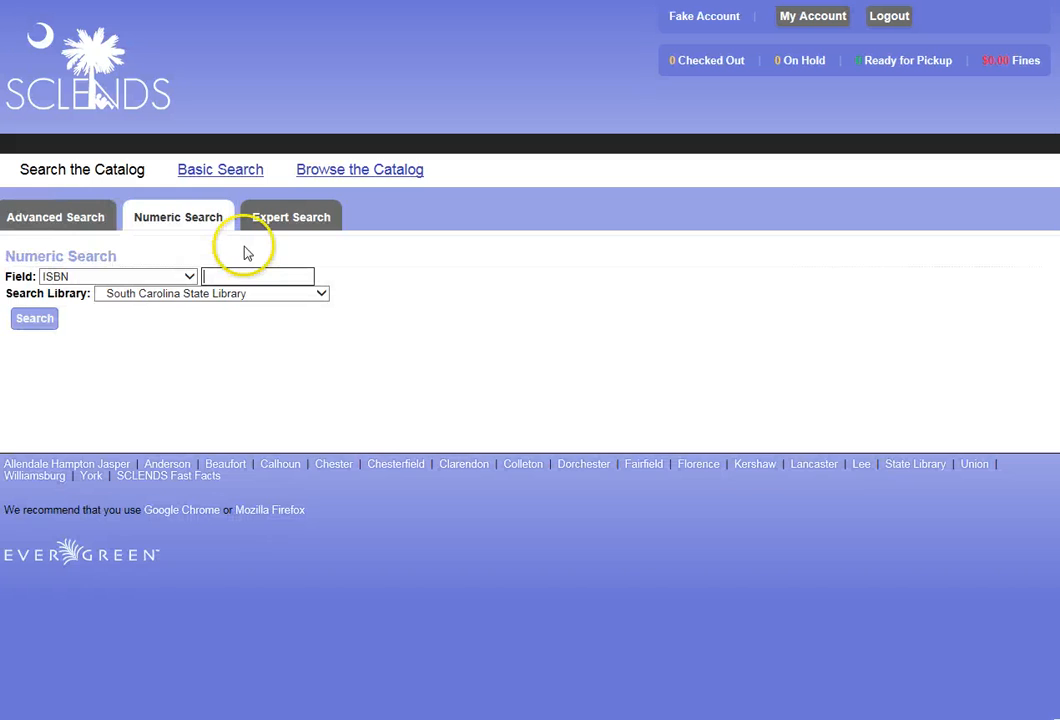
mouse_move(190, 248)
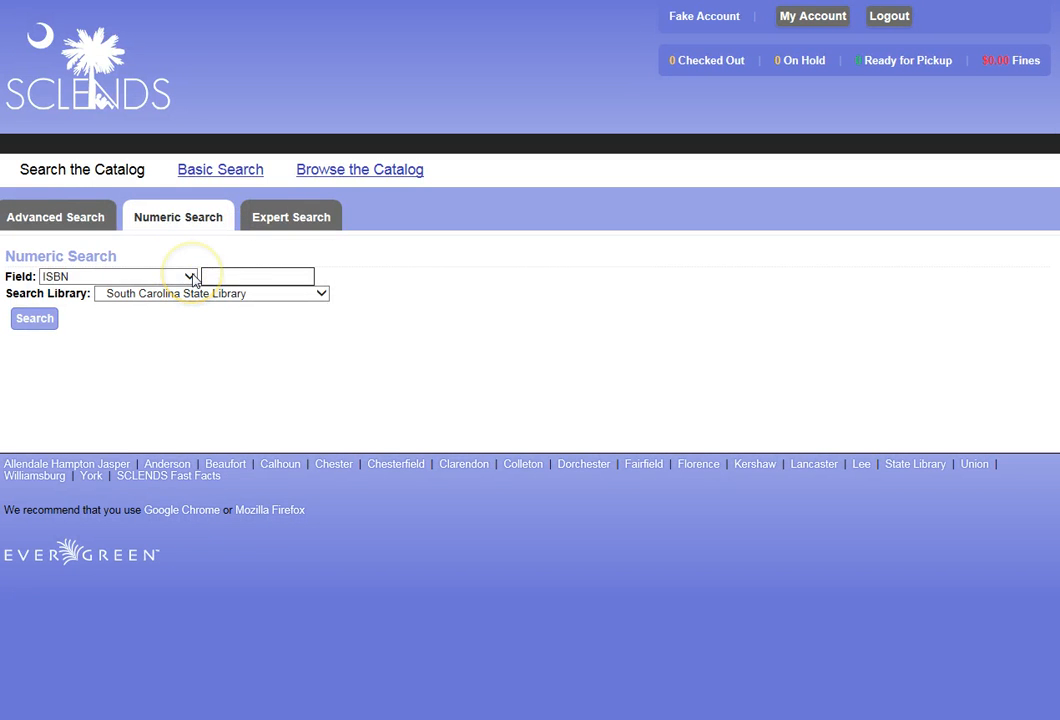
left_click(188, 276)
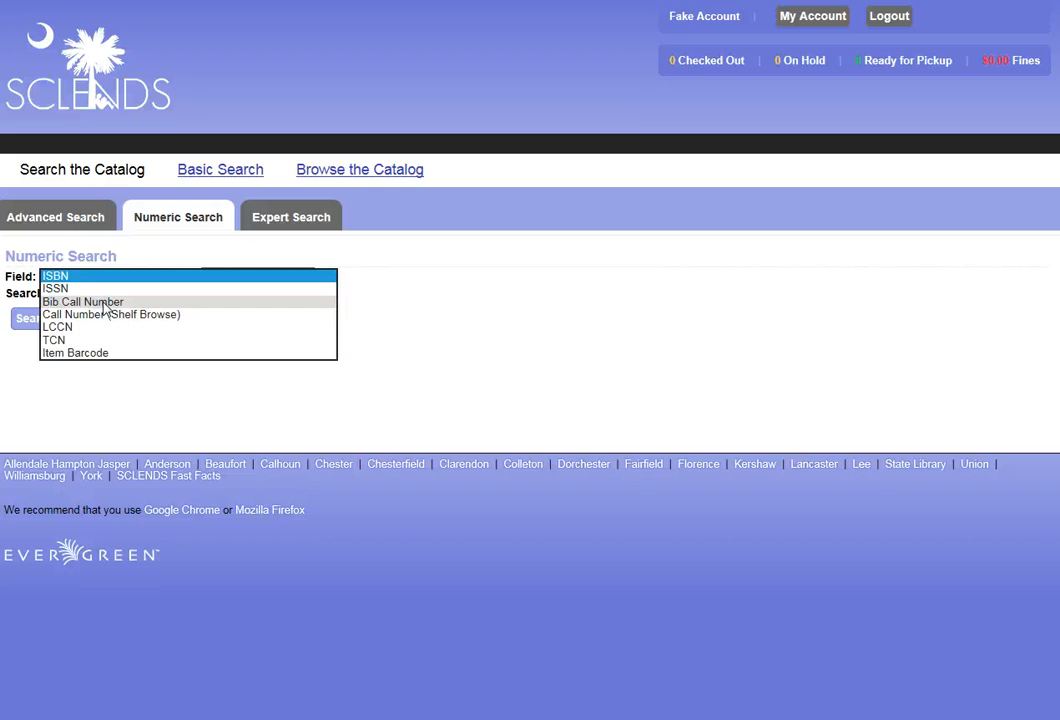
mouse_move(88, 352)
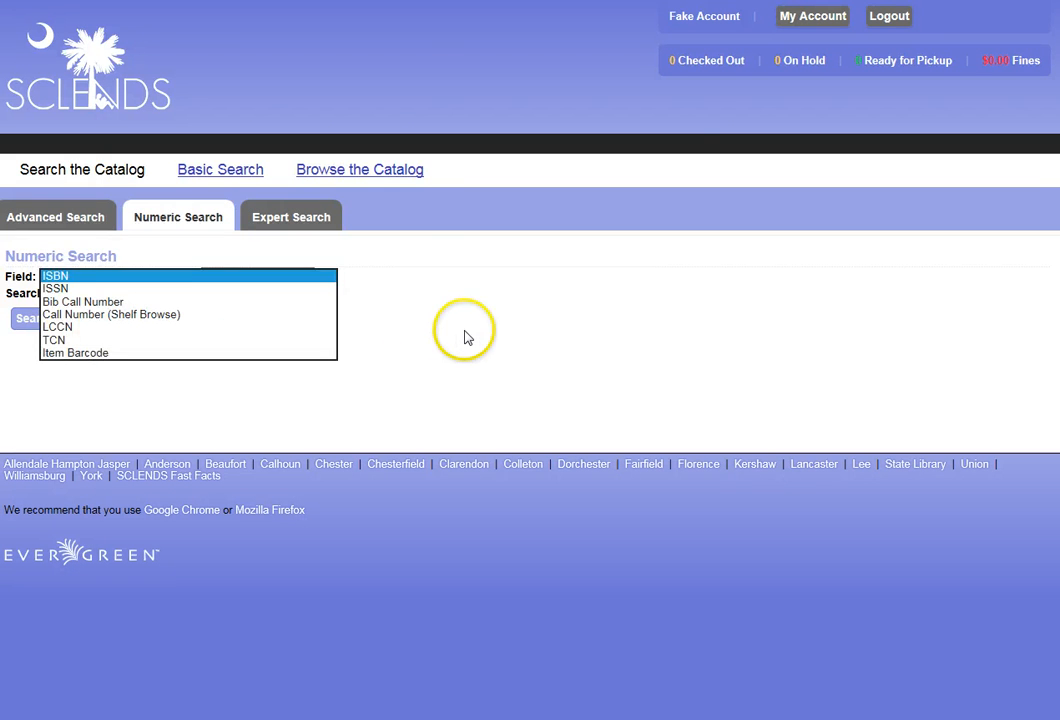
left_click(56, 276)
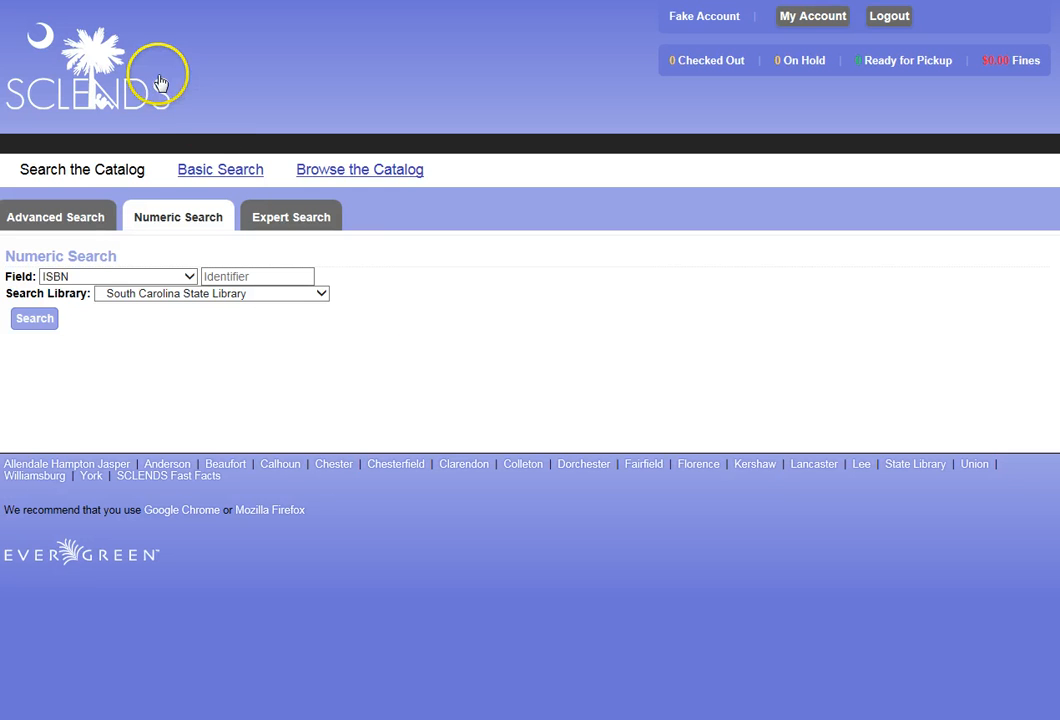
mouse_move(244, 140)
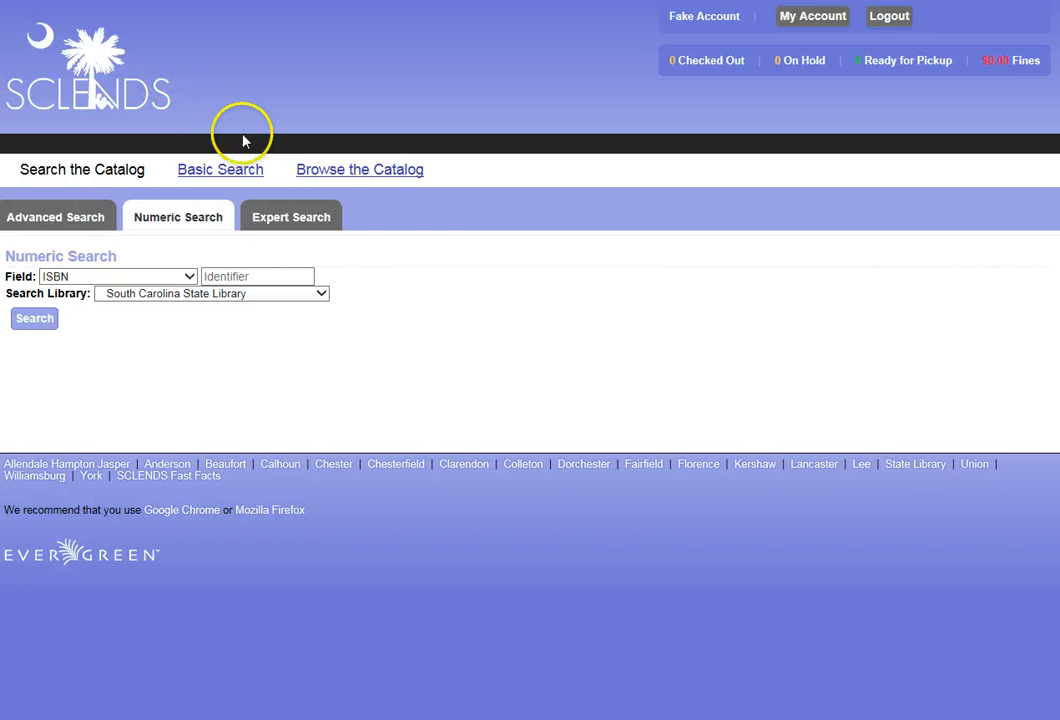
mouse_move(448, 274)
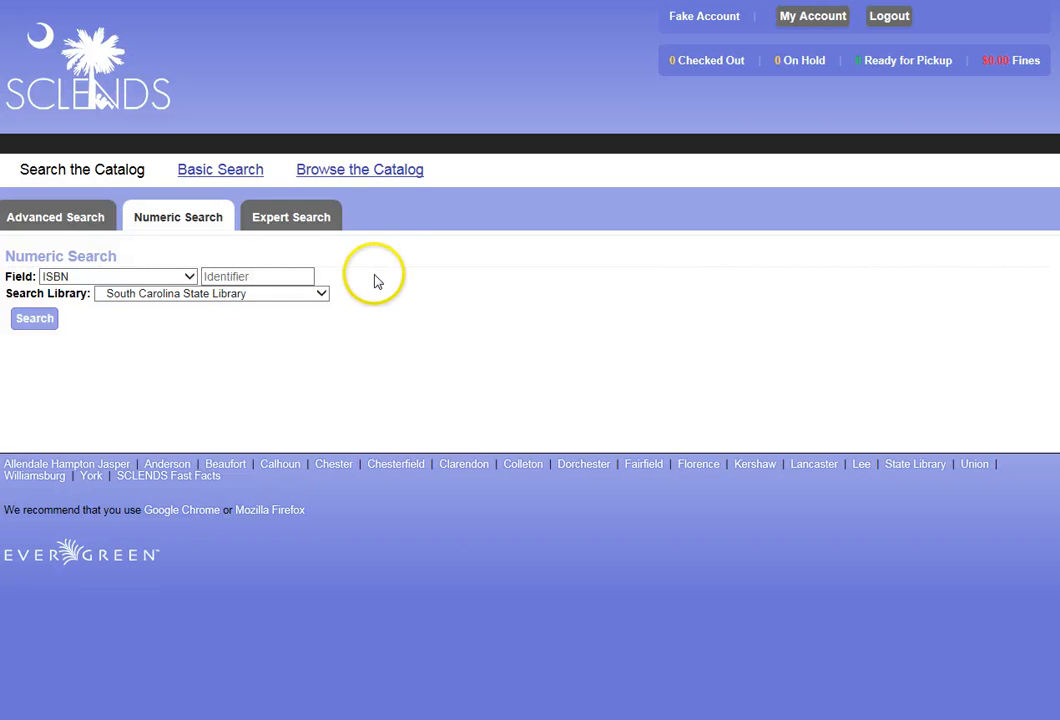
mouse_move(378, 282)
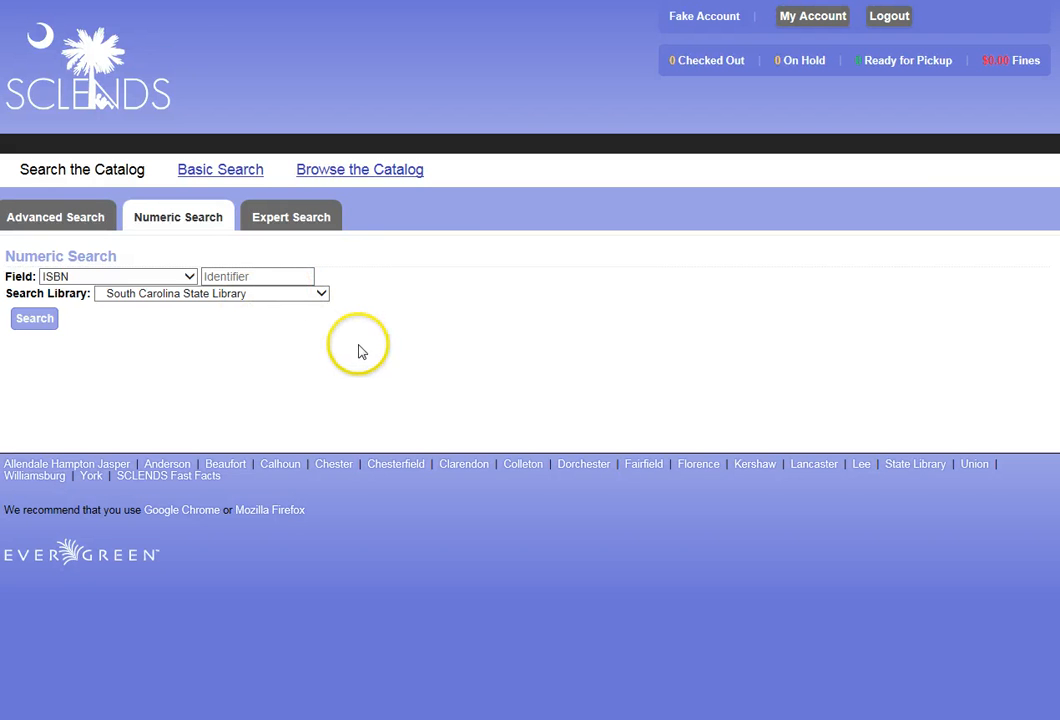
mouse_move(352, 372)
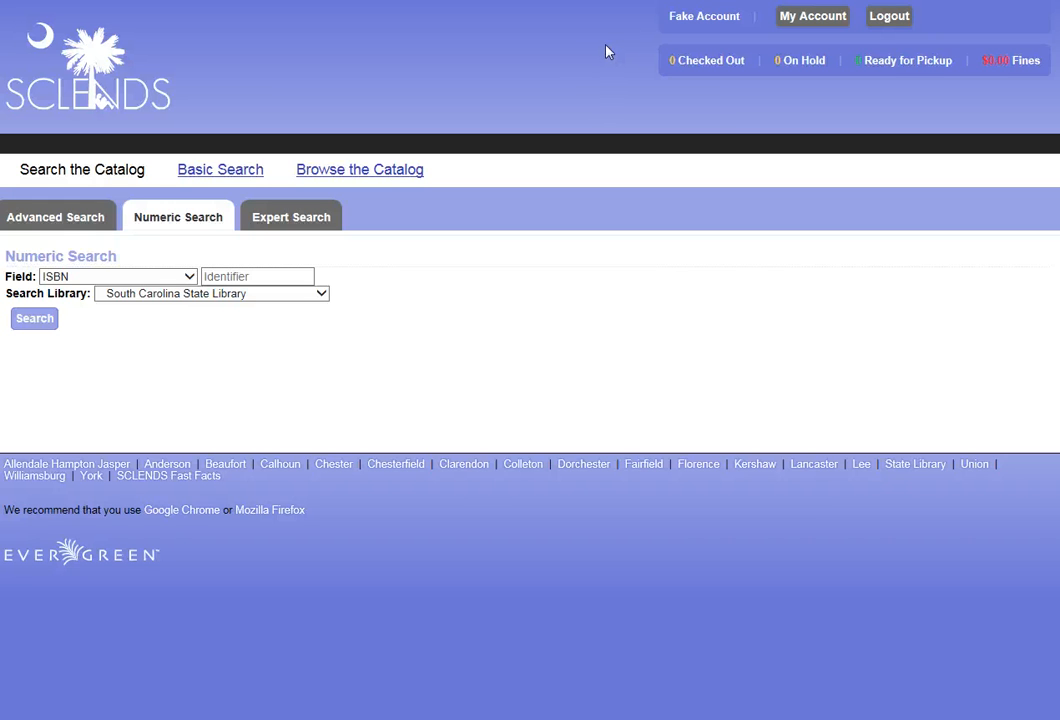
mouse_move(610, 48)
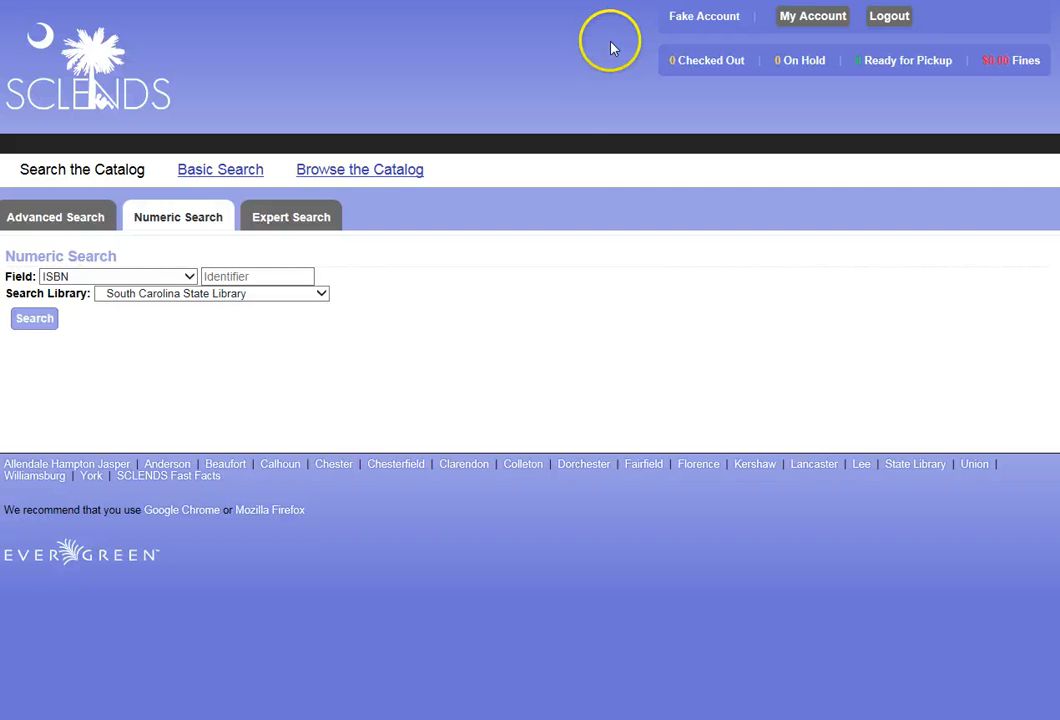